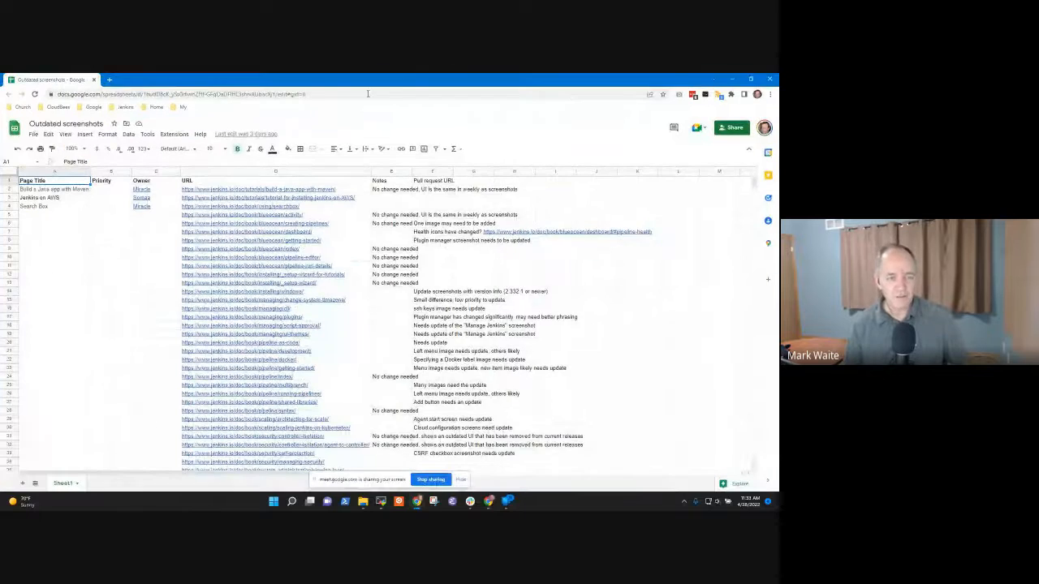
- In a new tab, open the Screenshot Update folder in Google Drive
left_click(205, 80)
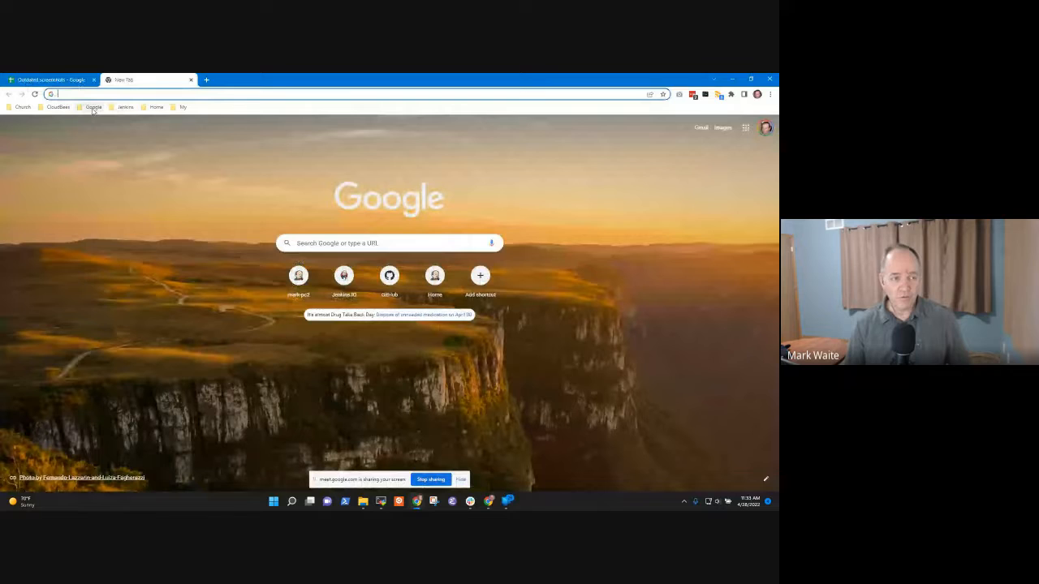
left_click(125, 107)
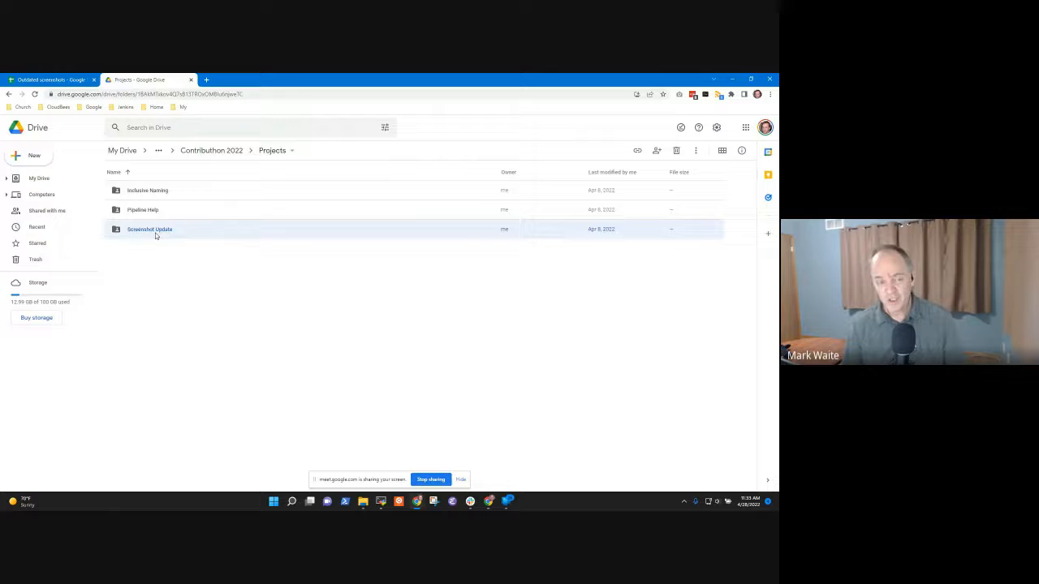
double_click(149, 229)
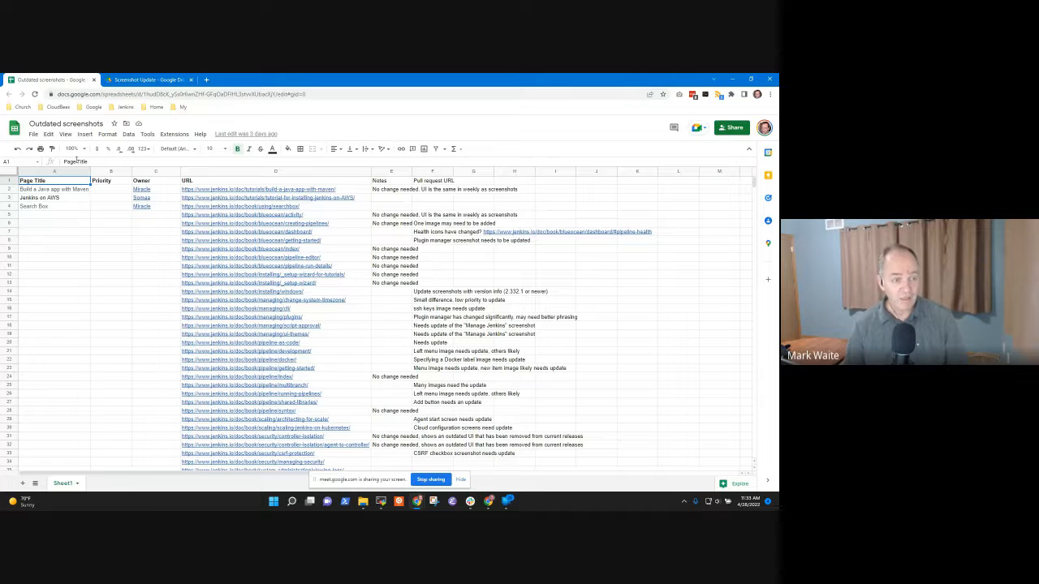
- Zoom the Outdated screenshots sheet to 150%
left_click(79, 148)
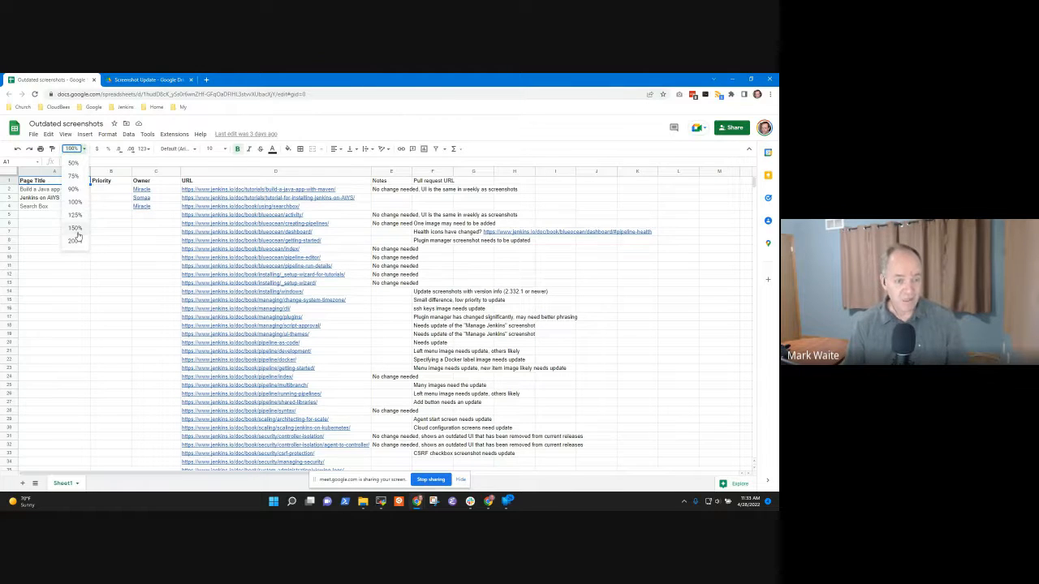
left_click(74, 228)
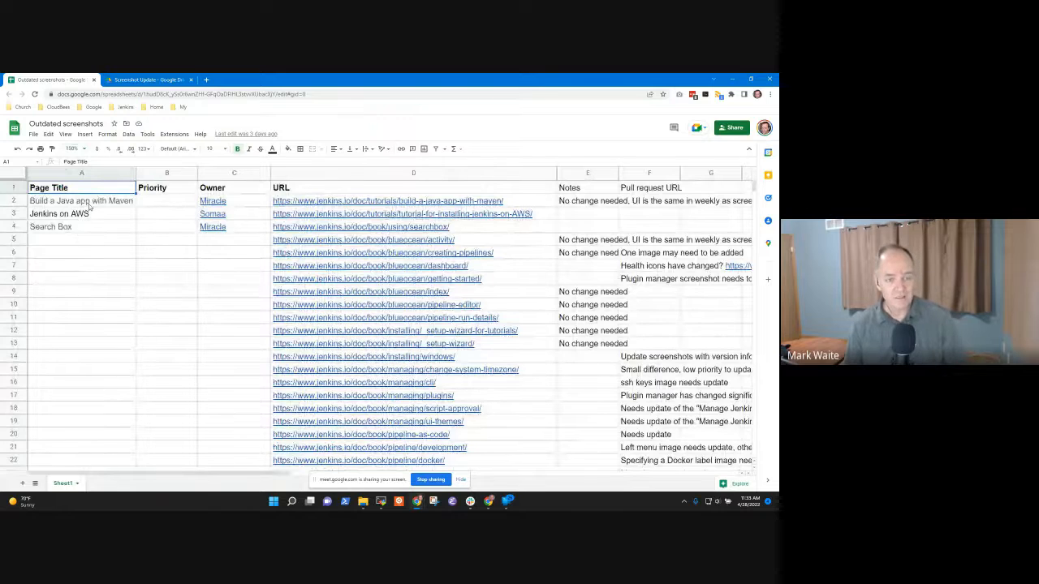
mouse_move(212, 248)
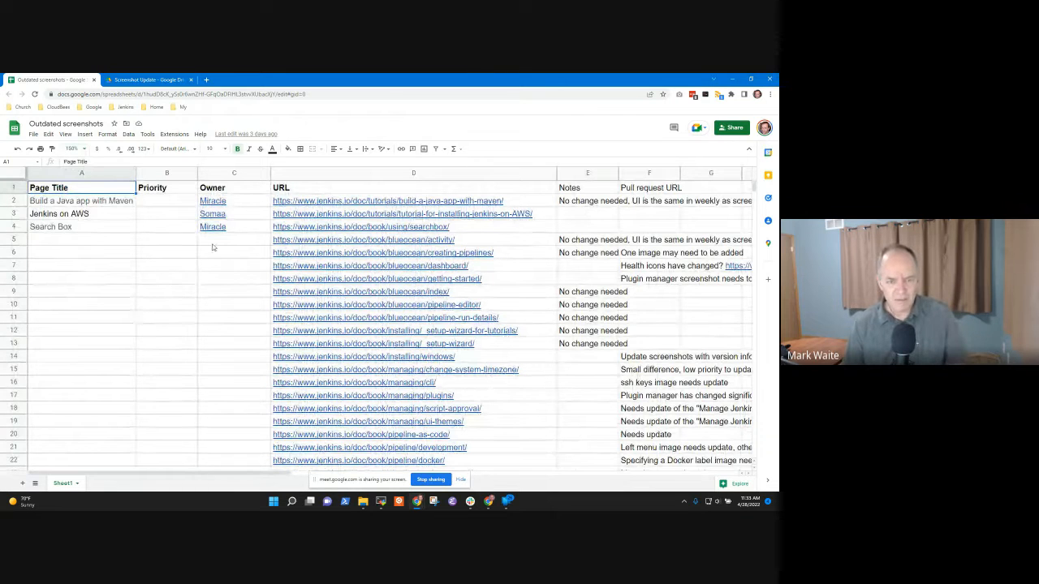
- Browse the URL cells and open the Blue Ocean getting-started page link
left_click(413, 239)
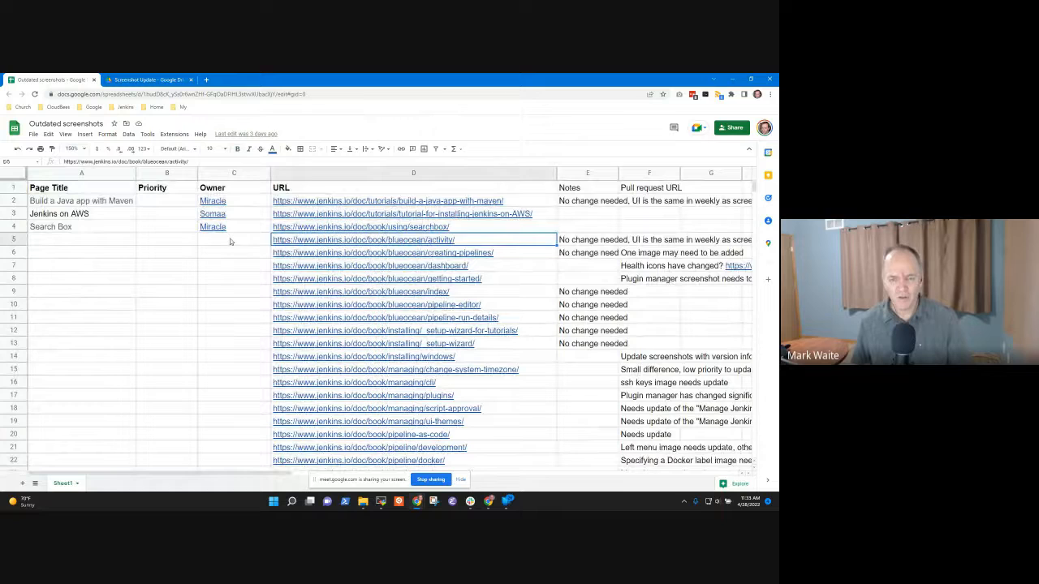
left_click(395, 356)
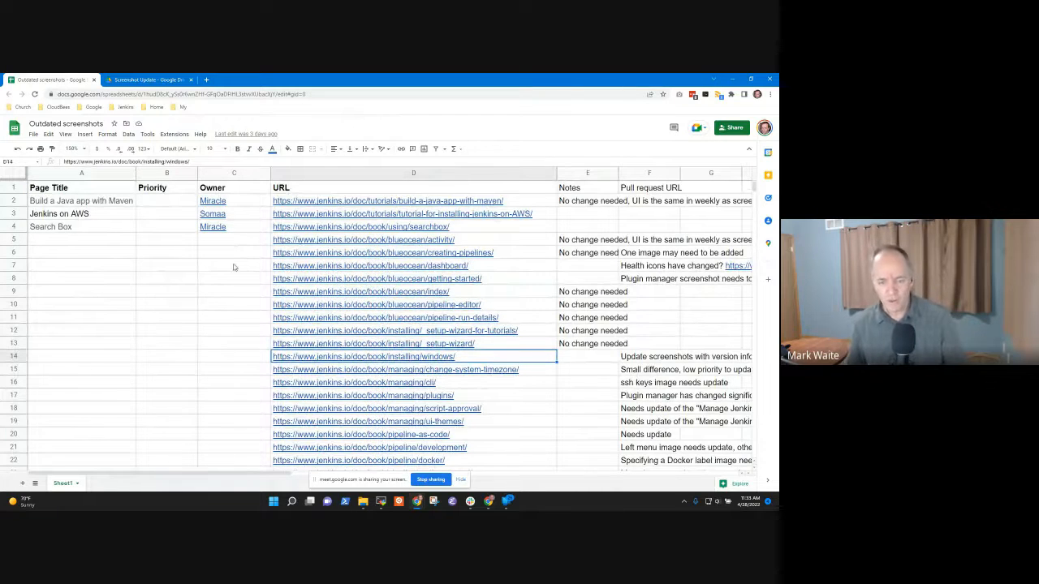
scroll("down", 3)
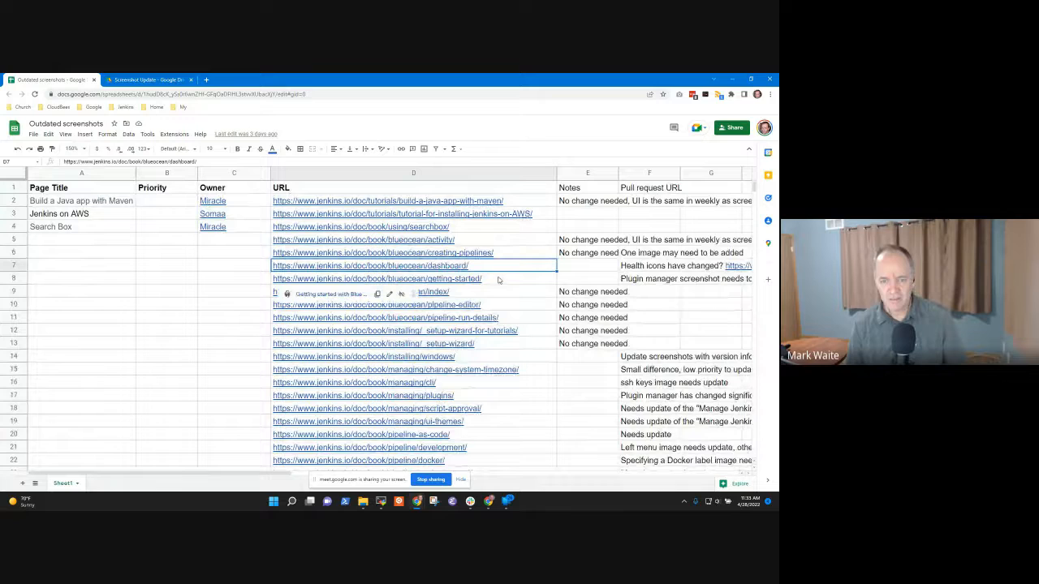
left_click(649, 278)
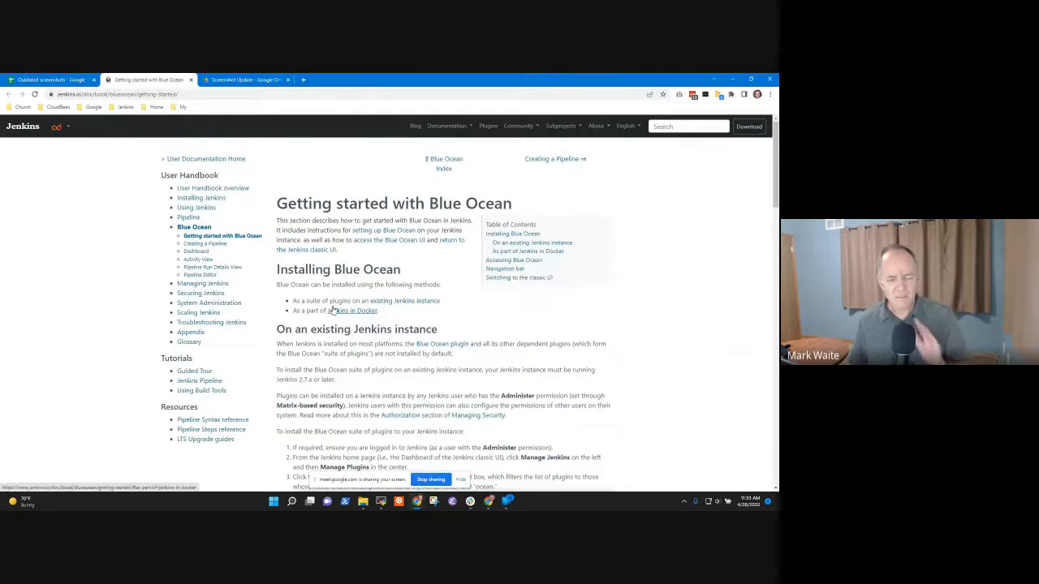
- Scroll the Blue Ocean guide down to the Plugin Manager screenshot
scroll("down", 3)
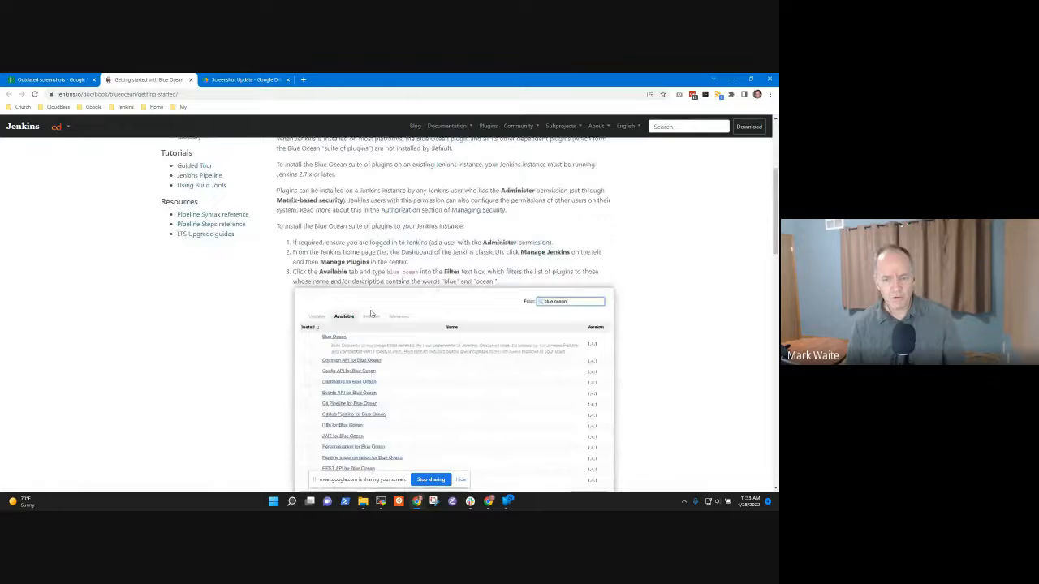
scroll("down", 3)
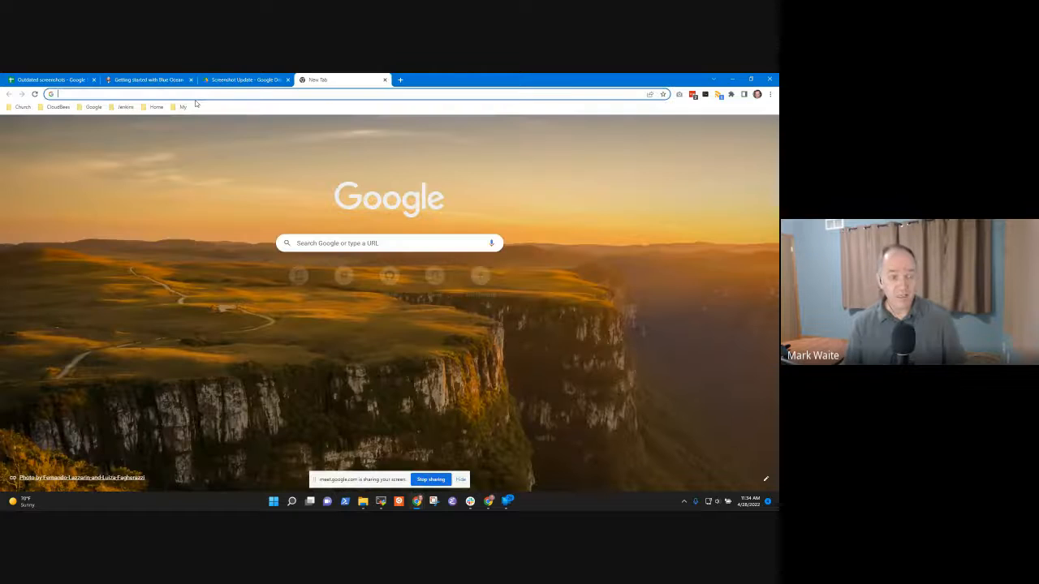
- Enter the home.markwaite.net Jenkins builds URL and rearrange the Blue Ocean guide tab
type("home.markwaite.net/~mwaite/jenkins-builds/")
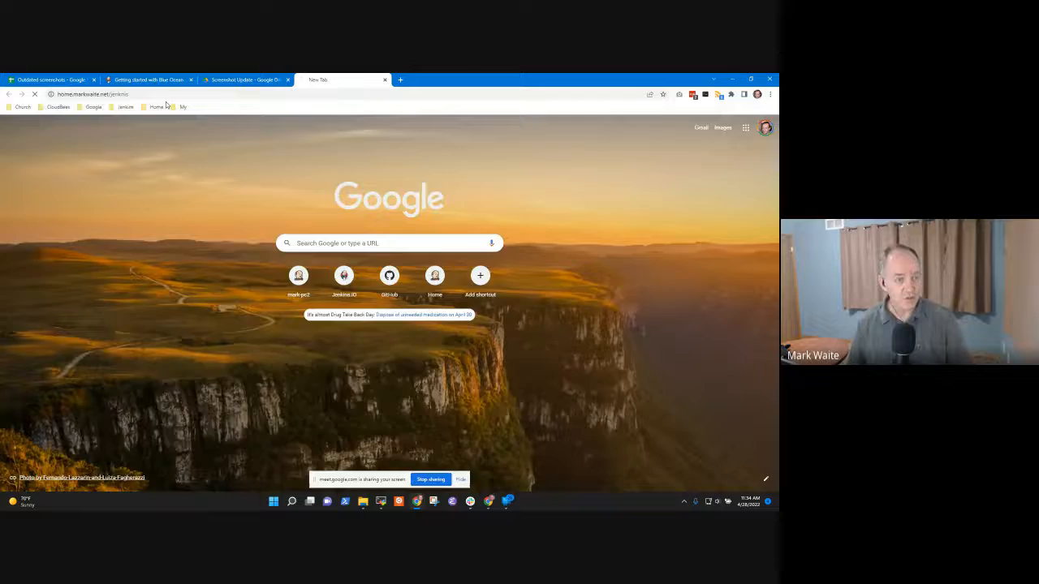
left_click(151, 78)
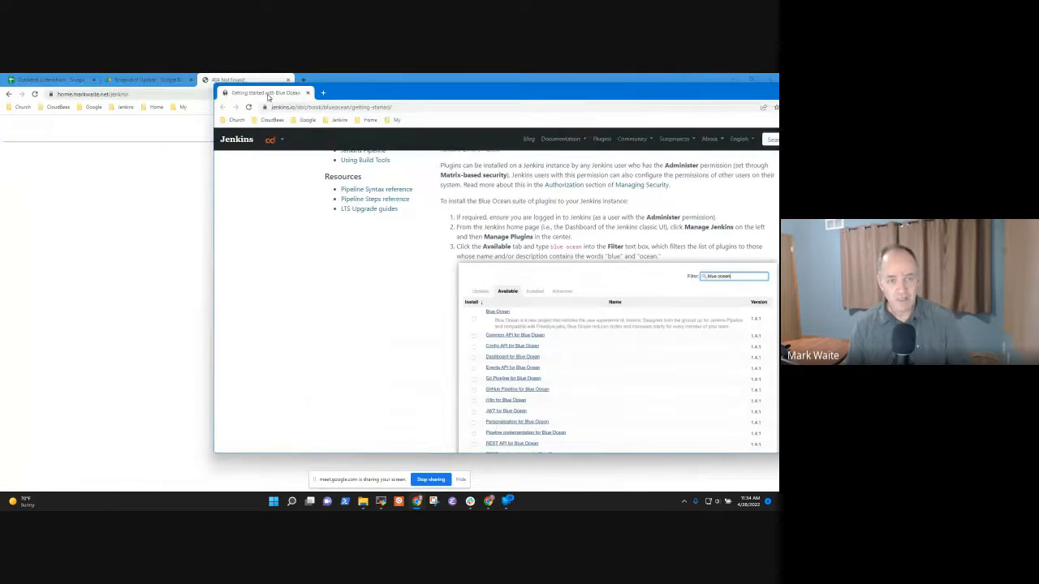
left_click(240, 79)
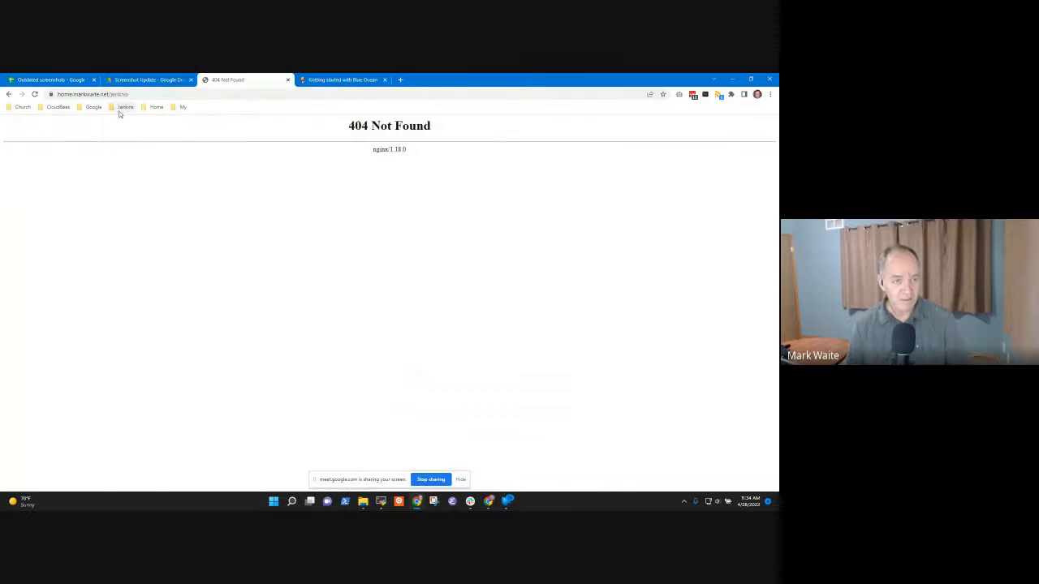
- Sign in to the Jenkins server using saved LastPass credentials
left_click(125, 106)
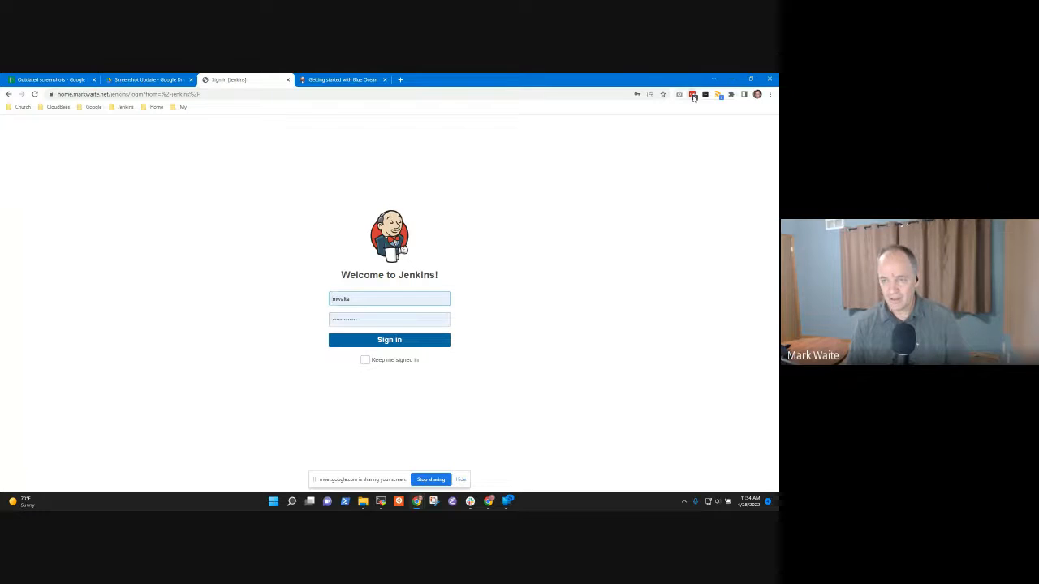
left_click(693, 95)
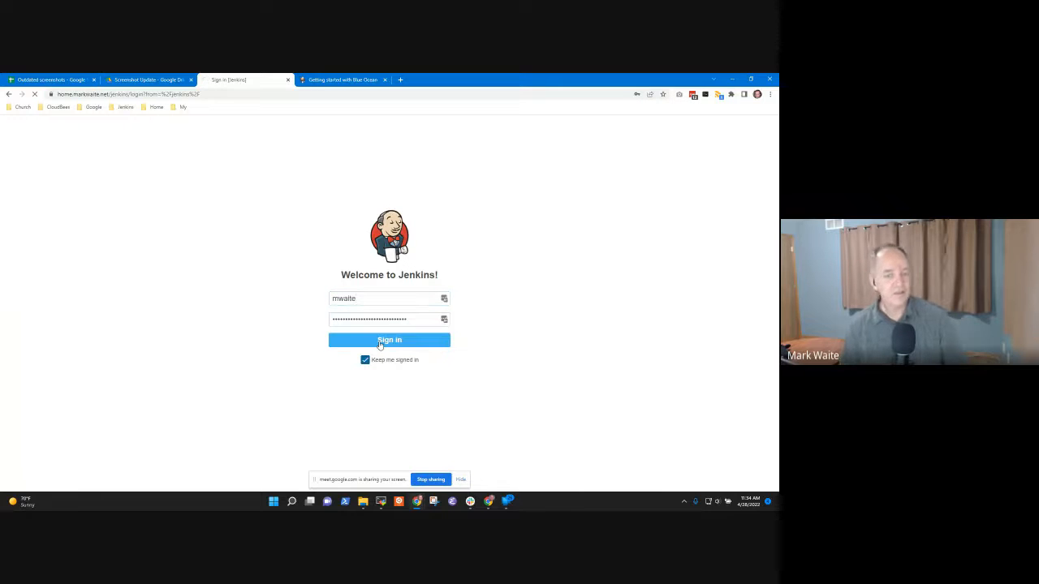
left_click(389, 340)
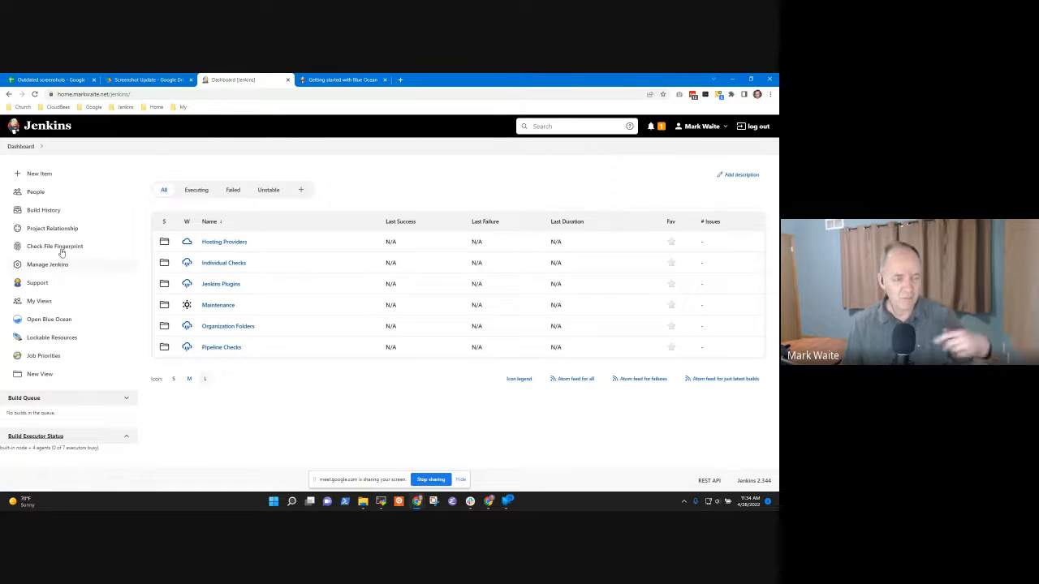
mouse_move(47, 265)
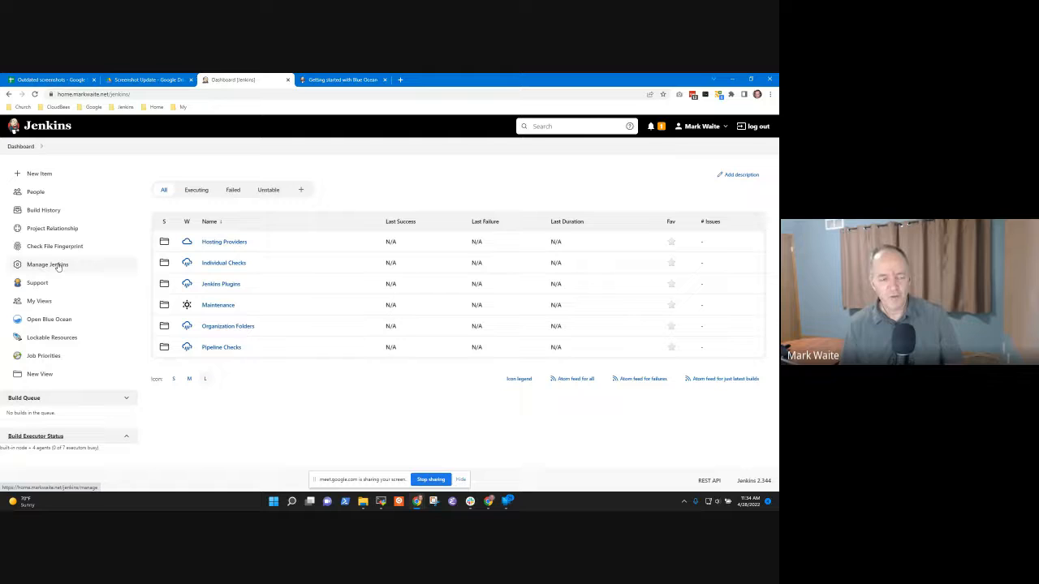
- Open Manage Jenkins > Manage Plugins > Available tab
left_click(47, 265)
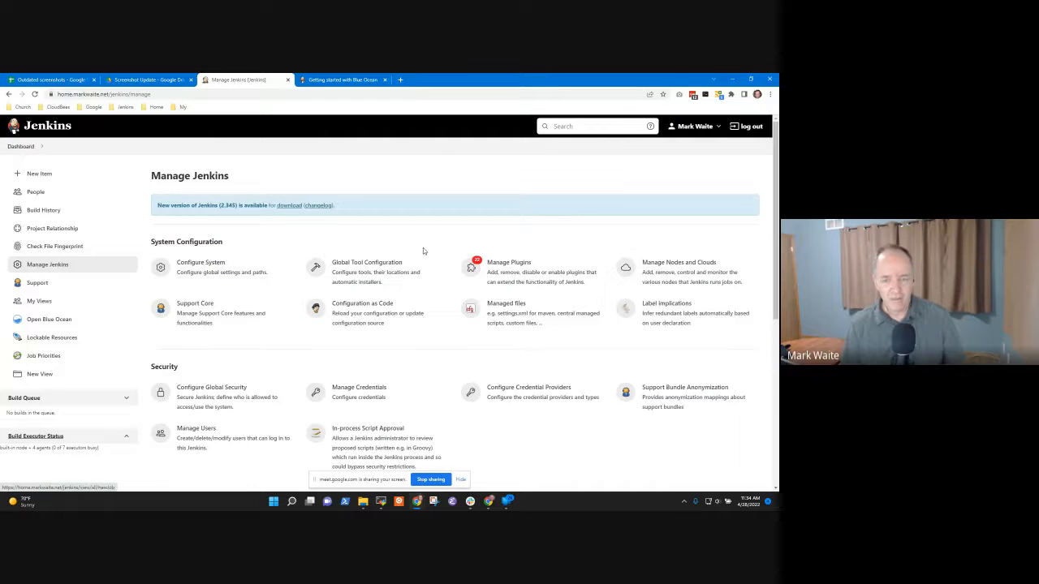
left_click(508, 263)
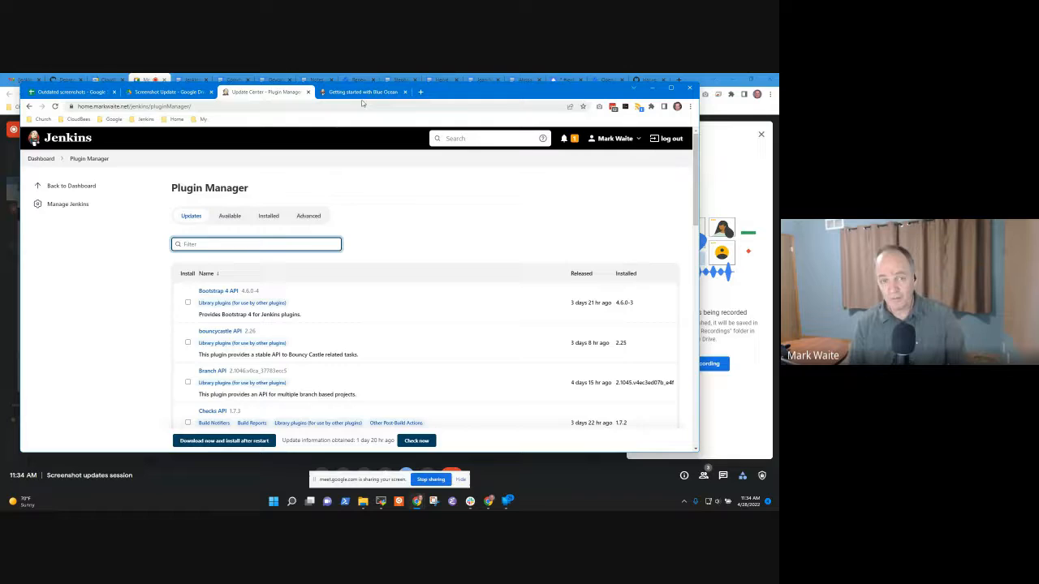
left_click(363, 92)
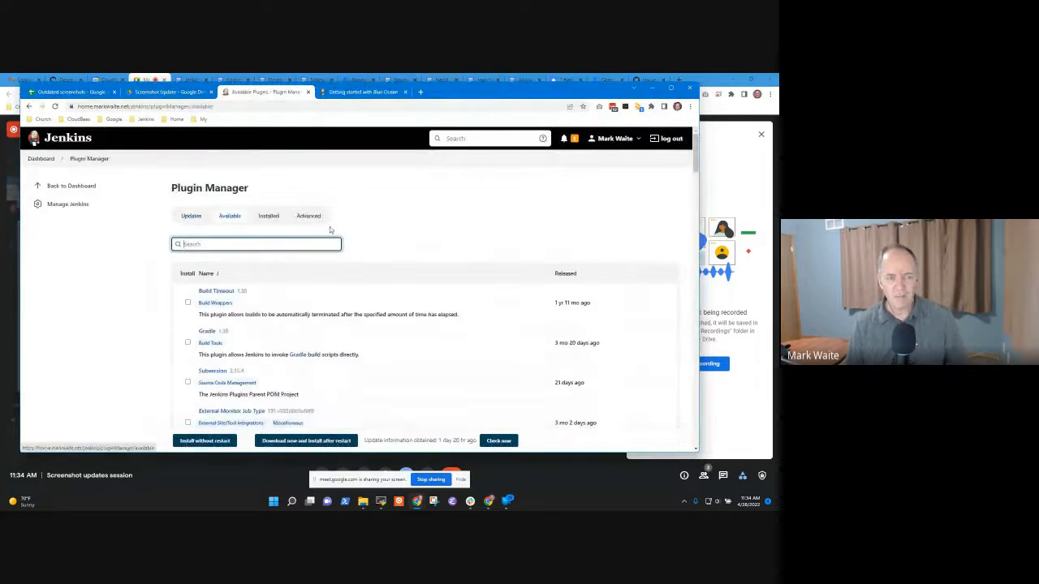
- Compare the available plugins list with the Blue Ocean guide's screenshot
left_click(370, 92)
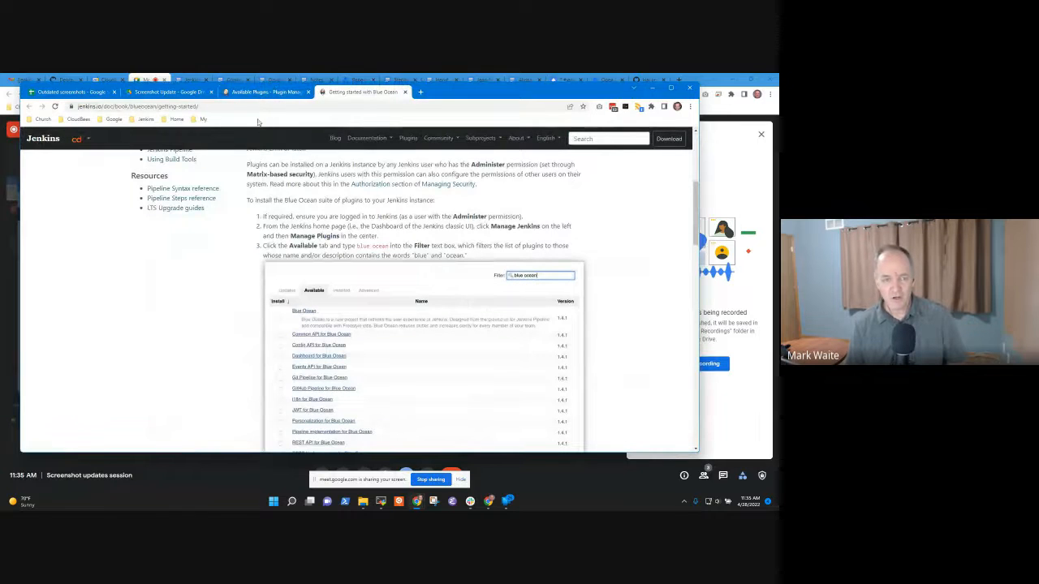
left_click(268, 92)
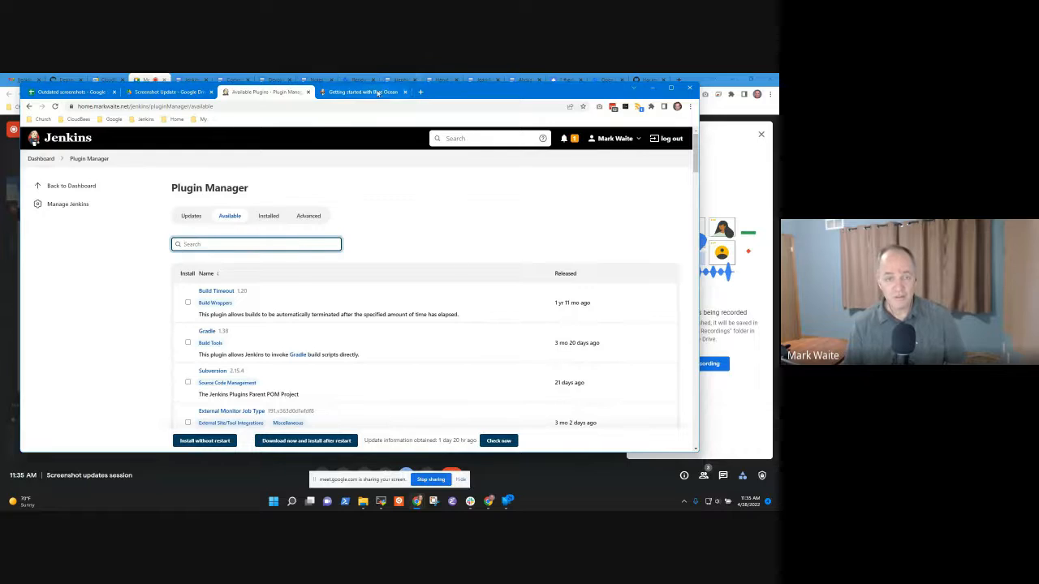
left_click(375, 93)
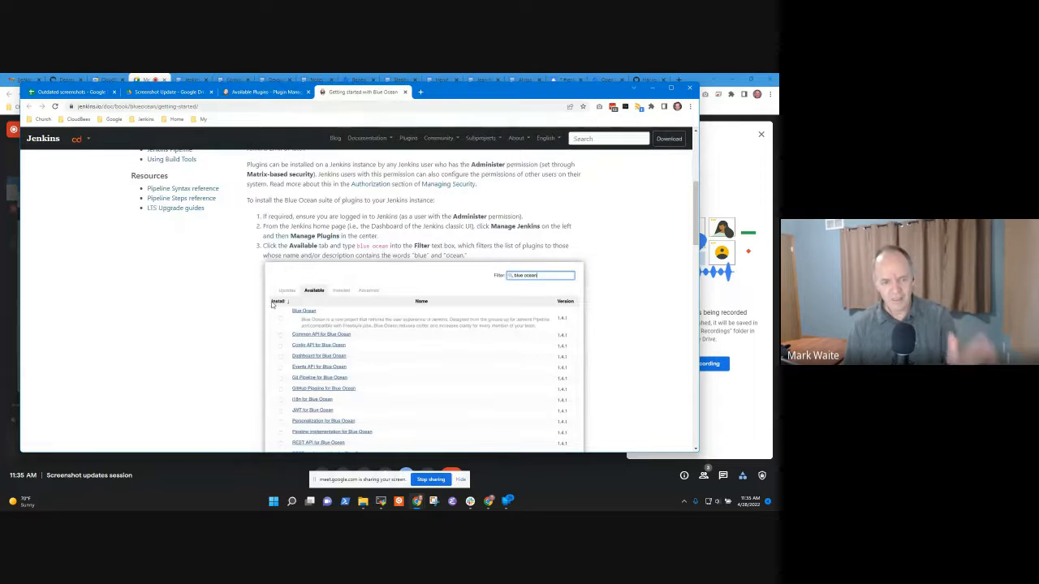
mouse_move(573, 310)
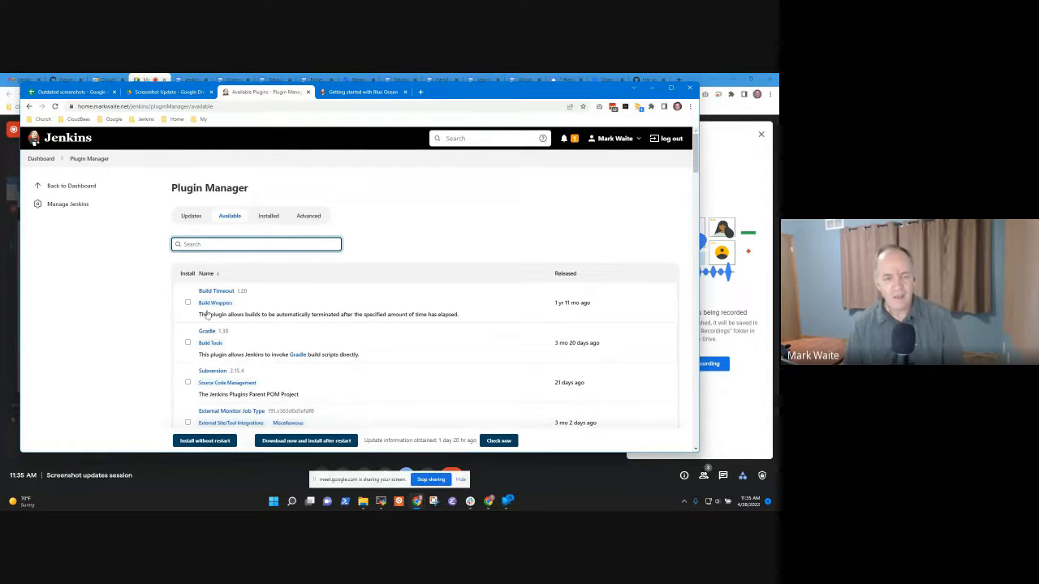
left_click(363, 92)
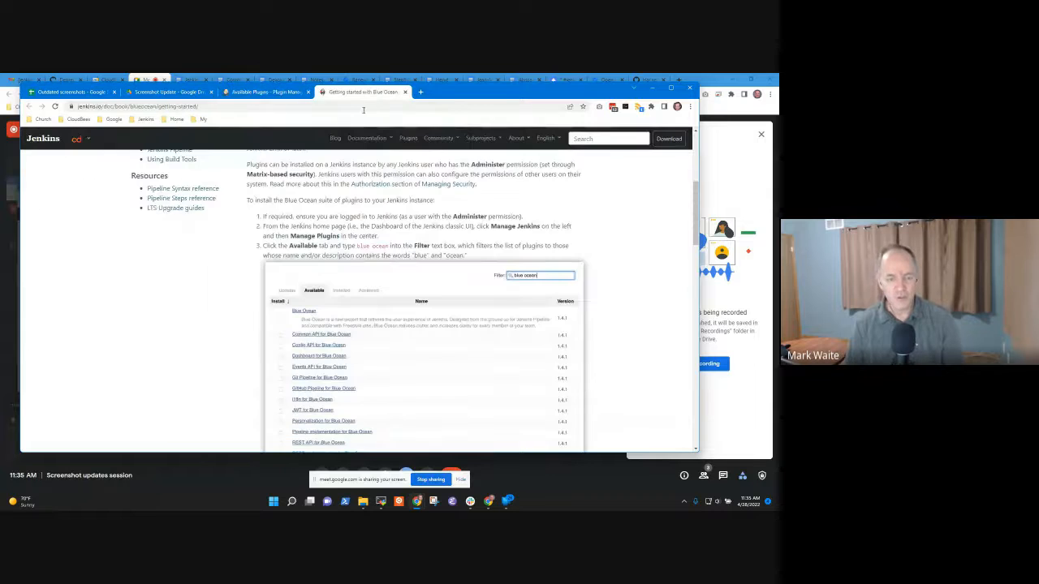
left_click(268, 92)
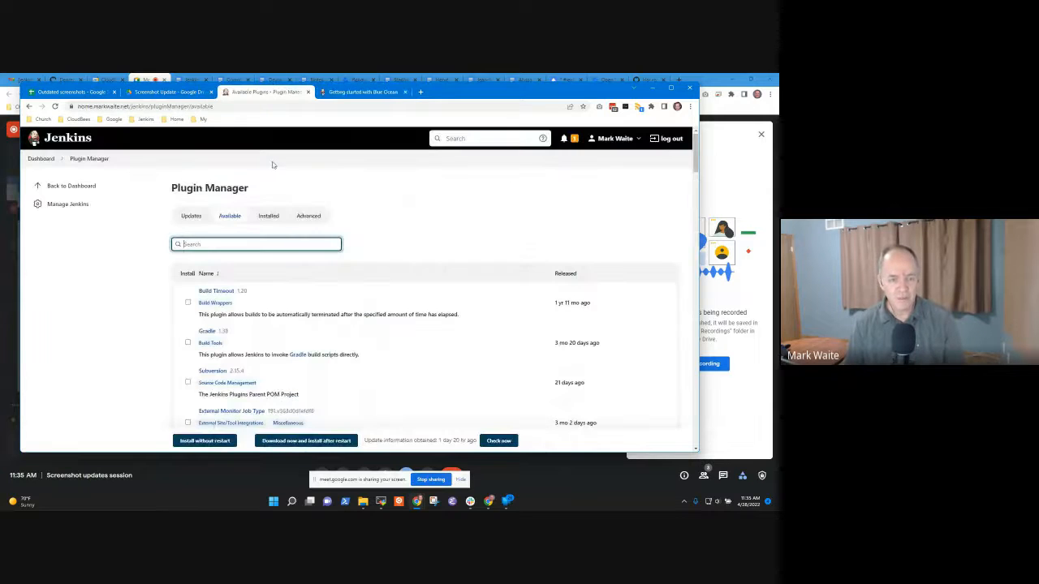
mouse_move(273, 341)
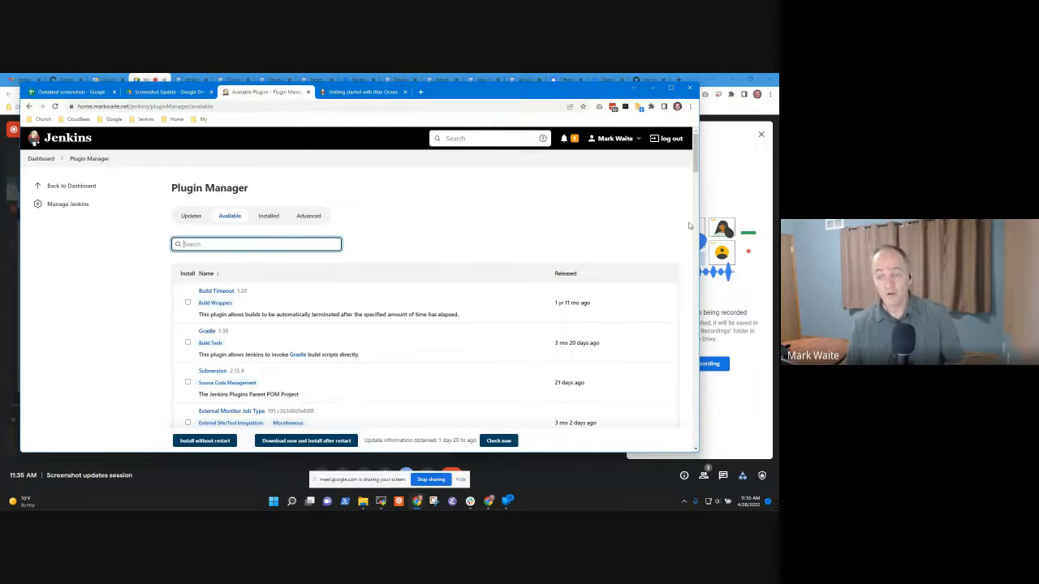
left_click(362, 92)
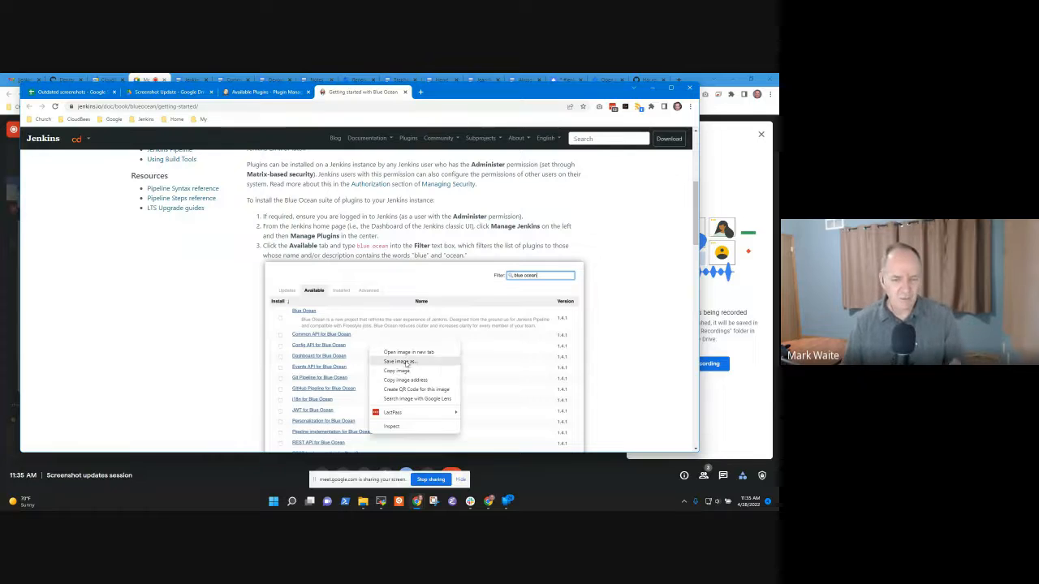
- Save blueocean-plugins-filtered.png from the guide into Downloads
left_click(405, 360)
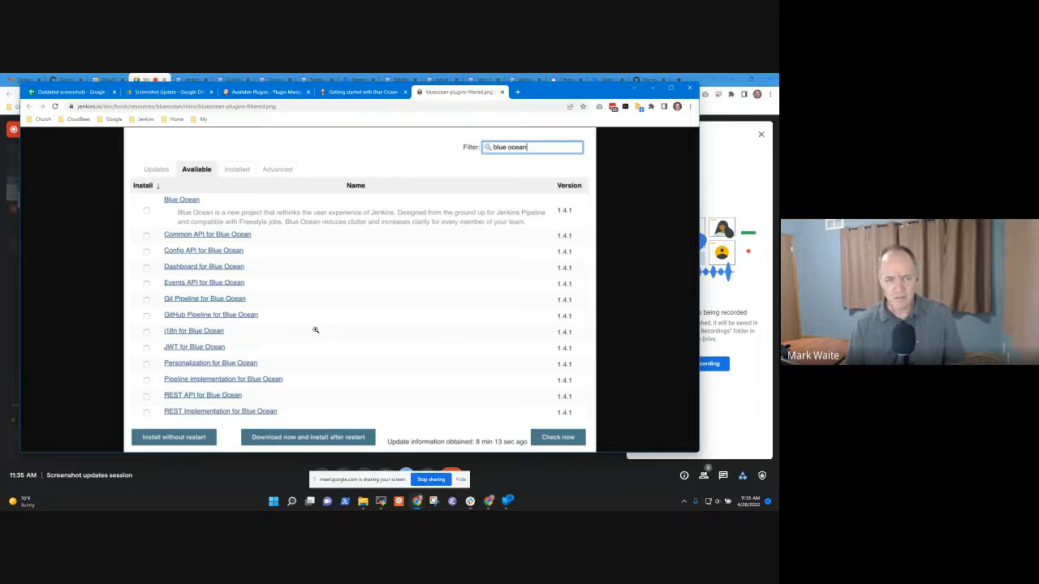
right_click(341, 331)
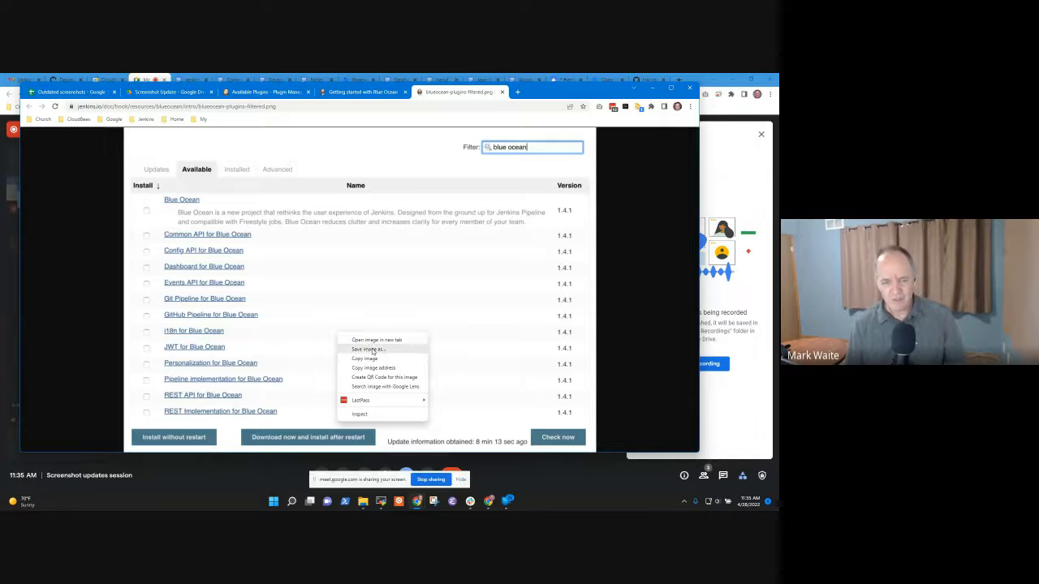
left_click(367, 349)
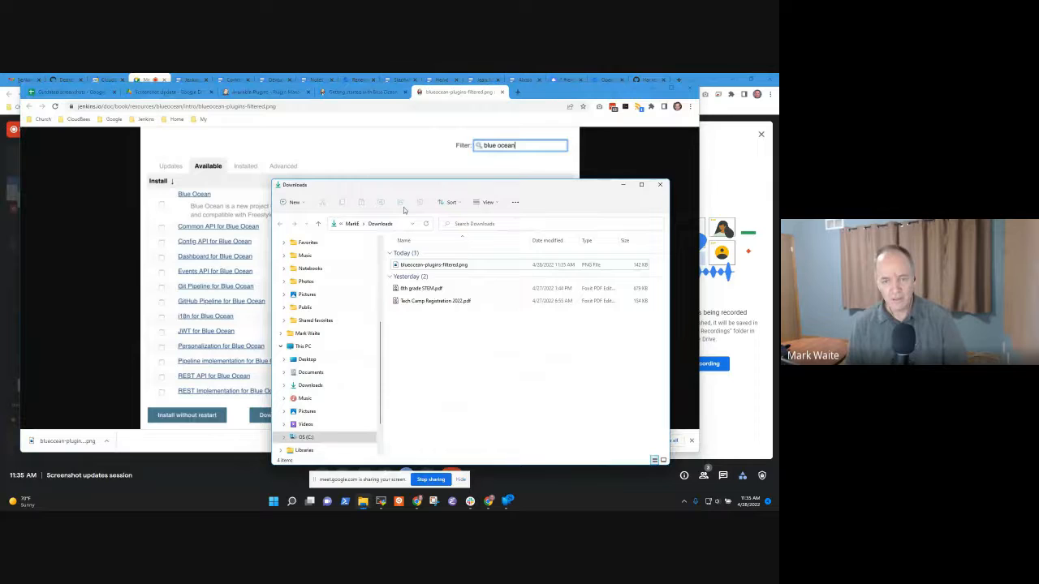
- Confirm in the file's Properties Details that the PNG is 1820 × 1253 pixels
left_click(438, 265)
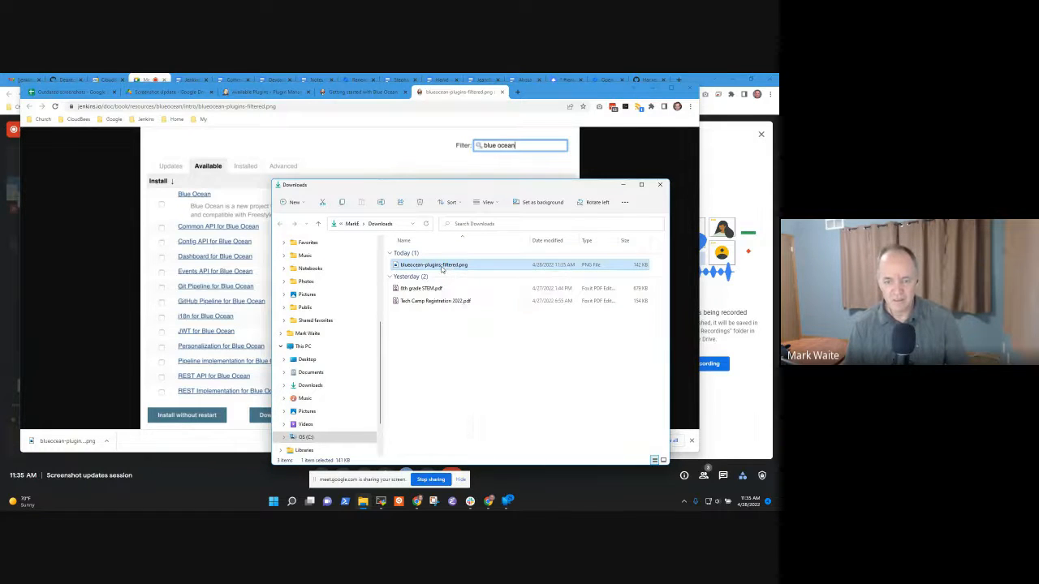
right_click(442, 265)
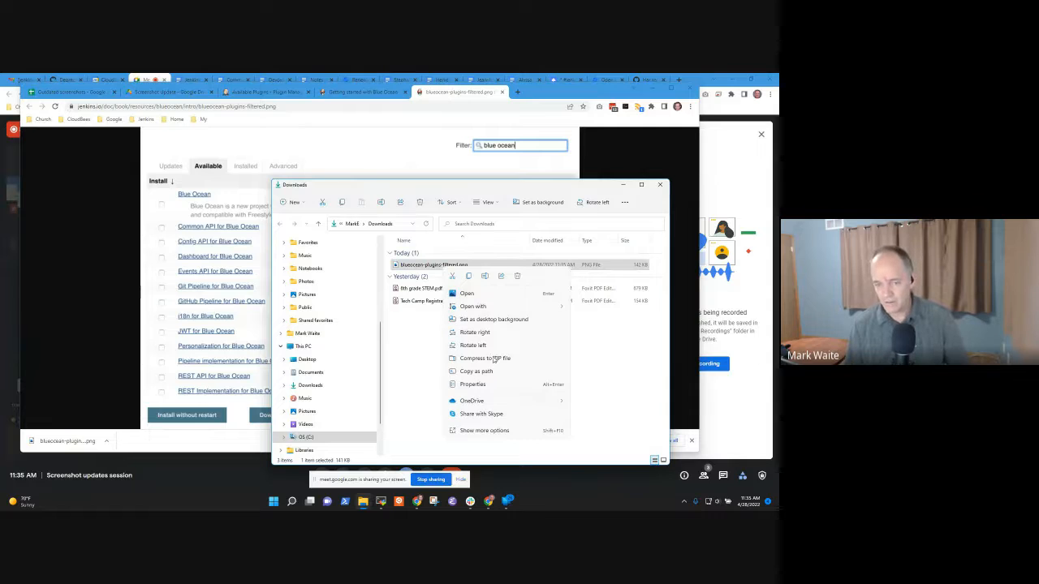
left_click(470, 384)
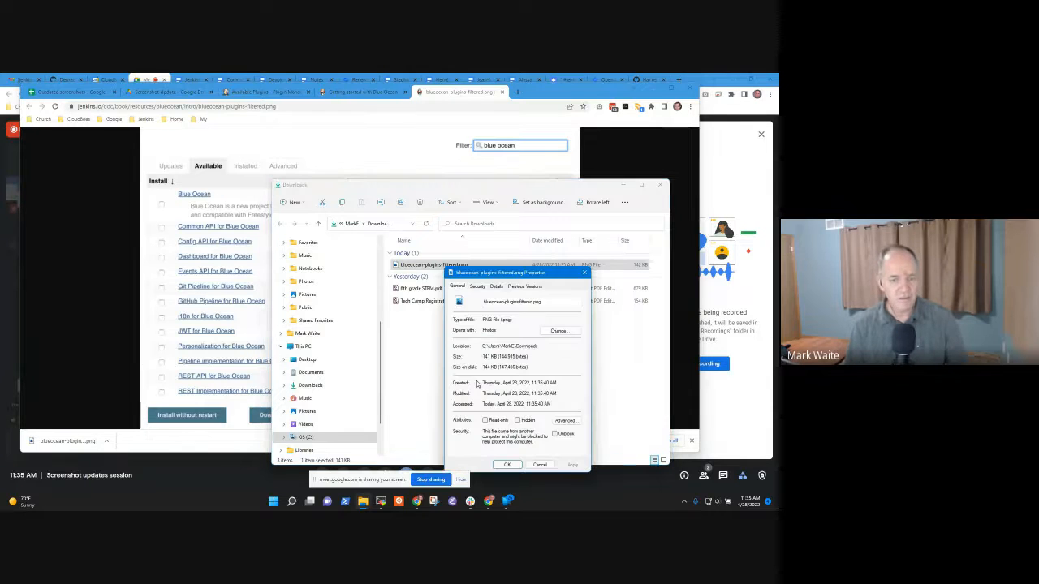
left_click(496, 287)
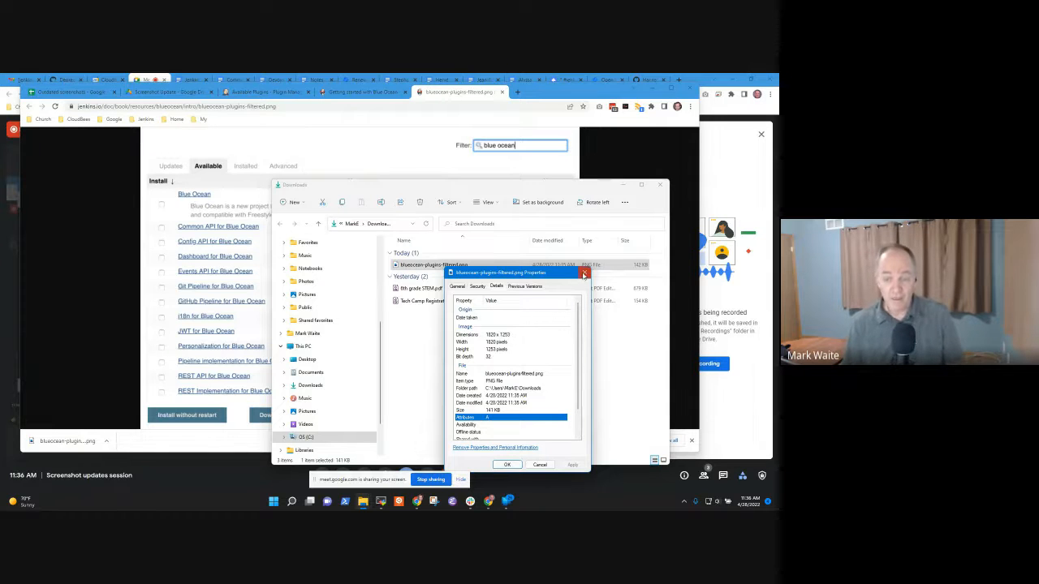
left_click(583, 274)
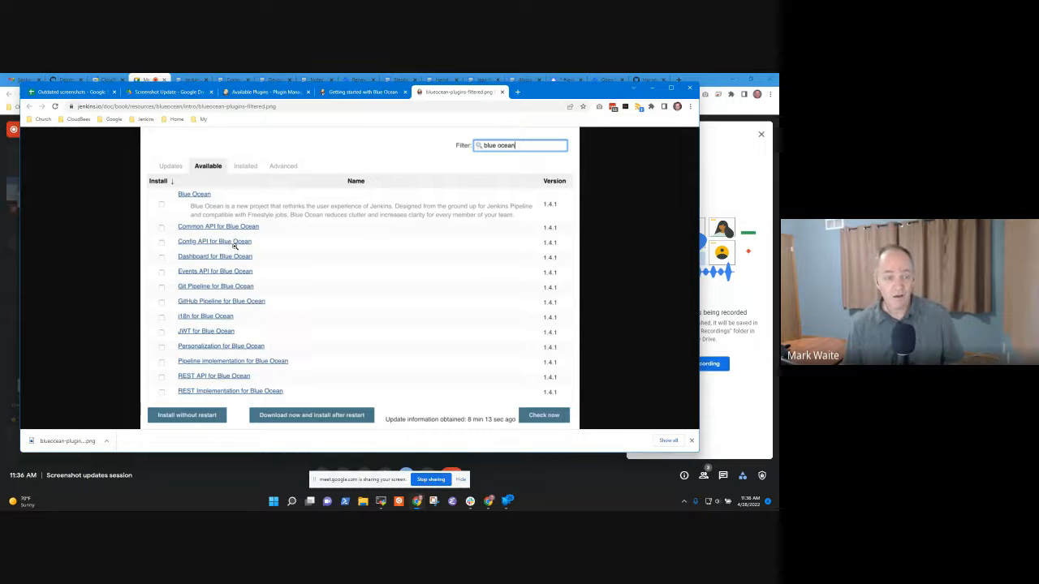
- Return to the Jenkins available plugins tab in a narrower browser window
left_click(367, 92)
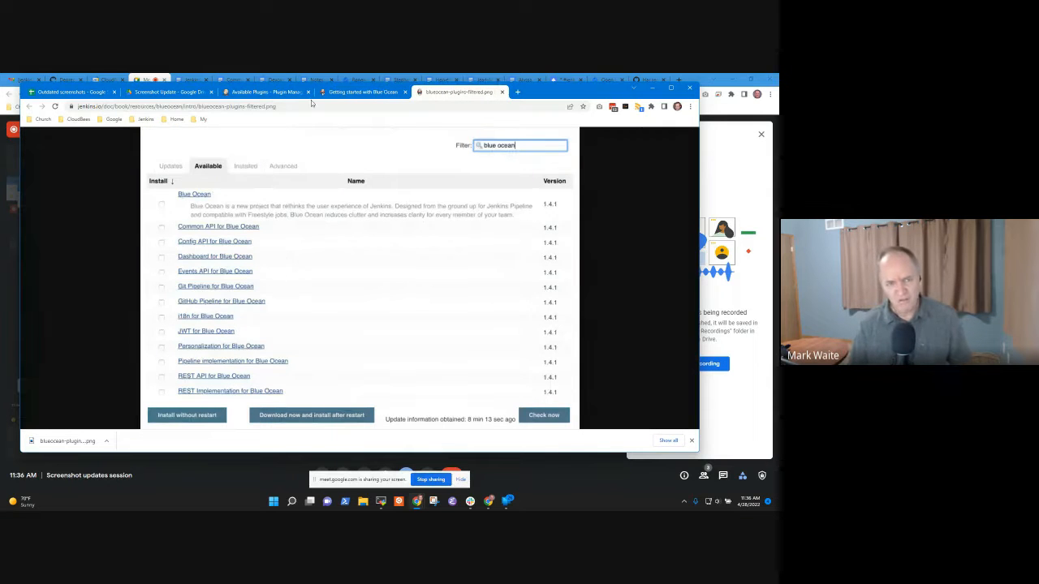
left_click(268, 92)
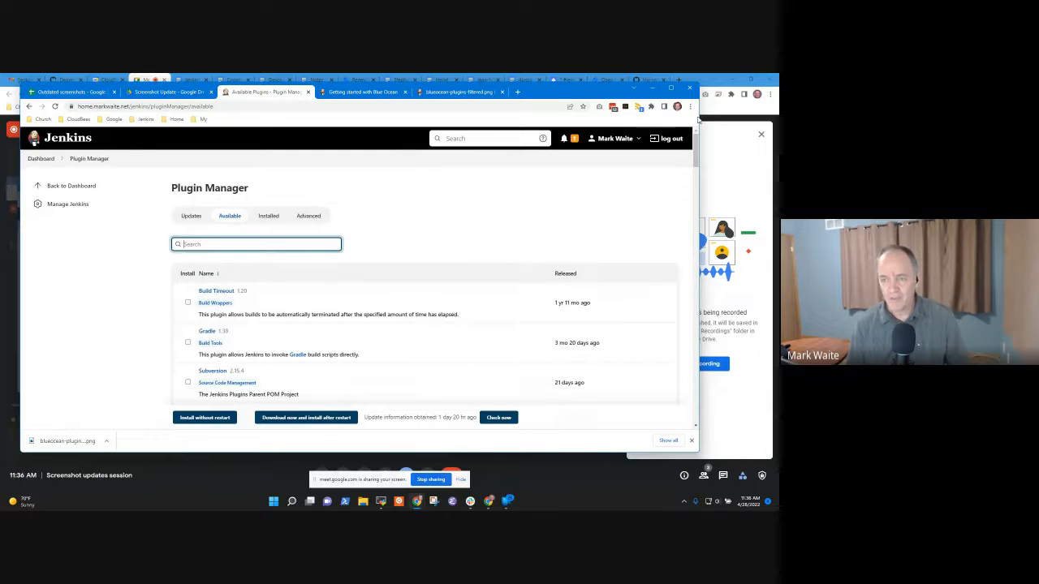
mouse_move(578, 166)
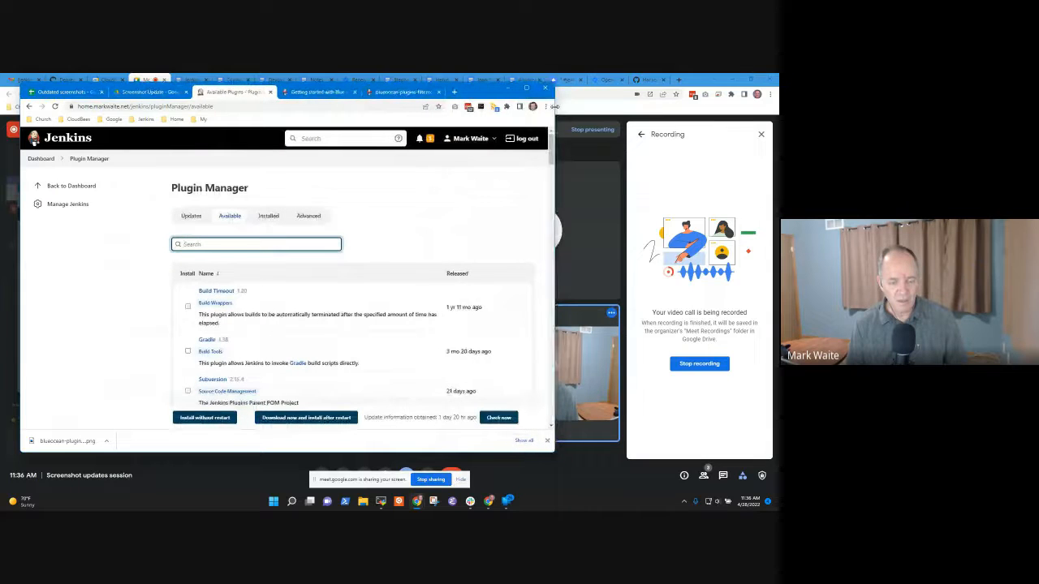
scroll("down", 3)
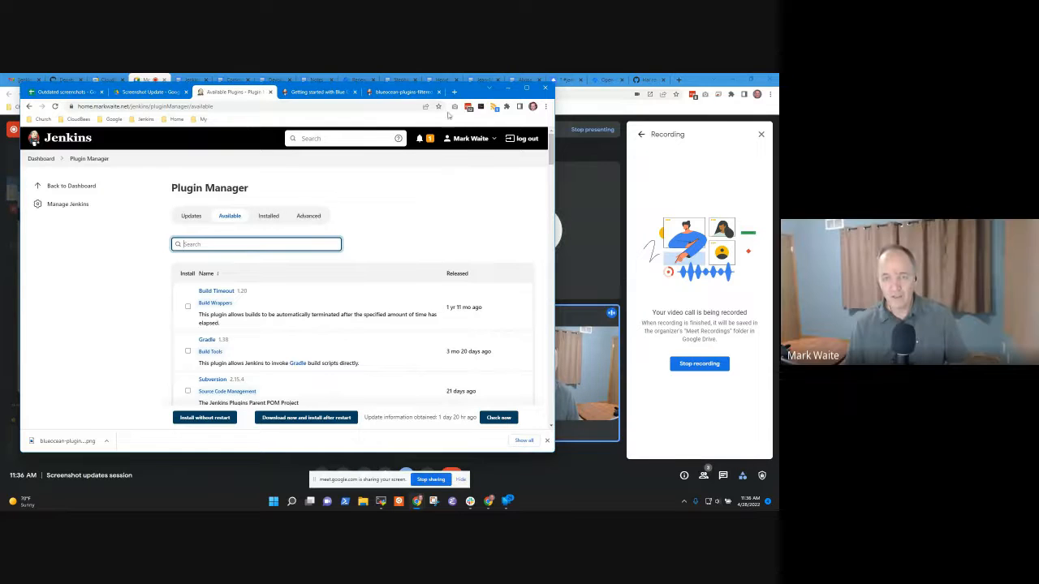
mouse_move(456, 106)
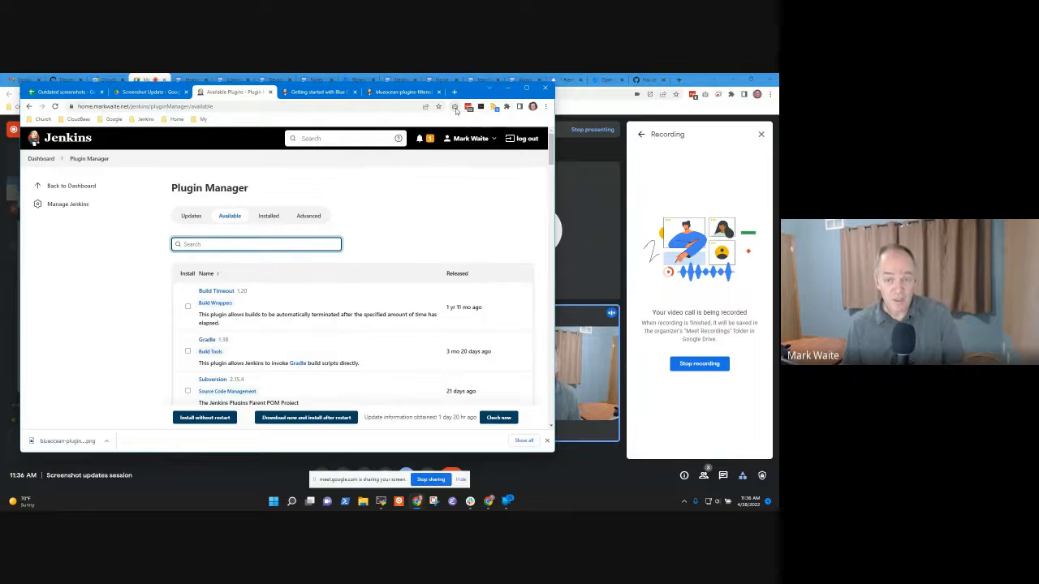
- Capture the full available plugins page with the GoFullPage extension
left_click(456, 107)
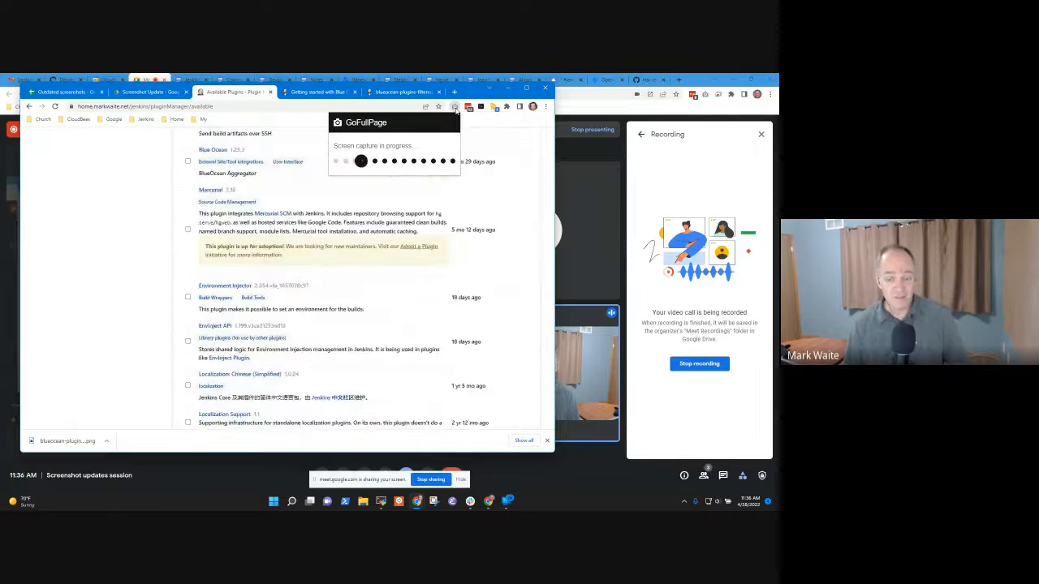
scroll("down", 3)
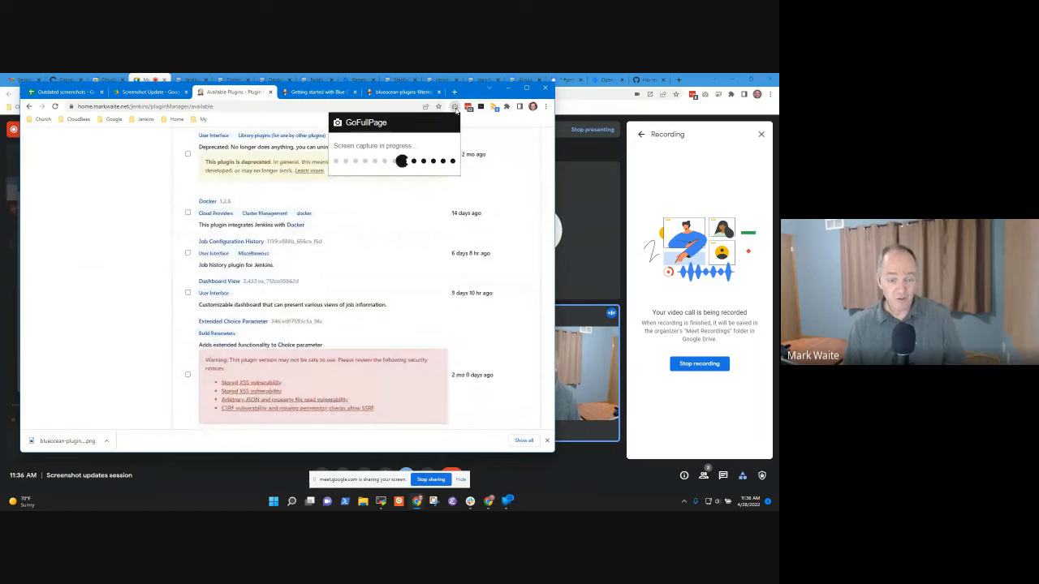
scroll("down", 3)
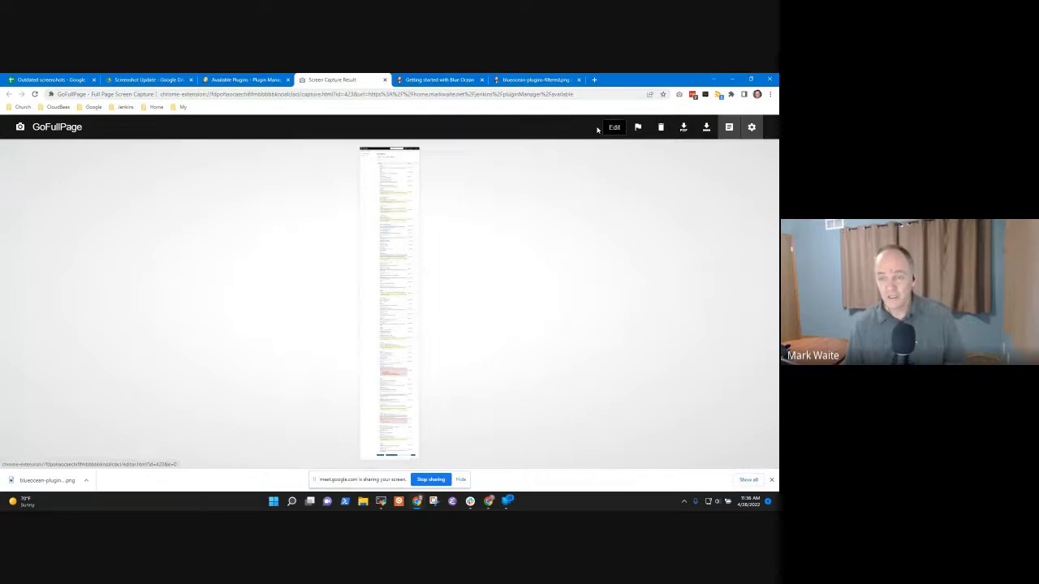
- Open the capture in the GoFullPage editor to crop the Plugin Manager area
left_click(613, 127)
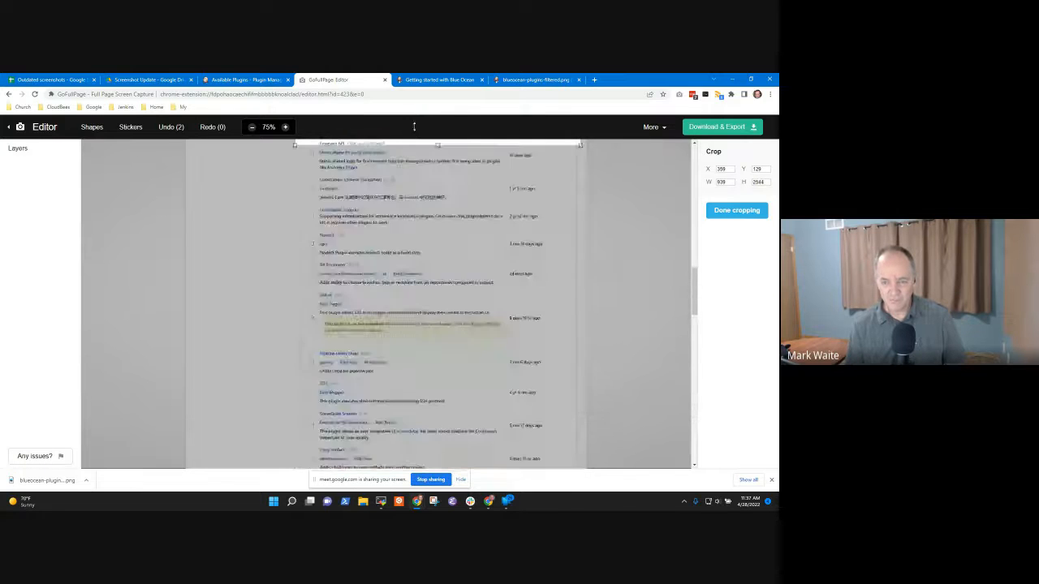
scroll("down", 3)
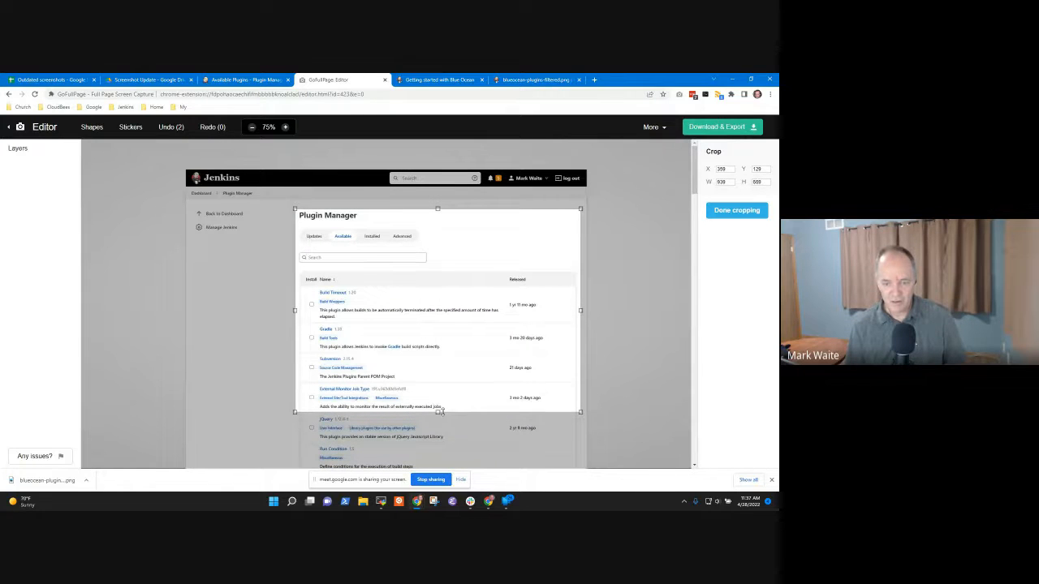
left_click(447, 80)
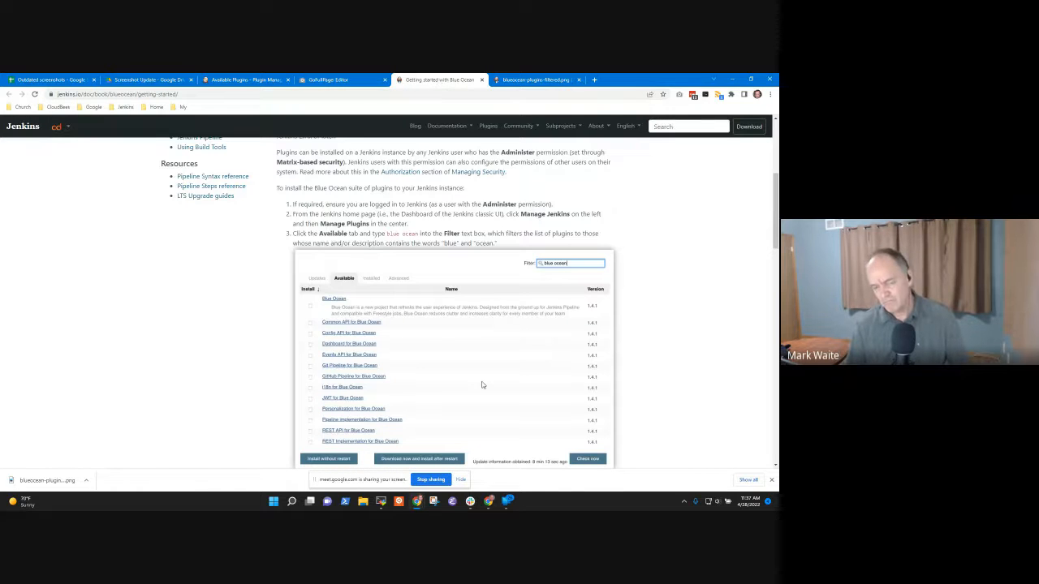
scroll("down", 3)
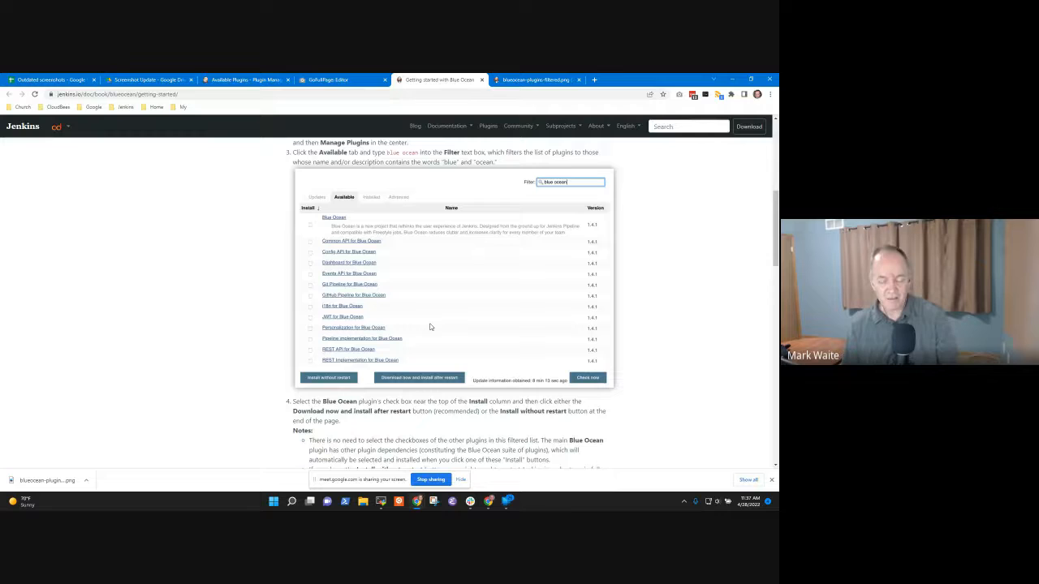
mouse_move(378, 341)
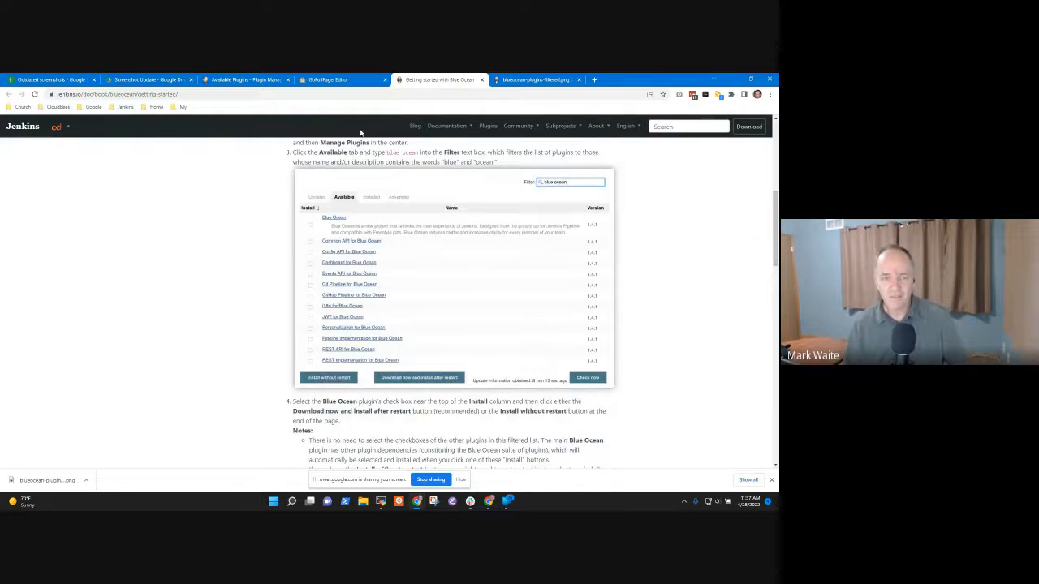
left_click(341, 80)
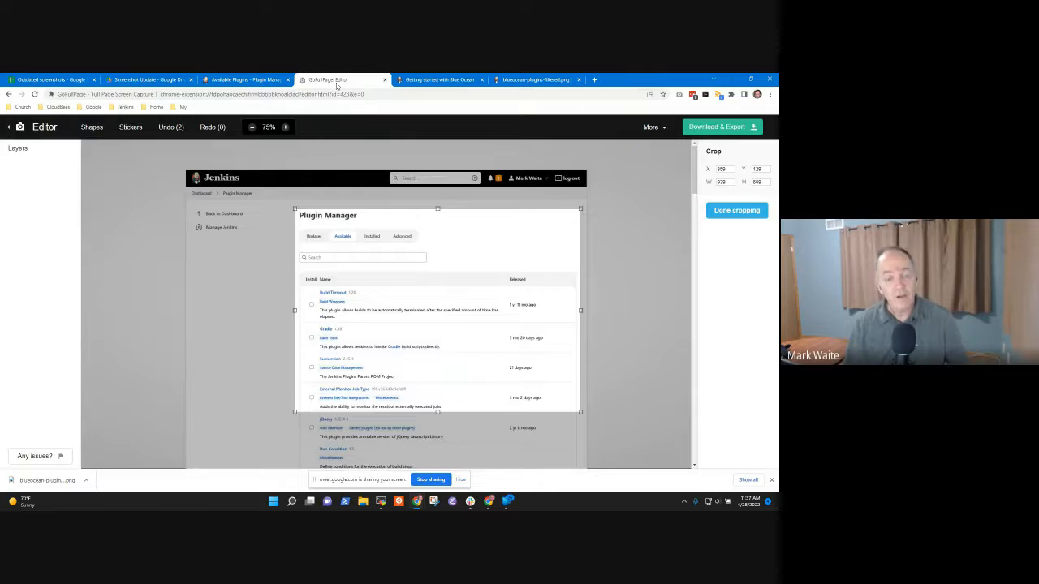
left_click(449, 80)
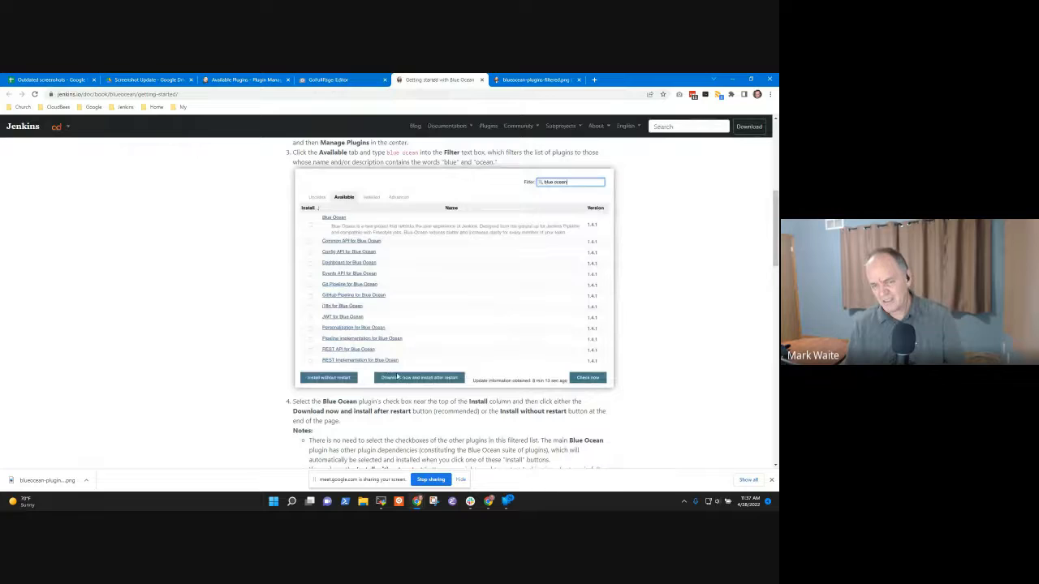
left_click(341, 80)
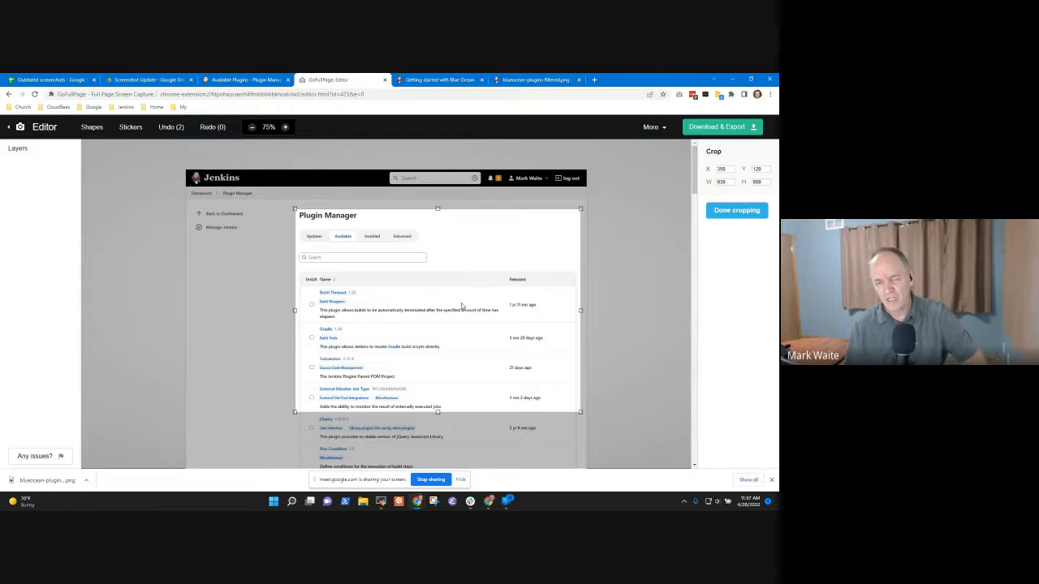
- Extend the GoFullPage crop down past the install buttons and apply it
scroll("down", 3)
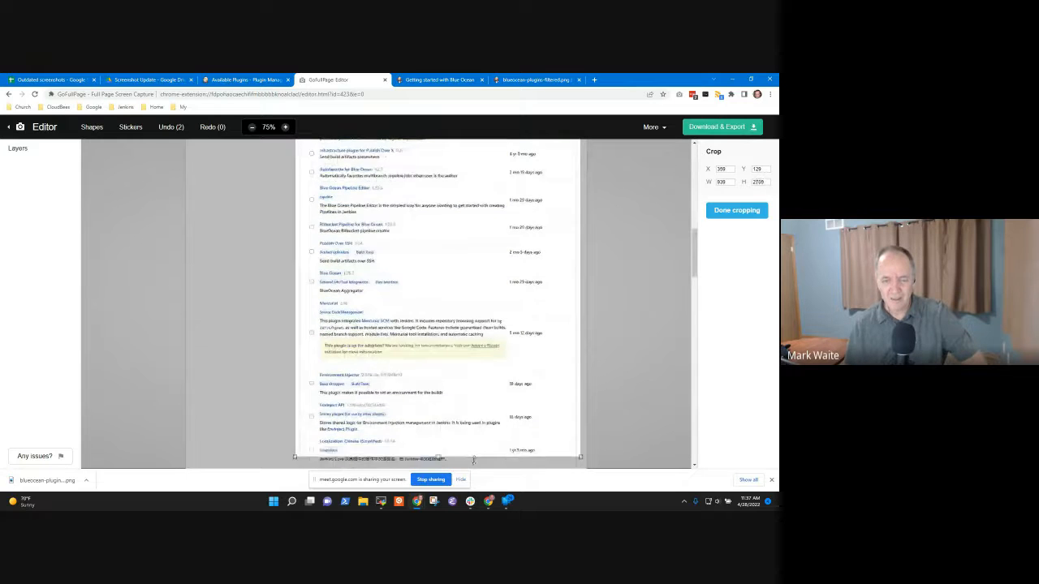
scroll("down", 3)
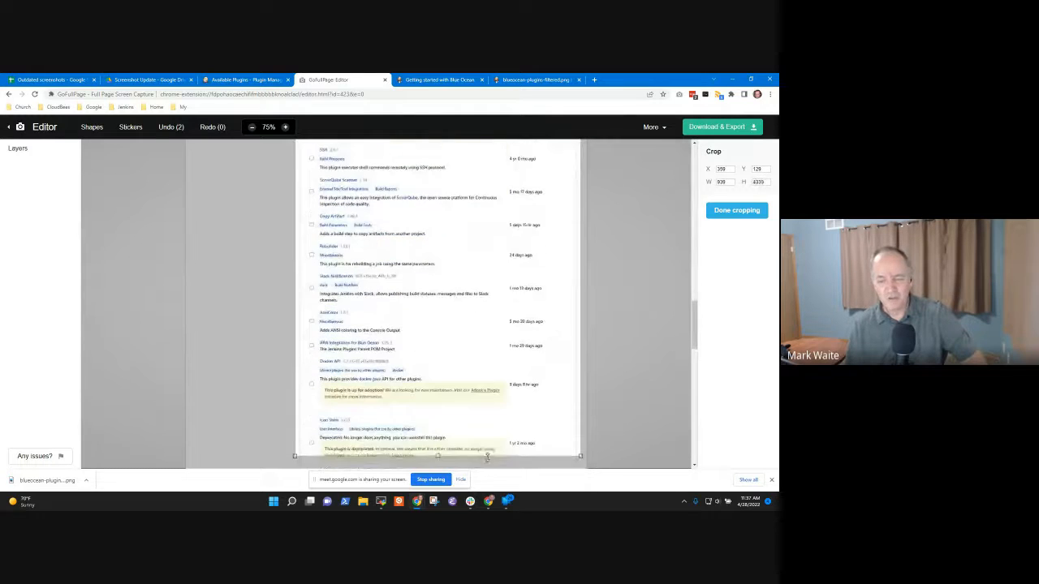
scroll("down", 3)
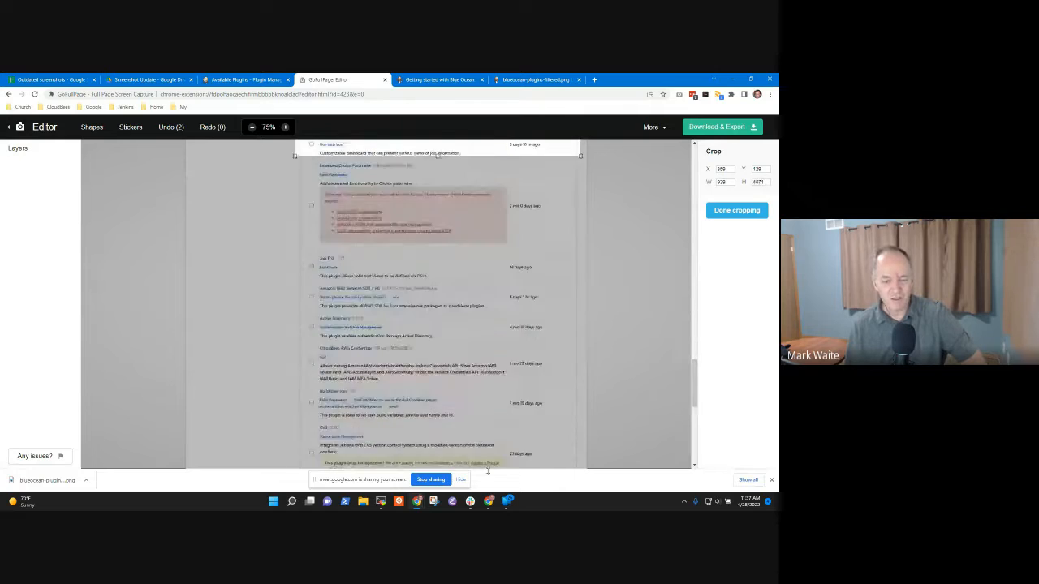
scroll("down", 3)
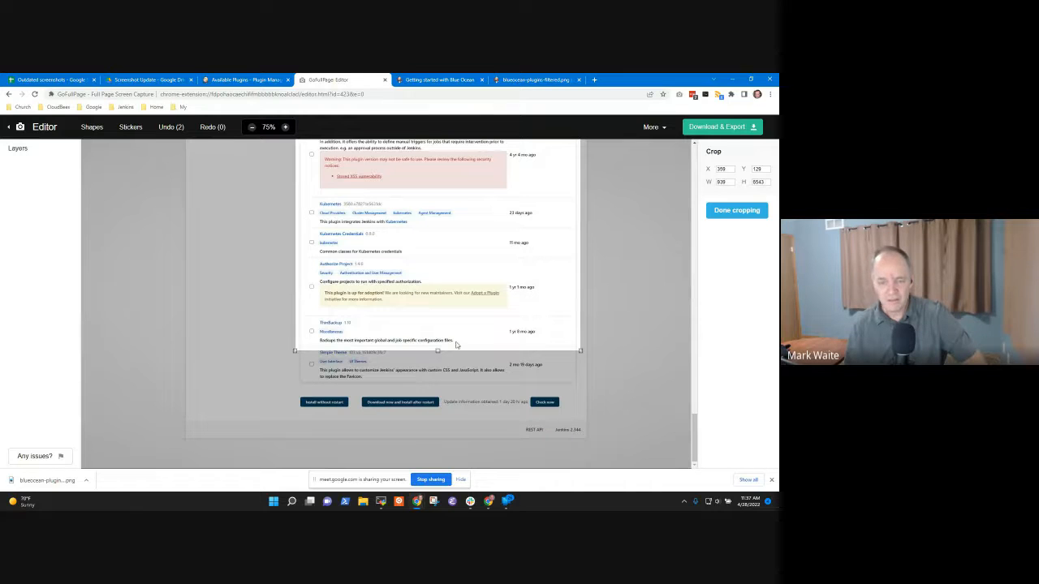
left_click_drag(439, 350, 448, 423)
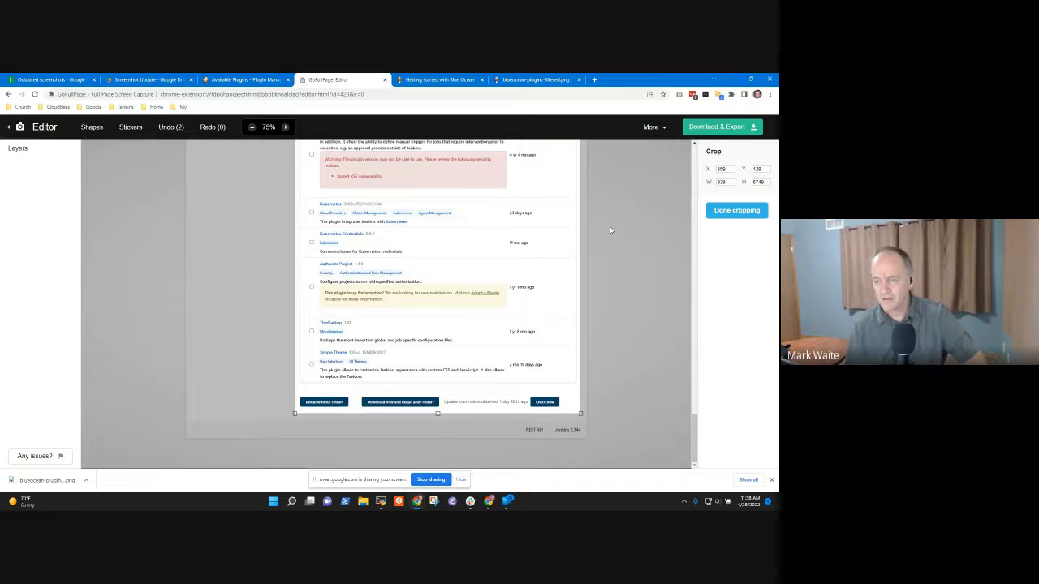
left_click(736, 210)
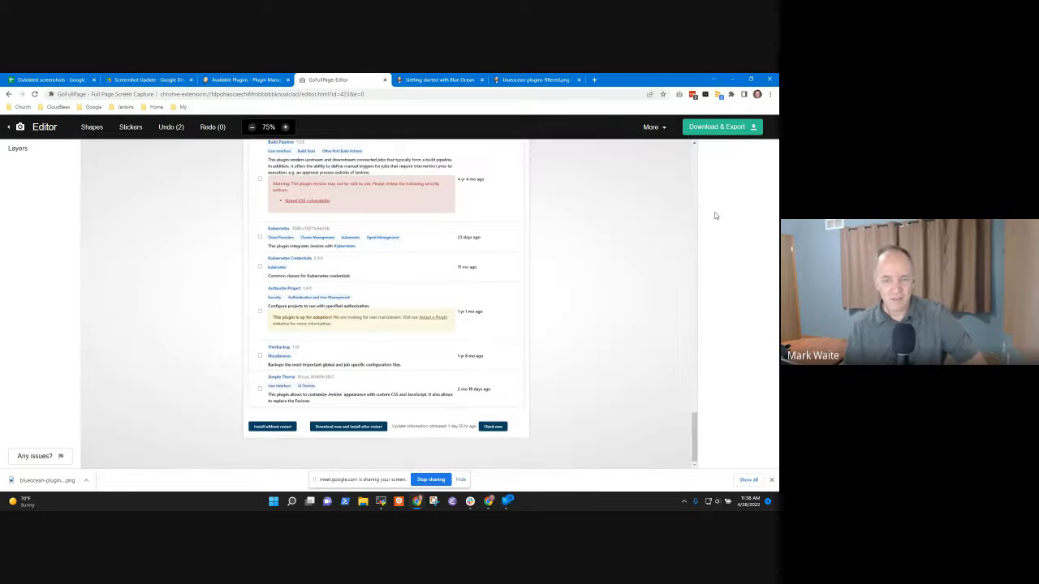
left_click(651, 127)
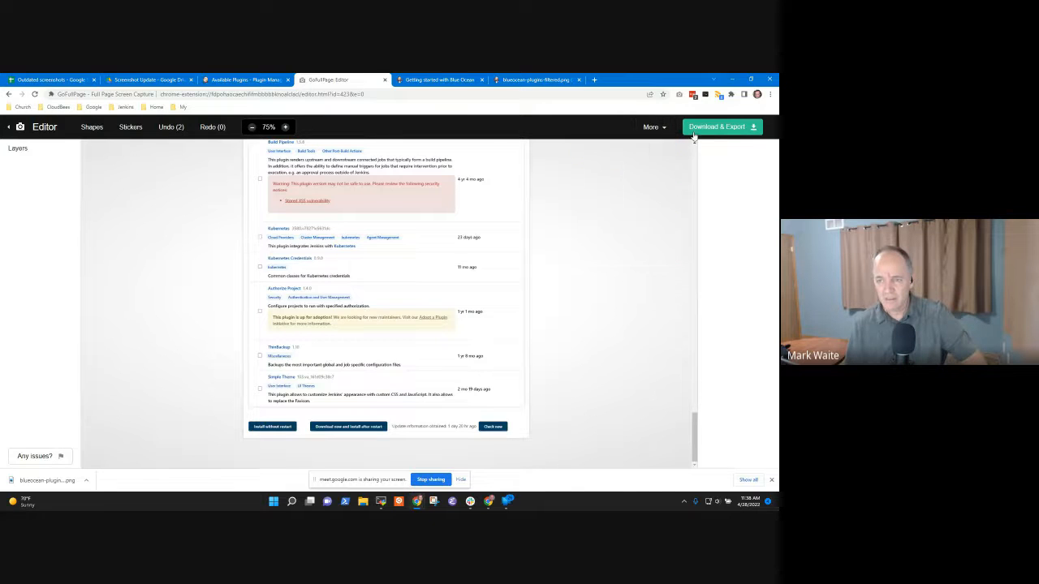
- Download the cropped capture and select the plugin manager PNG in Downloads
left_click(721, 127)
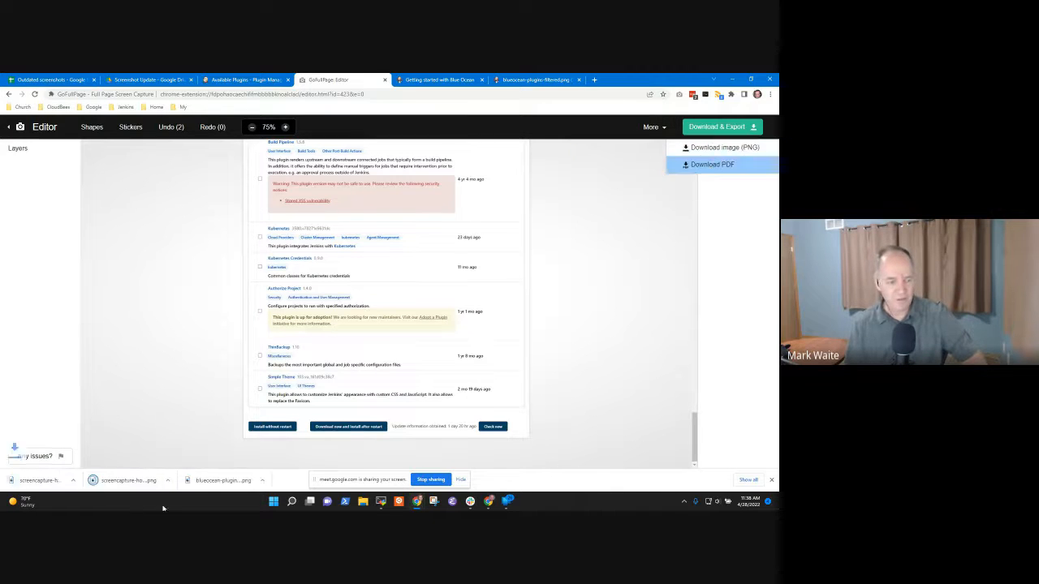
left_click(87, 481)
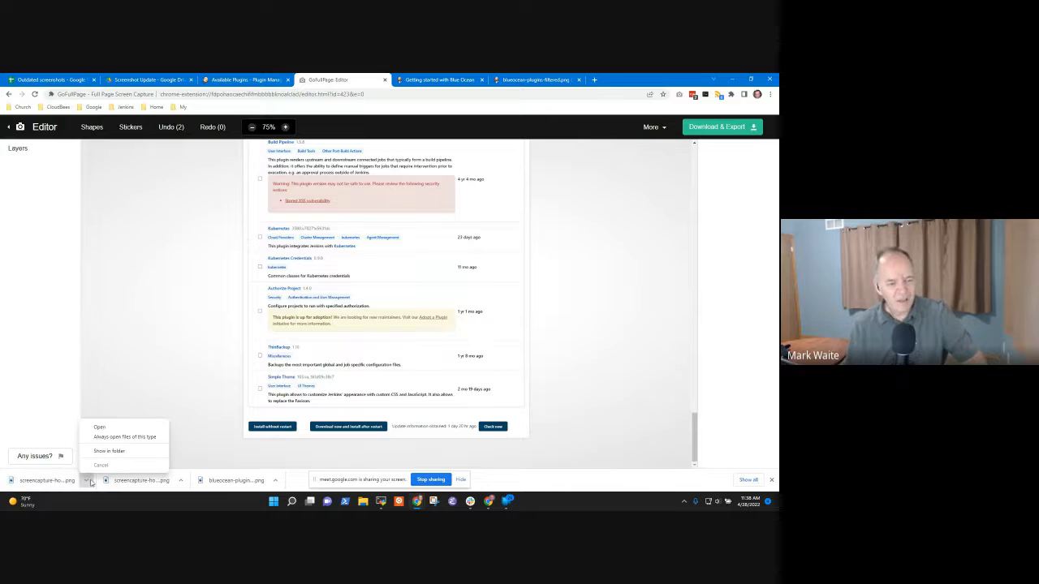
left_click(109, 451)
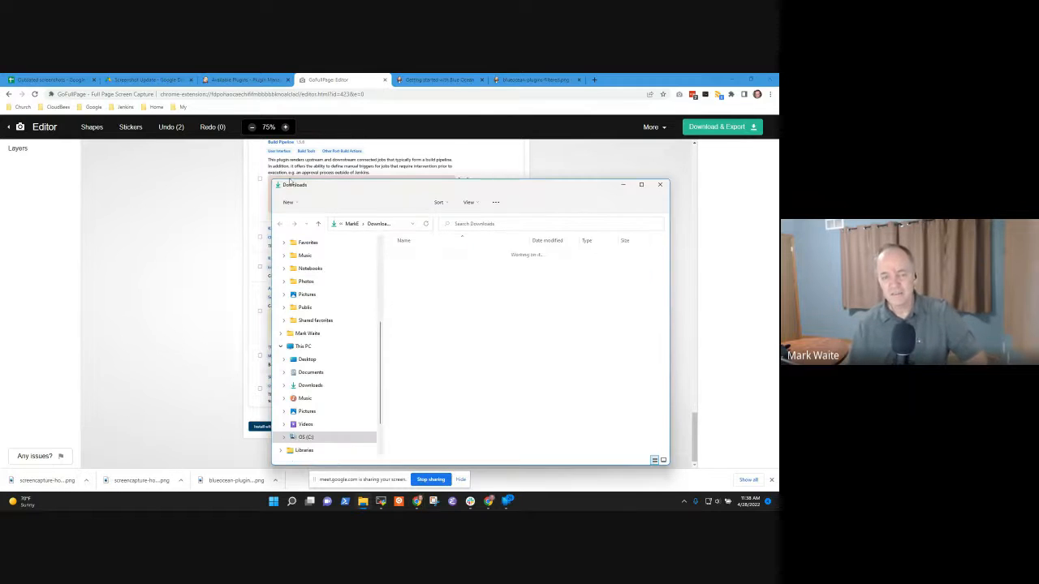
left_click(458, 277)
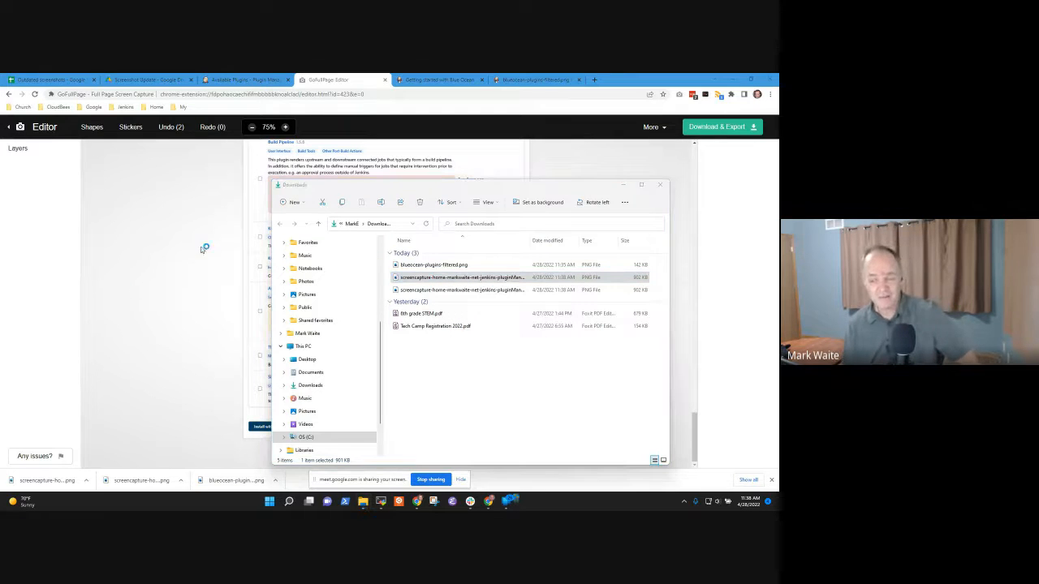
- Open the plugin manager PNG in Paint and select the Simple Theme entry and buttons
double_click(461, 277)
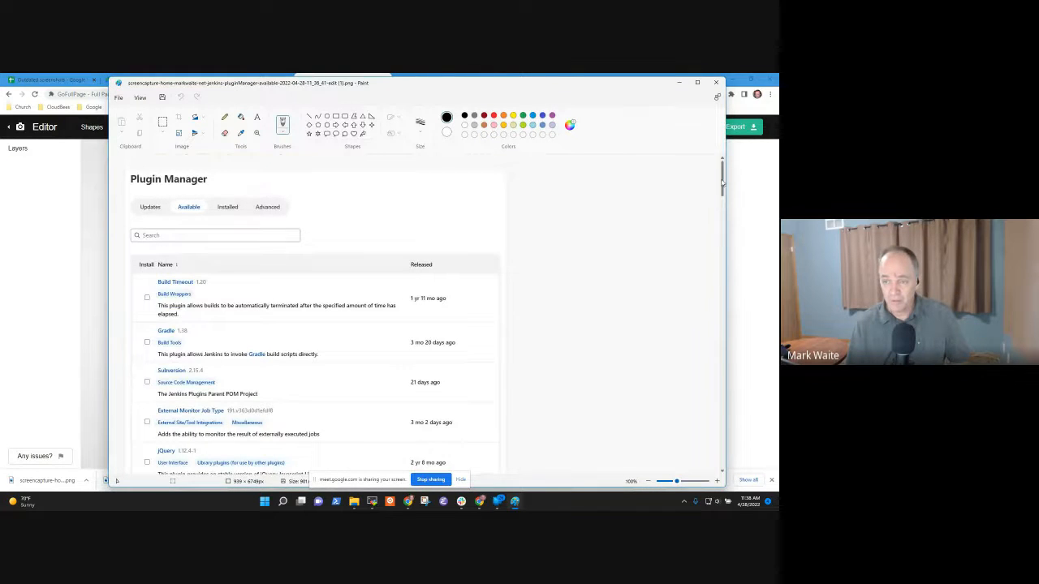
scroll("down", 3)
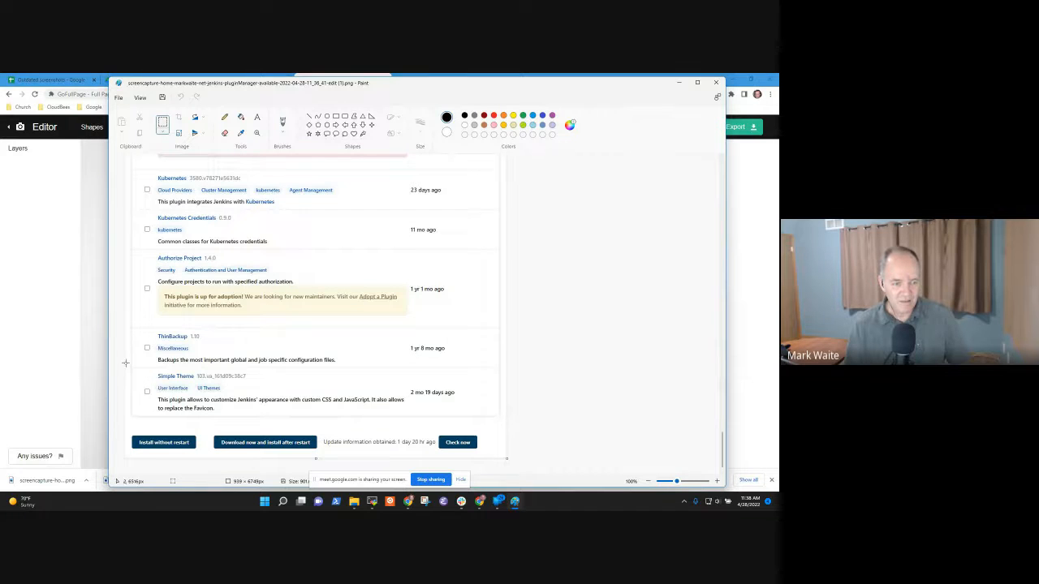
left_click_drag(126, 370, 333, 376)
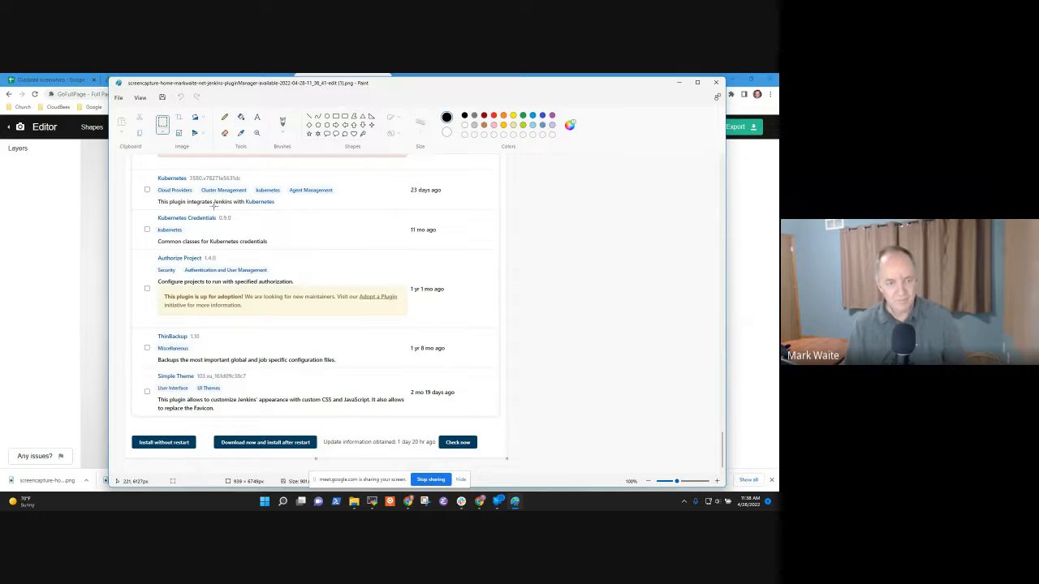
mouse_move(123, 367)
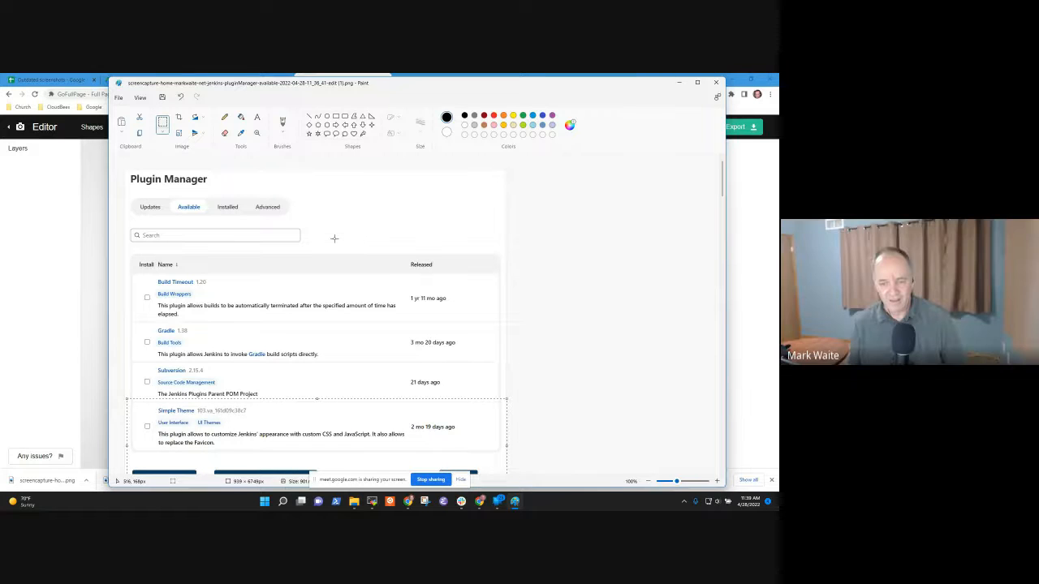
mouse_move(437, 273)
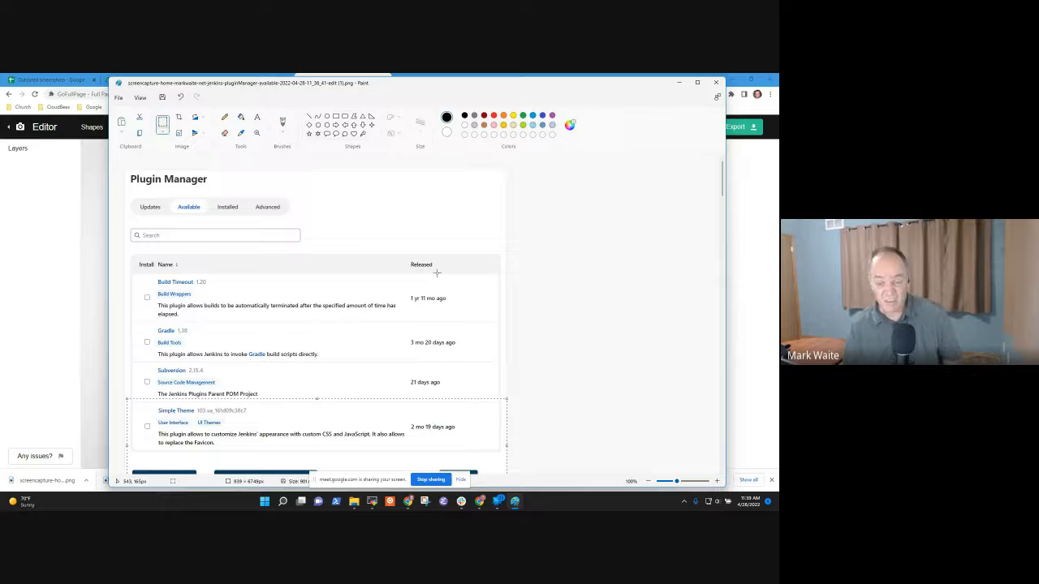
- Scroll through the Paint image to review Simple Theme now placed below Subversion
scroll("down", 3)
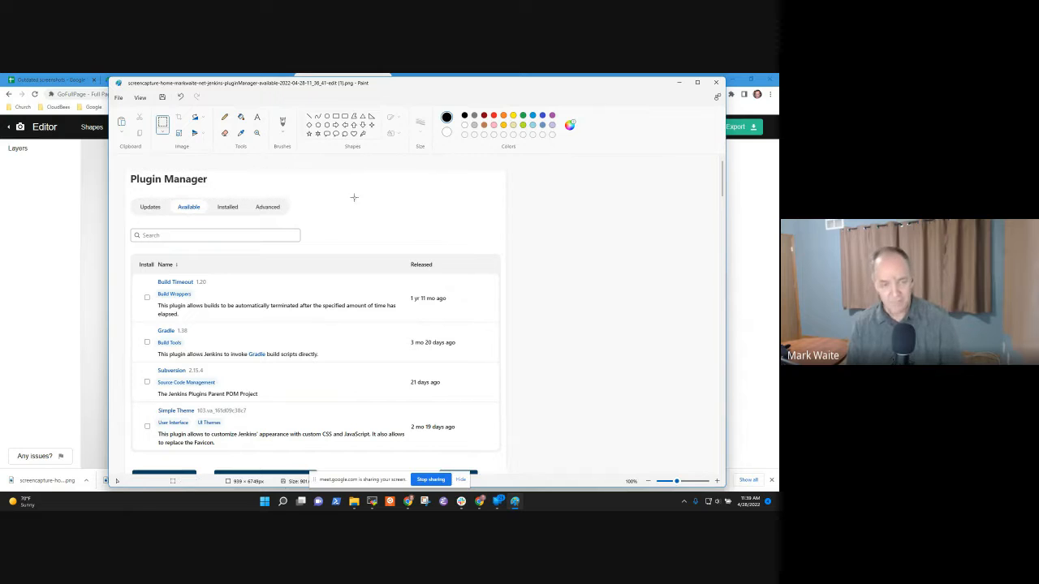
scroll("down", 3)
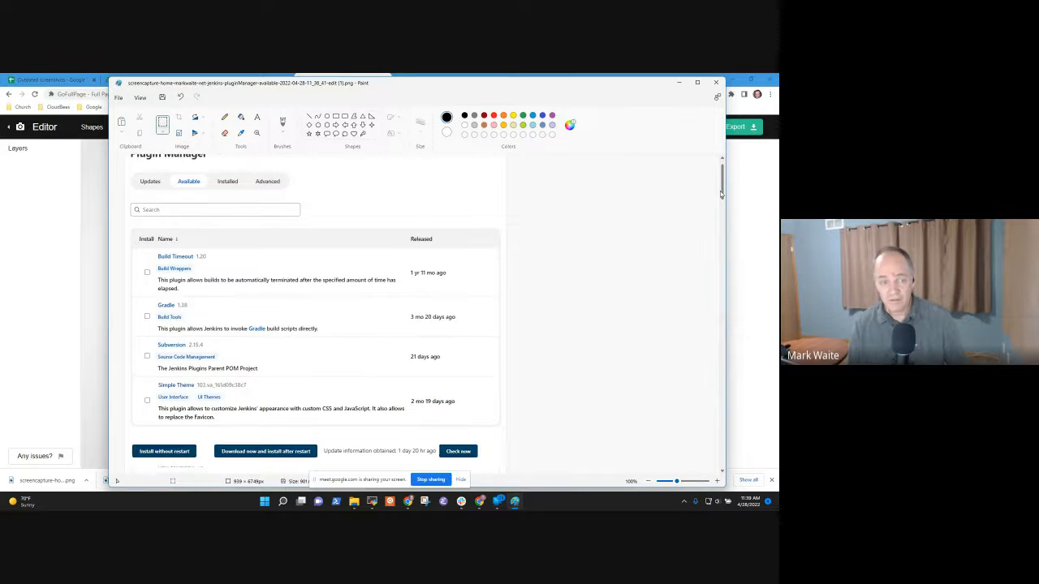
scroll("down", 3)
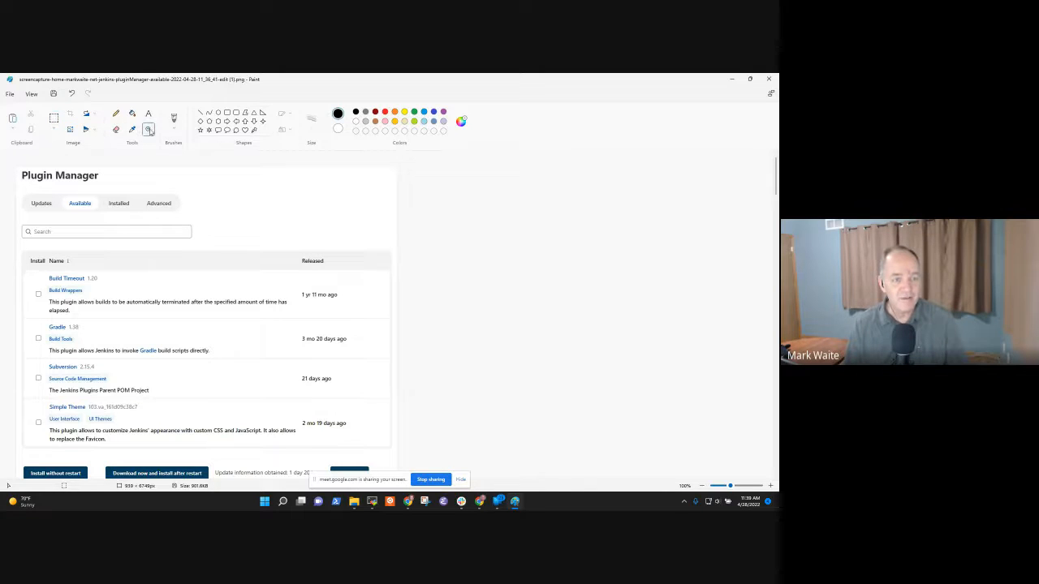
left_click(33, 94)
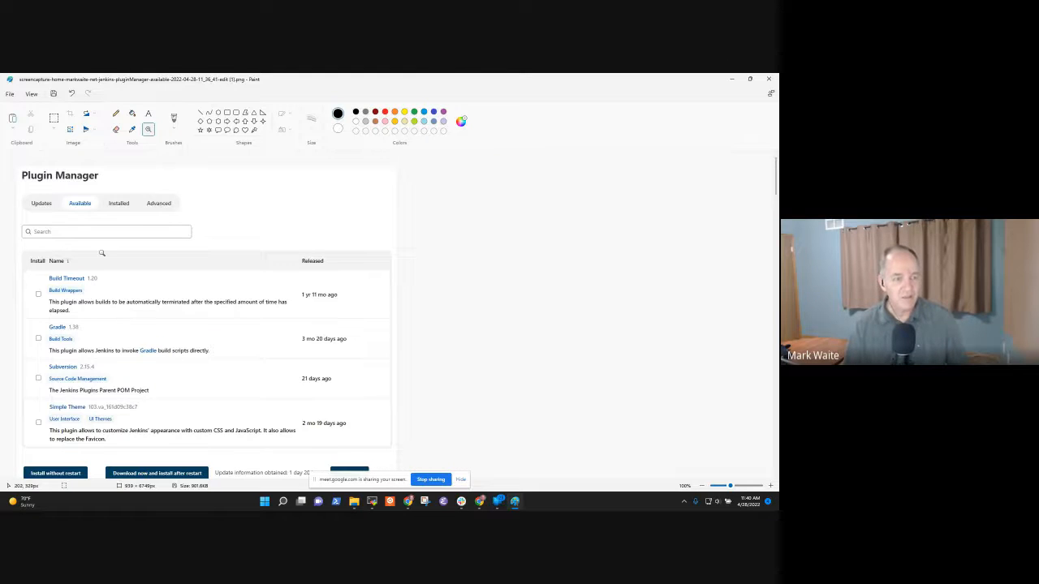
scroll("down", 3)
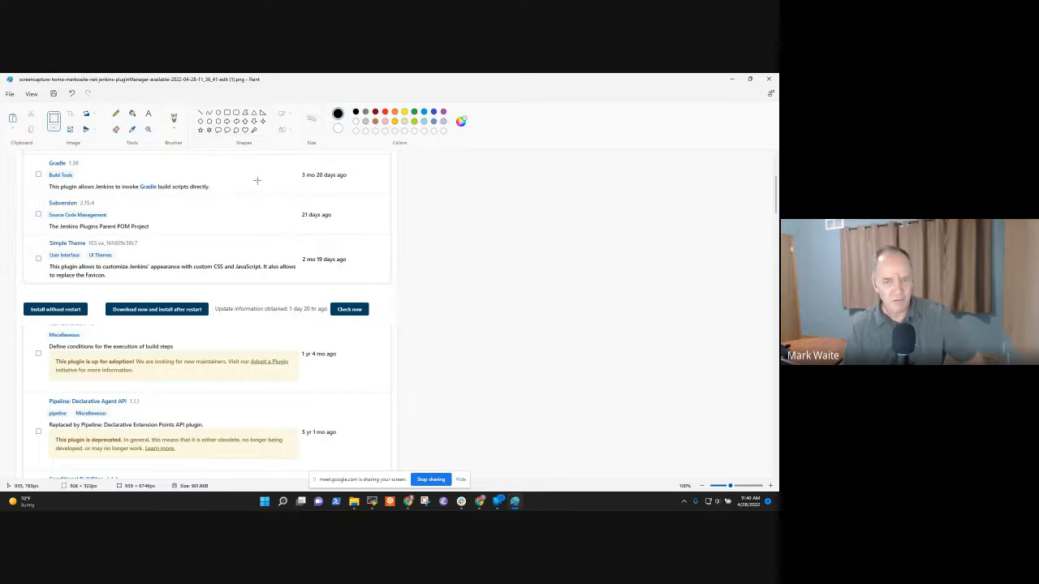
left_click_drag(153, 151, 397, 319)
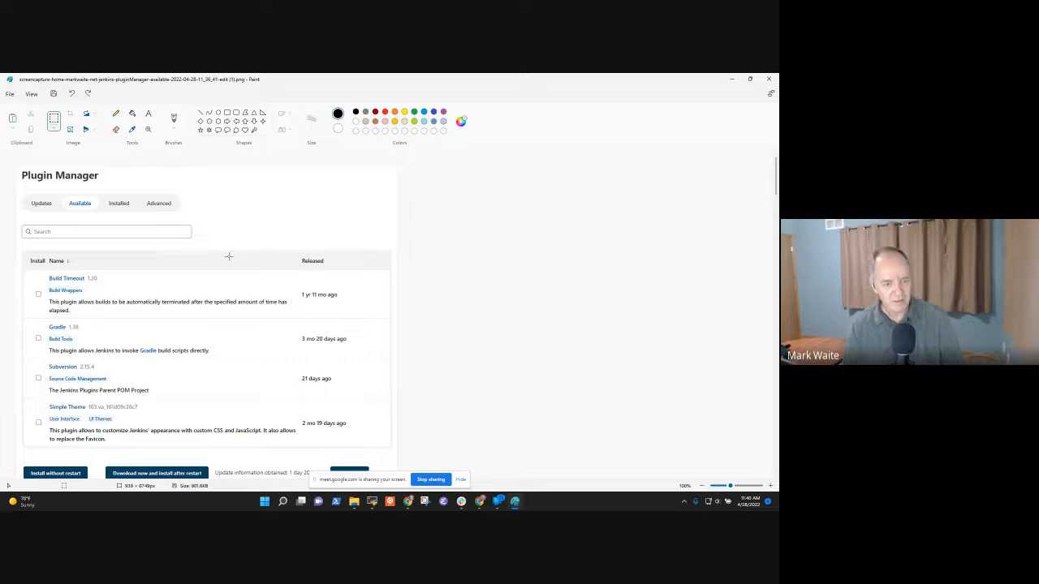
scroll("down", 3)
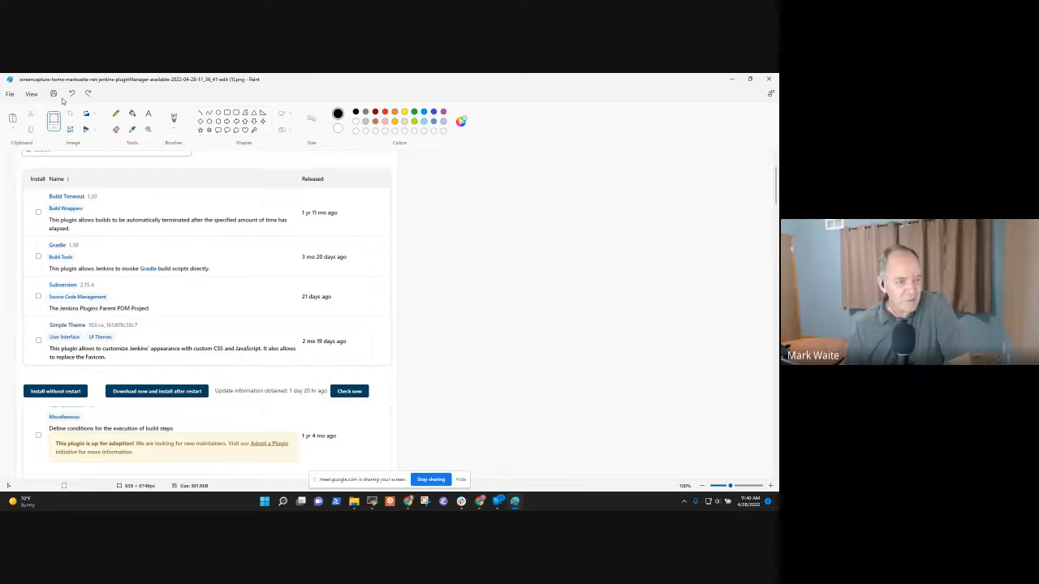
left_click(32, 94)
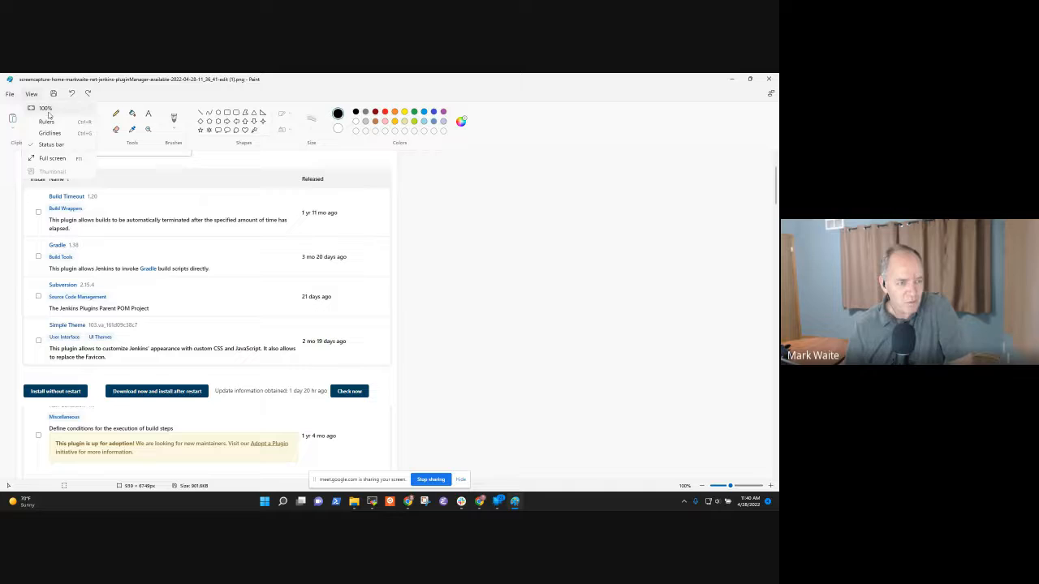
left_click(28, 94)
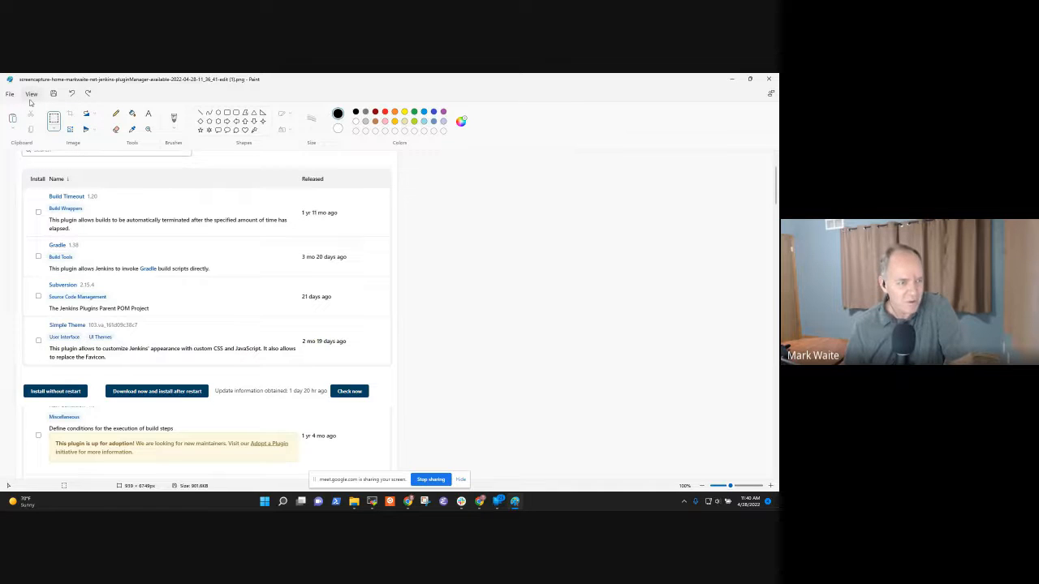
left_click(31, 94)
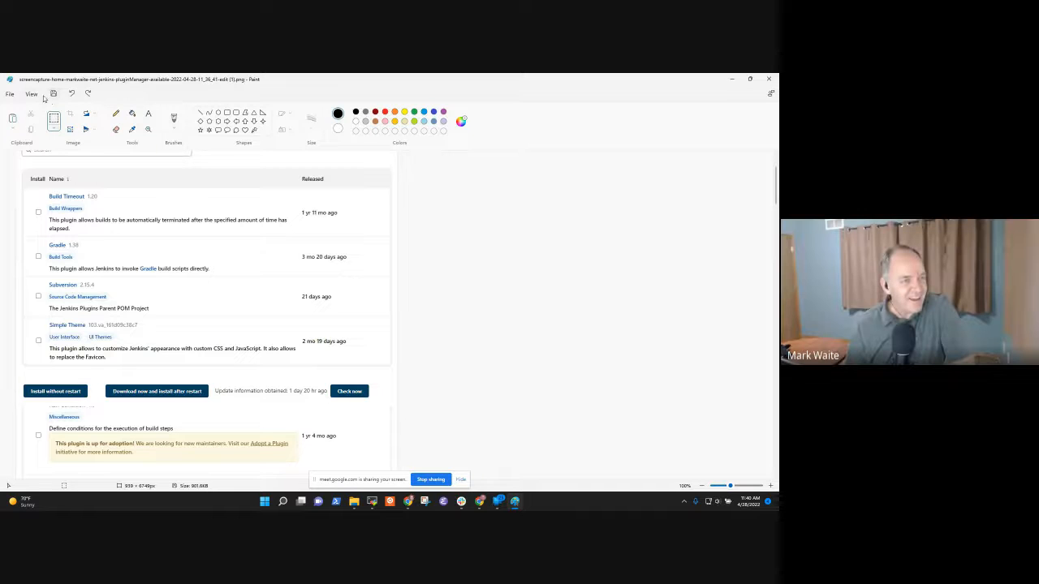
left_click(30, 94)
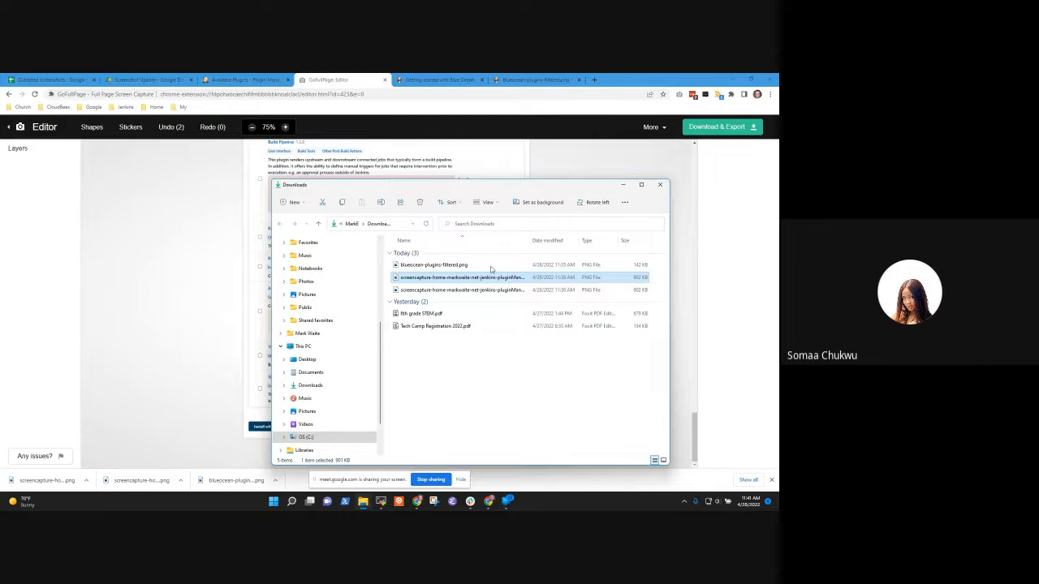
- Reopen the plugin manager screenshot from File Explorer using Open with Paint
right_click(463, 278)
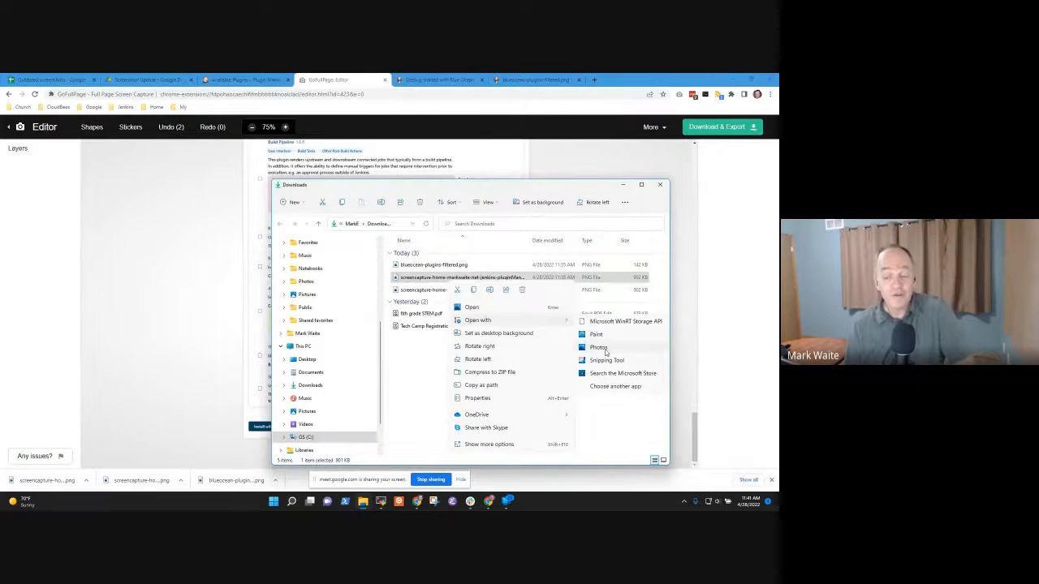
left_click(599, 347)
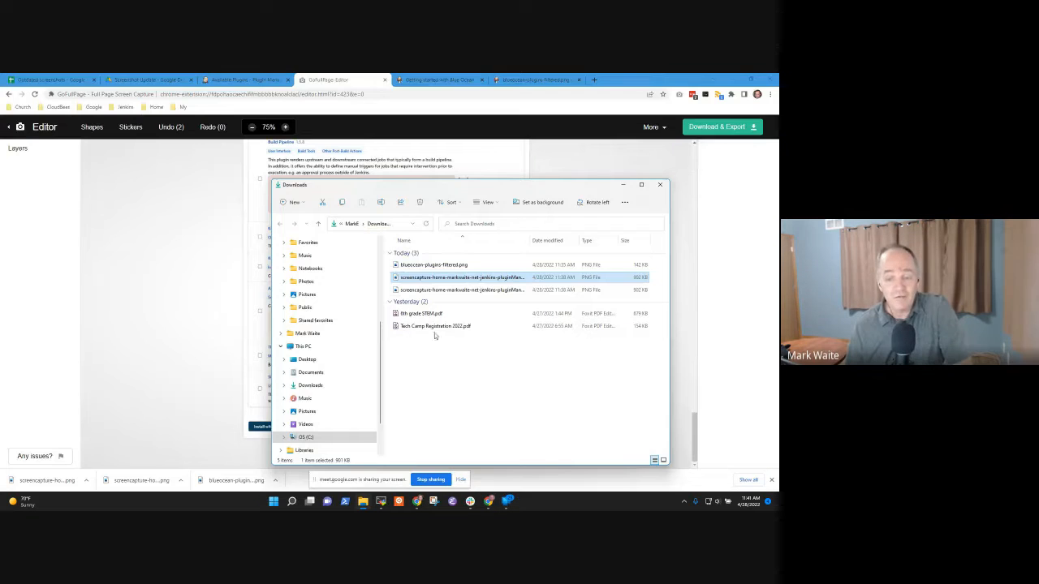
right_click(461, 276)
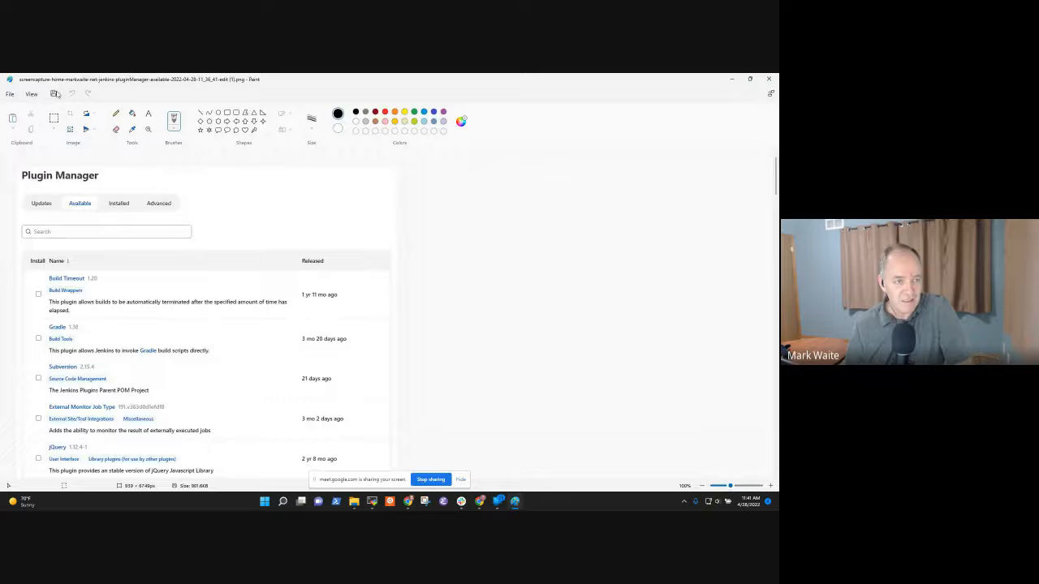
- Zoom out and scroll the reopened capture down to its install buttons, then close Paint
left_click(31, 94)
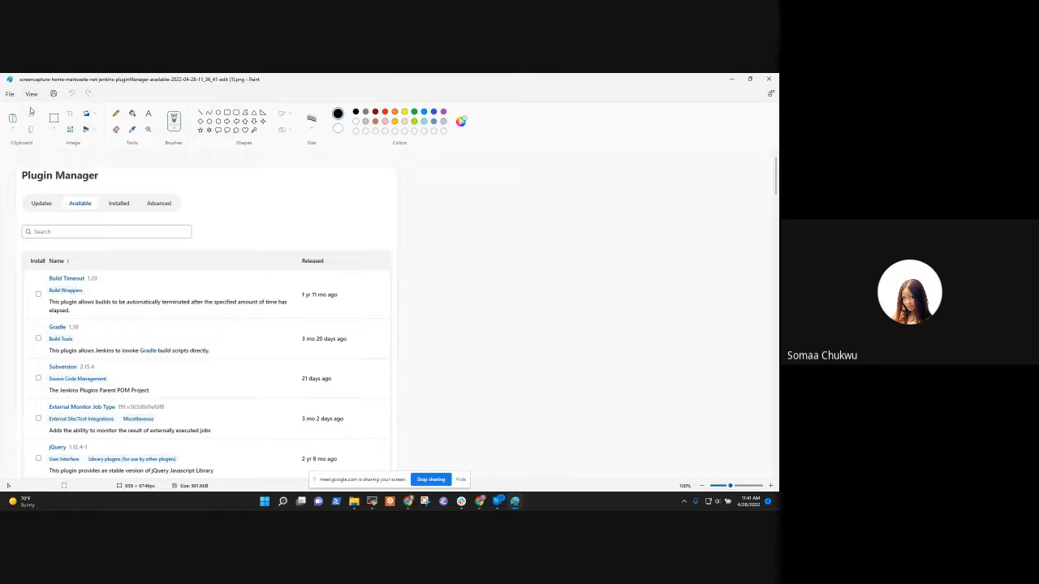
left_click(31, 94)
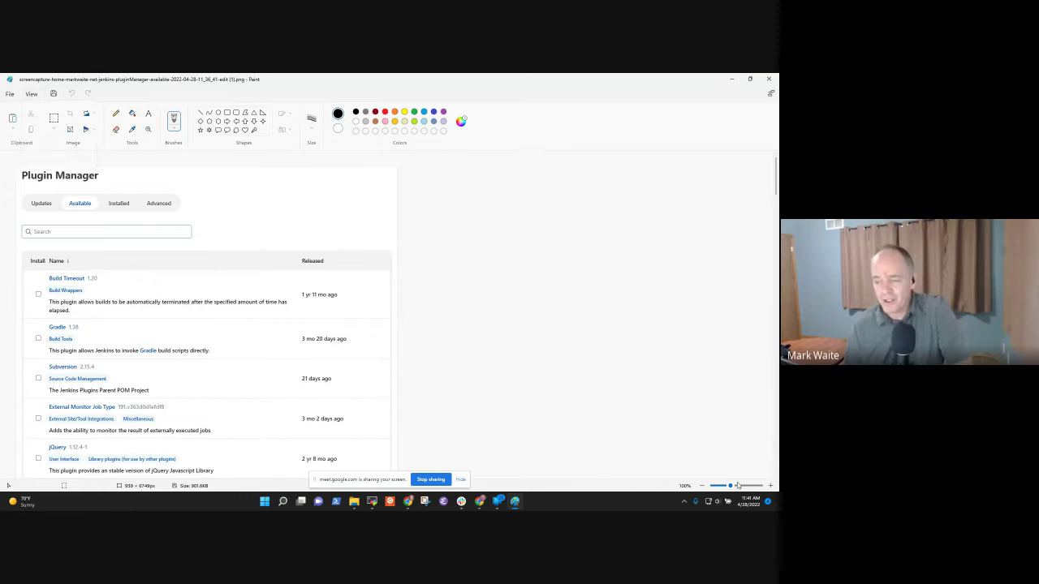
left_click_drag(739, 486, 717, 485)
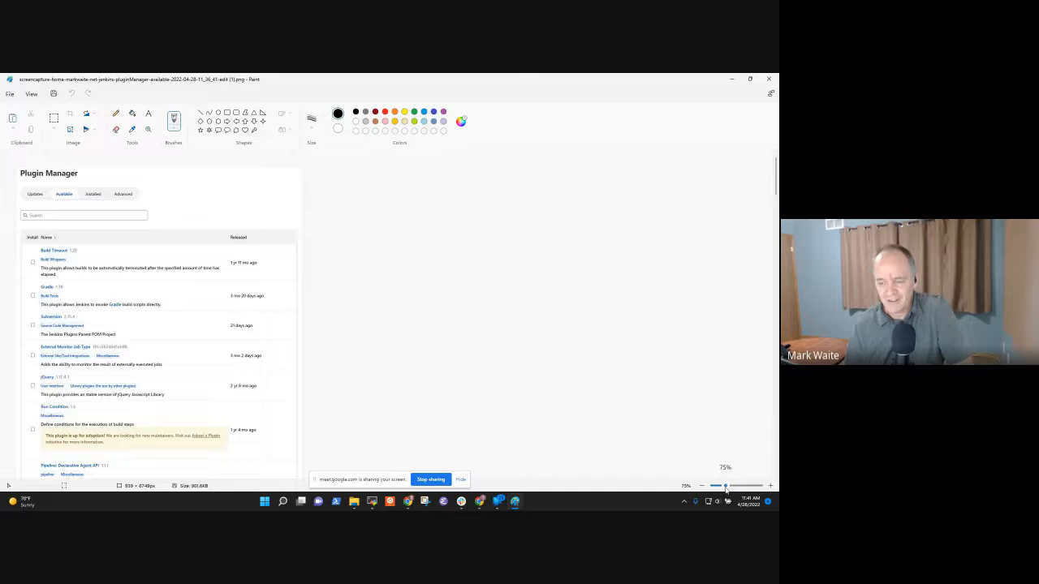
left_click(724, 485)
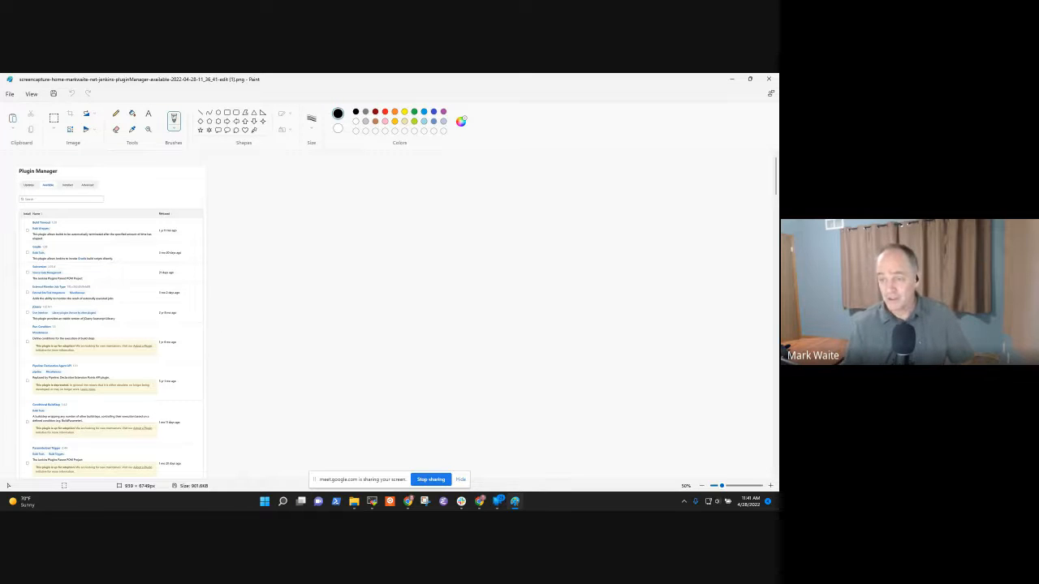
scroll("down", 3)
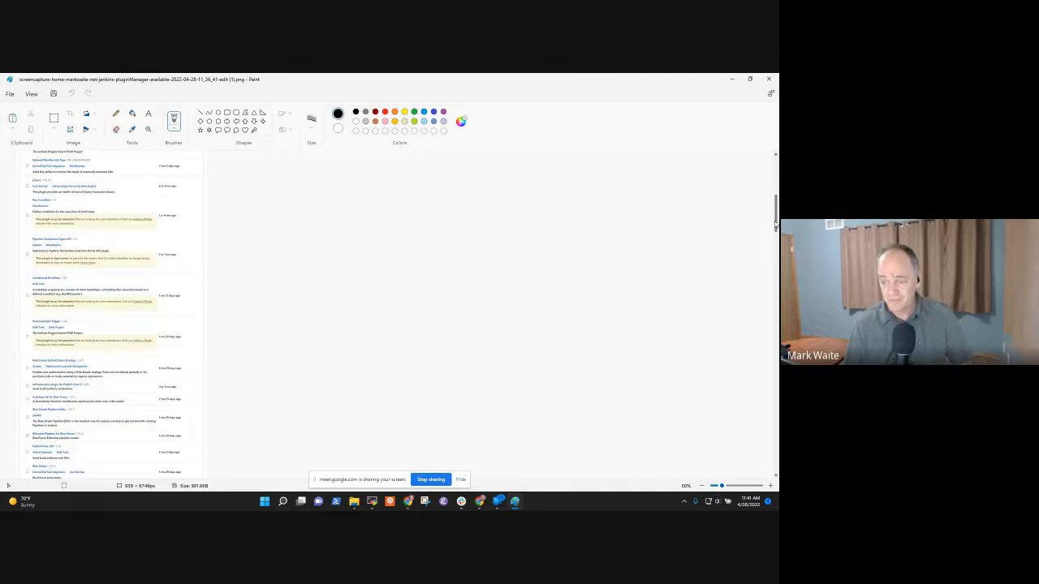
scroll("down", 3)
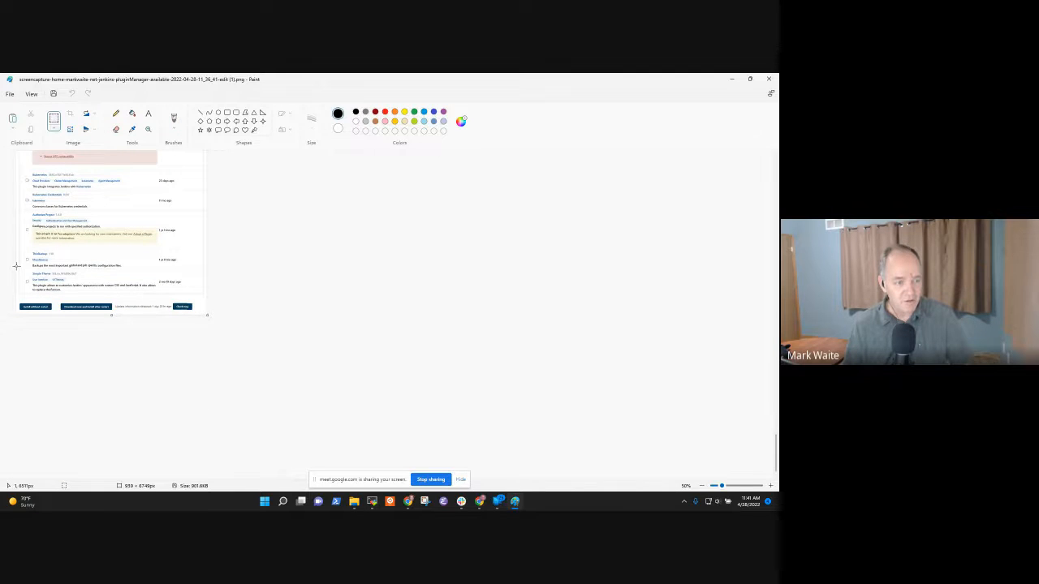
left_click_drag(16, 264, 165, 317)
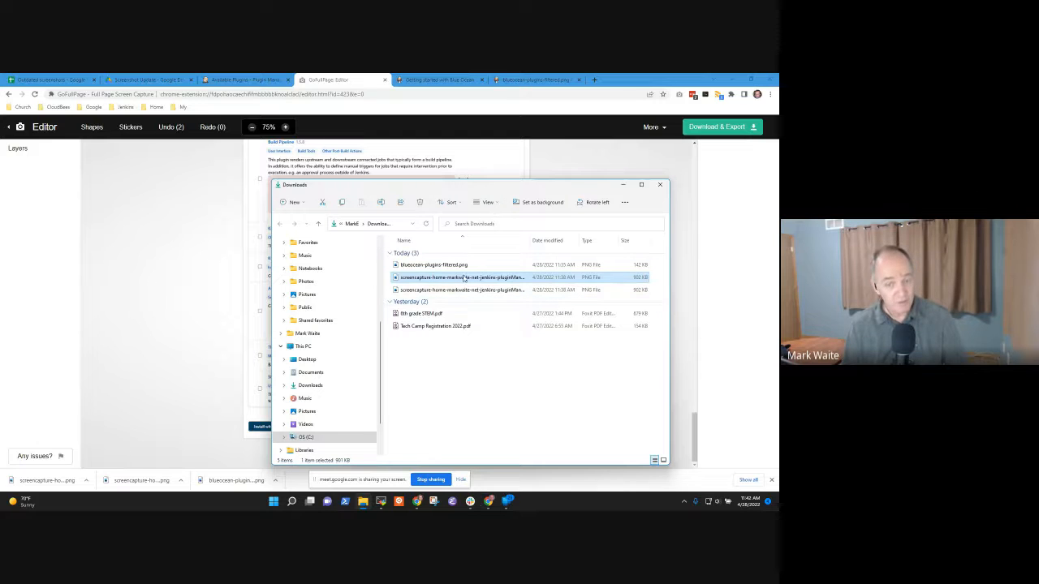
- Open the screenshot in Paint and scroll down to the install buttons row
right_click(461, 277)
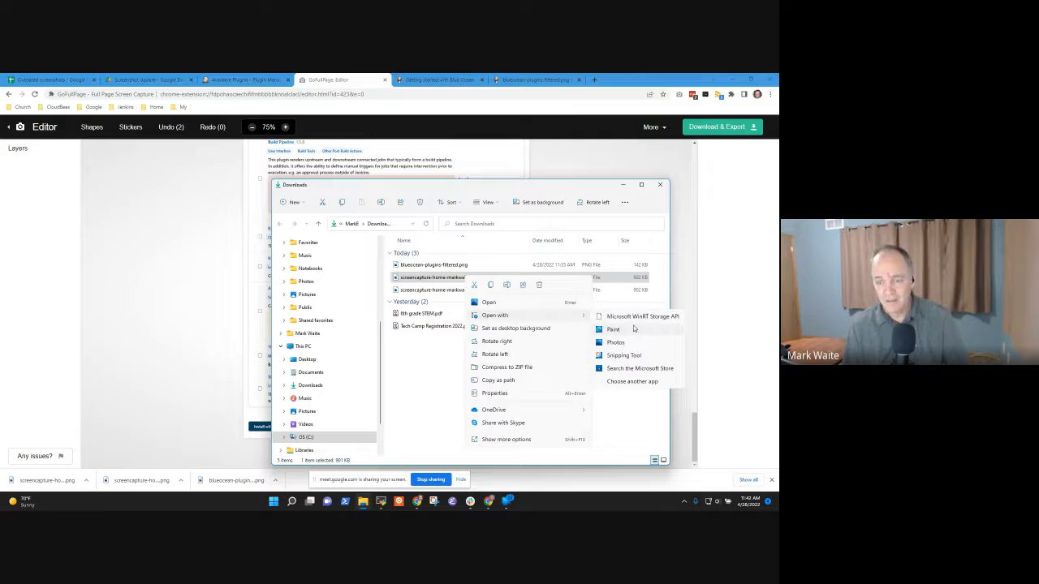
left_click(612, 329)
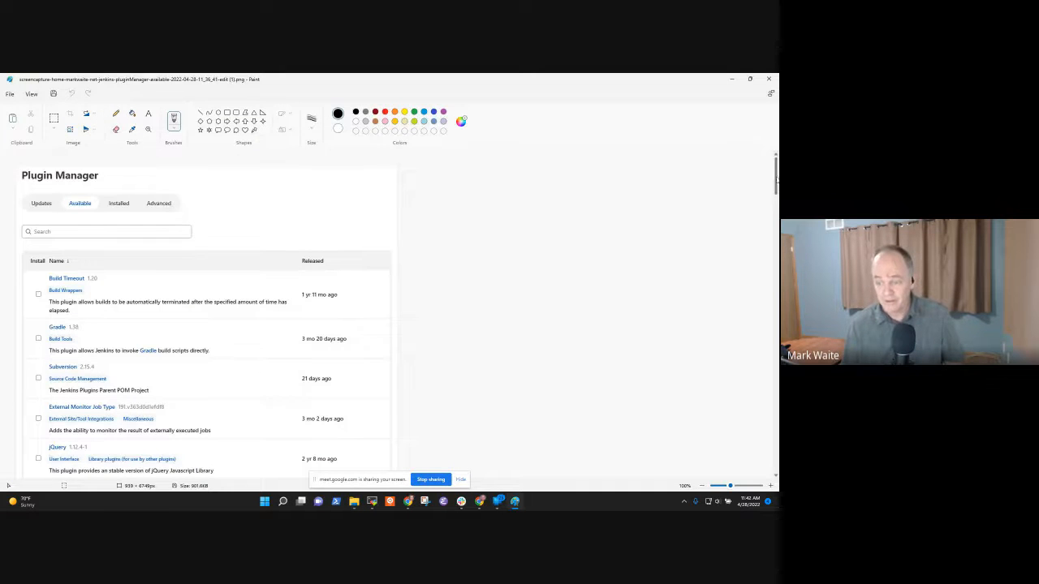
scroll("down", 3)
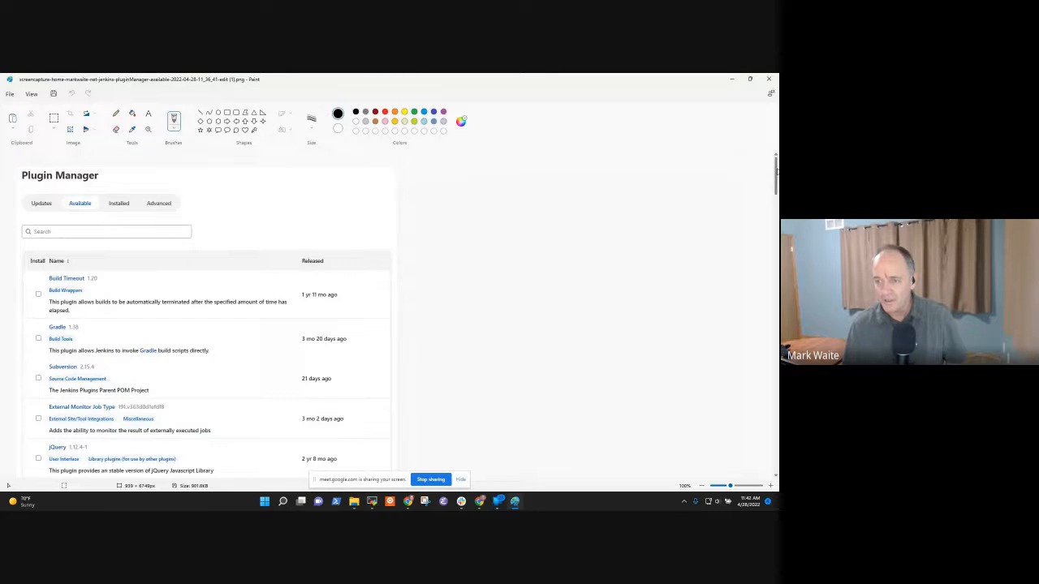
scroll("down", 3)
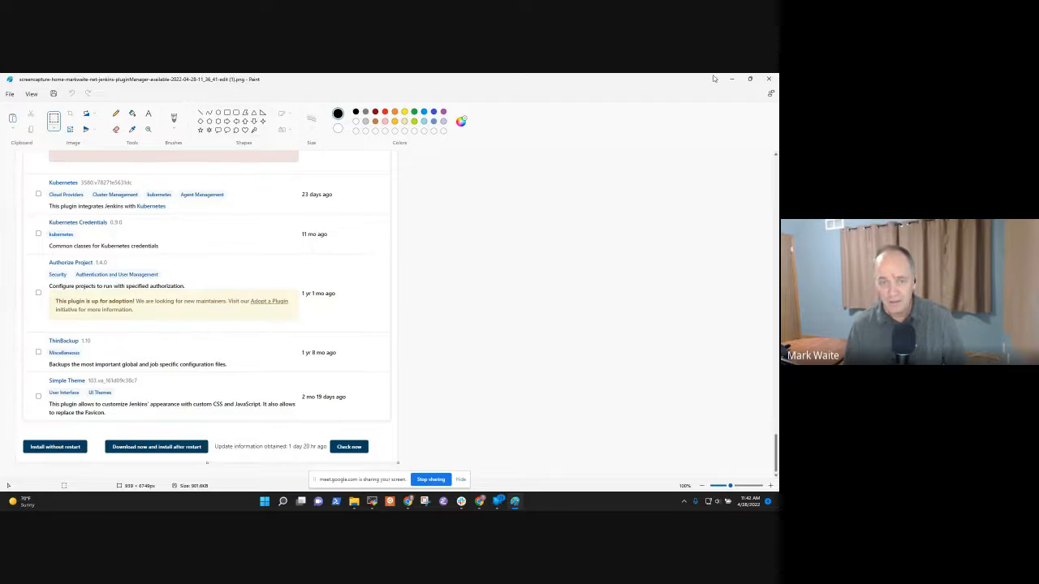
scroll("down", 3)
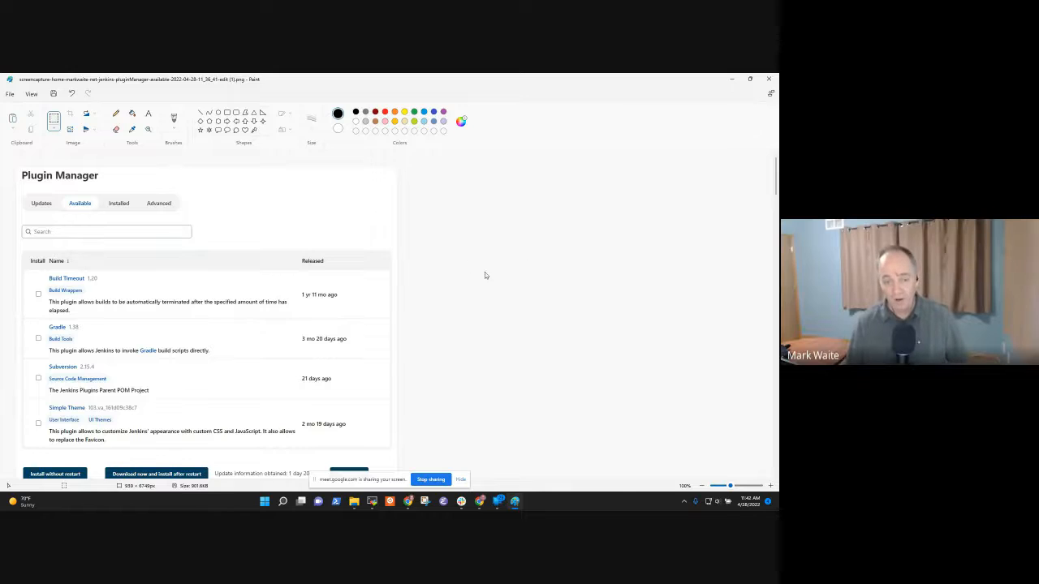
- Scroll the Plugin Manager image to check where it ends below the install buttons
scroll("down", 3)
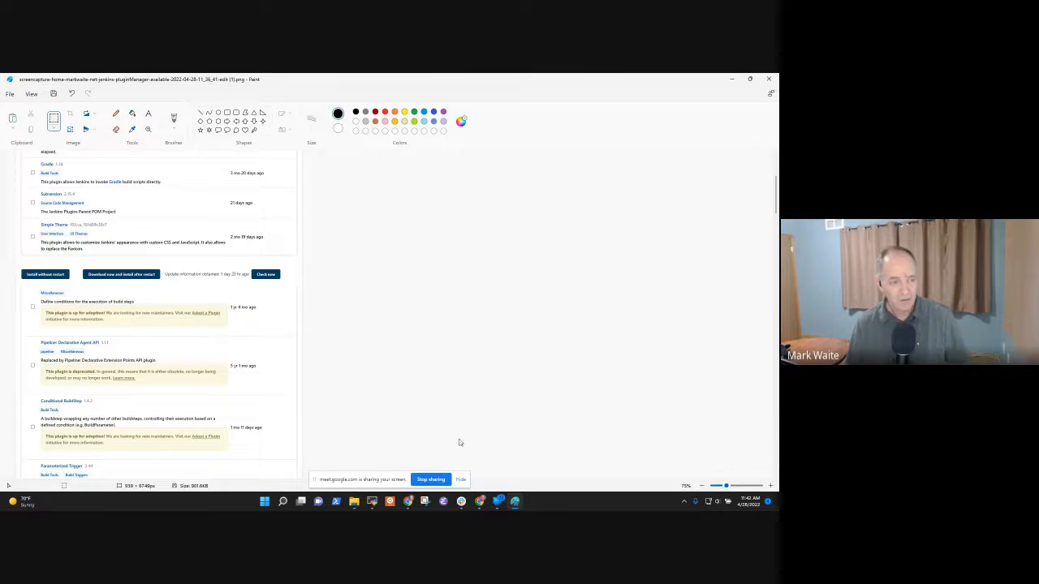
scroll("up", 3)
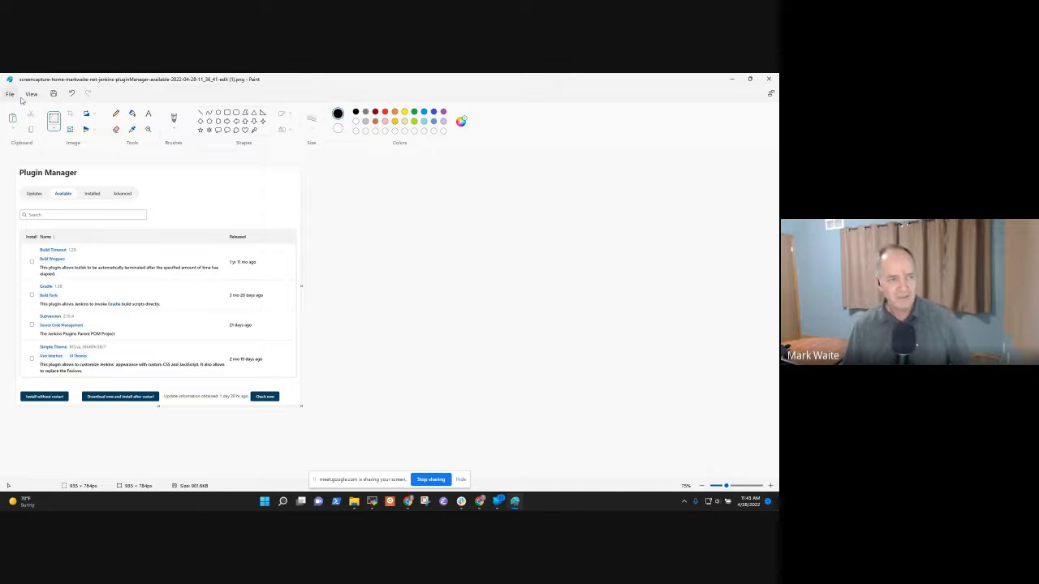
- View the existing blueocean-plugins-filtered image and start renaming the edited PNG to that name
left_click(11, 96)
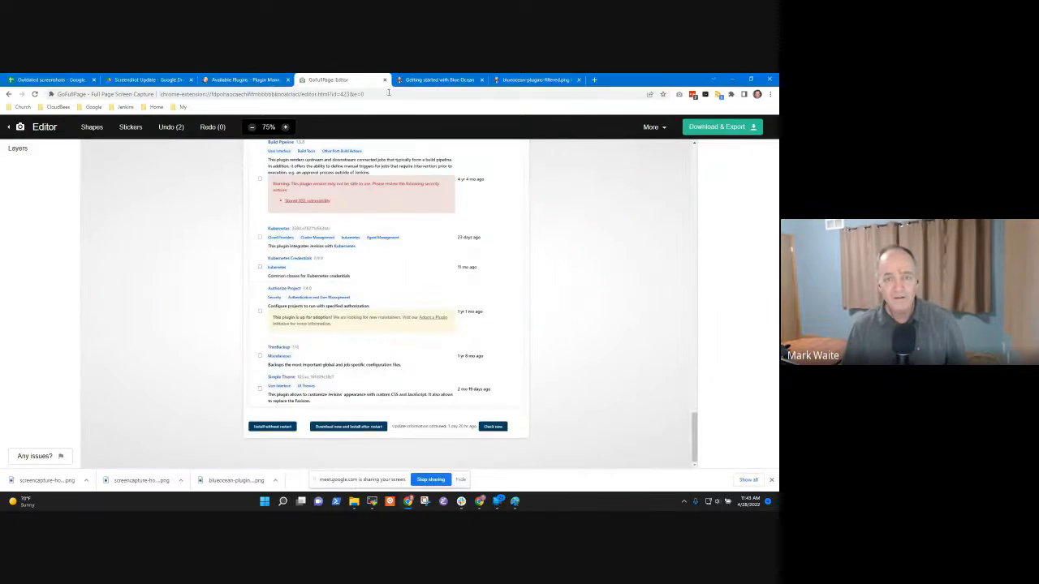
left_click(446, 80)
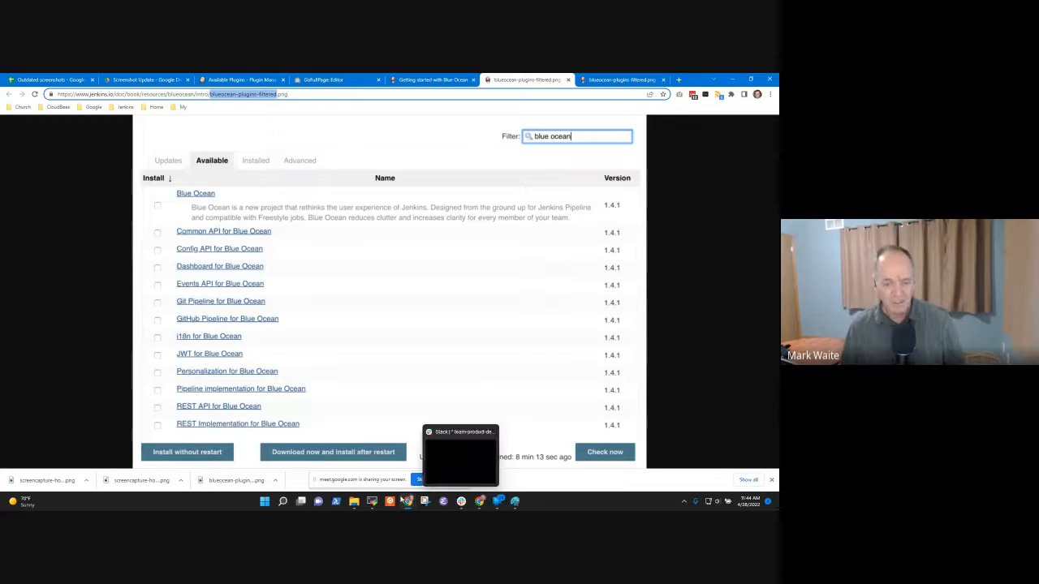
left_click(353, 502)
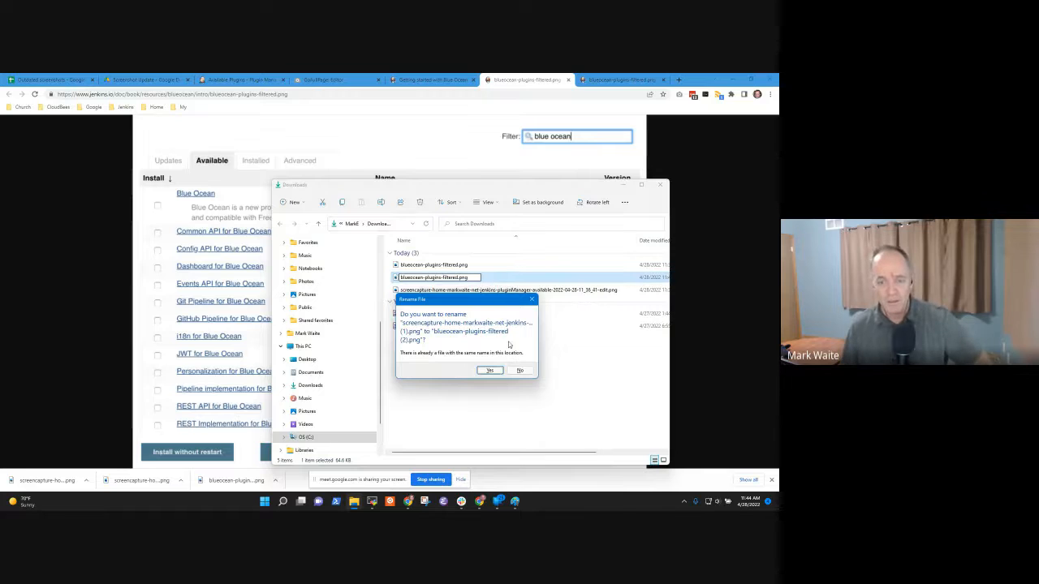
- Decline the numbered rename, check the old blueocean-plugins-filtered.png, and open its file actions
left_click(490, 371)
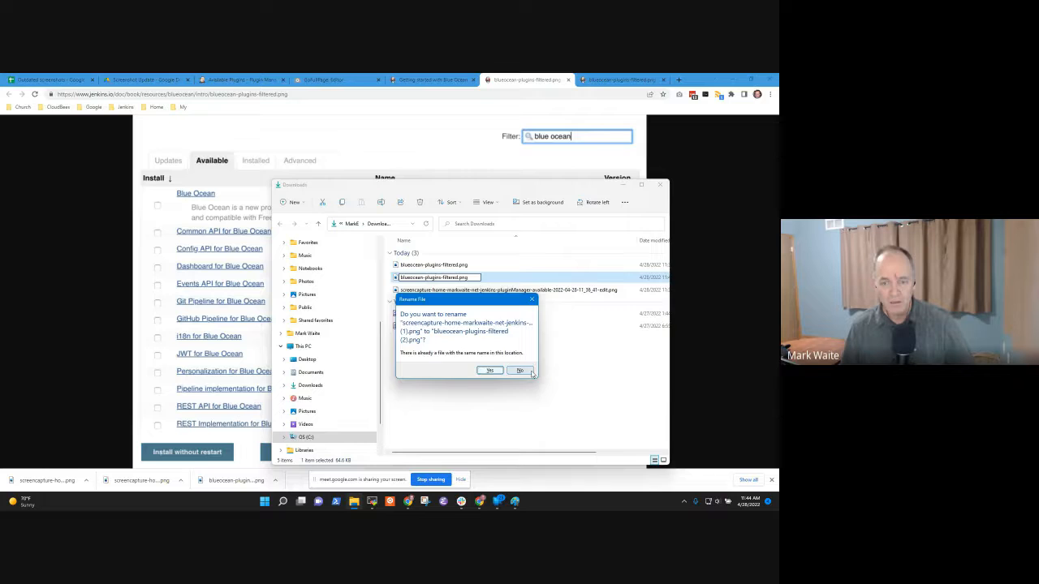
left_click(490, 370)
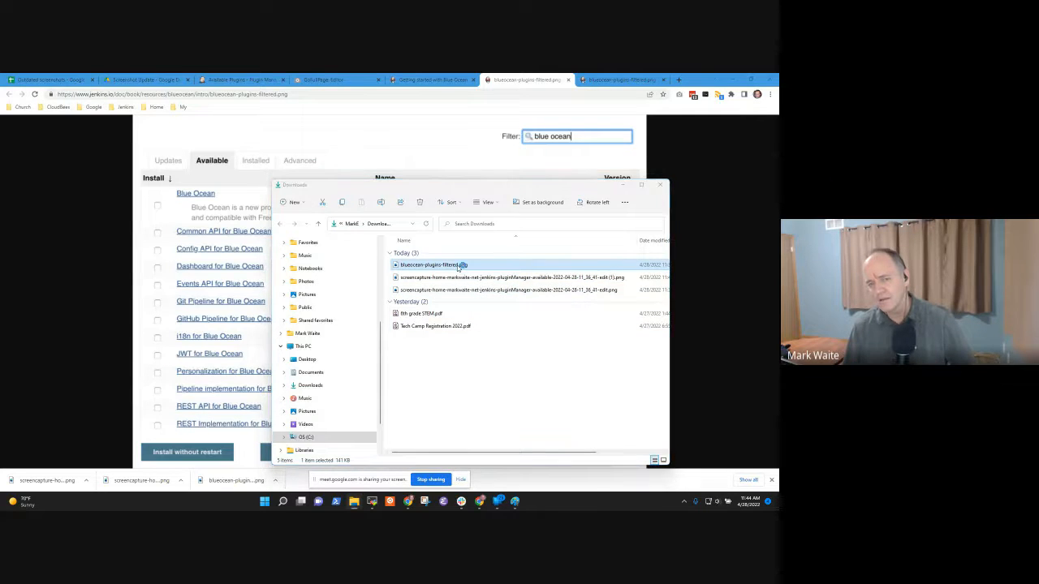
double_click(432, 265)
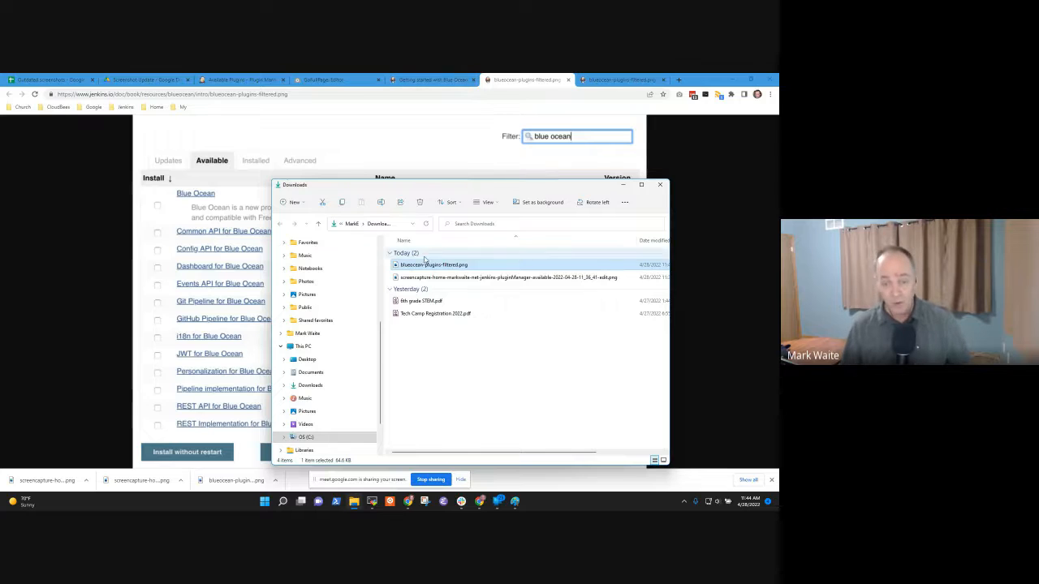
mouse_move(430, 264)
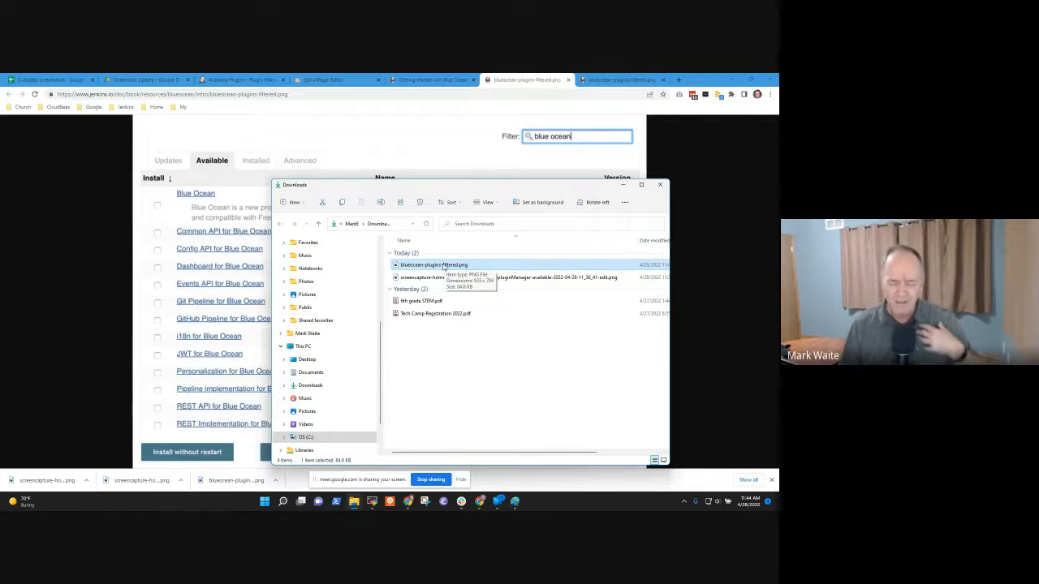
right_click(431, 264)
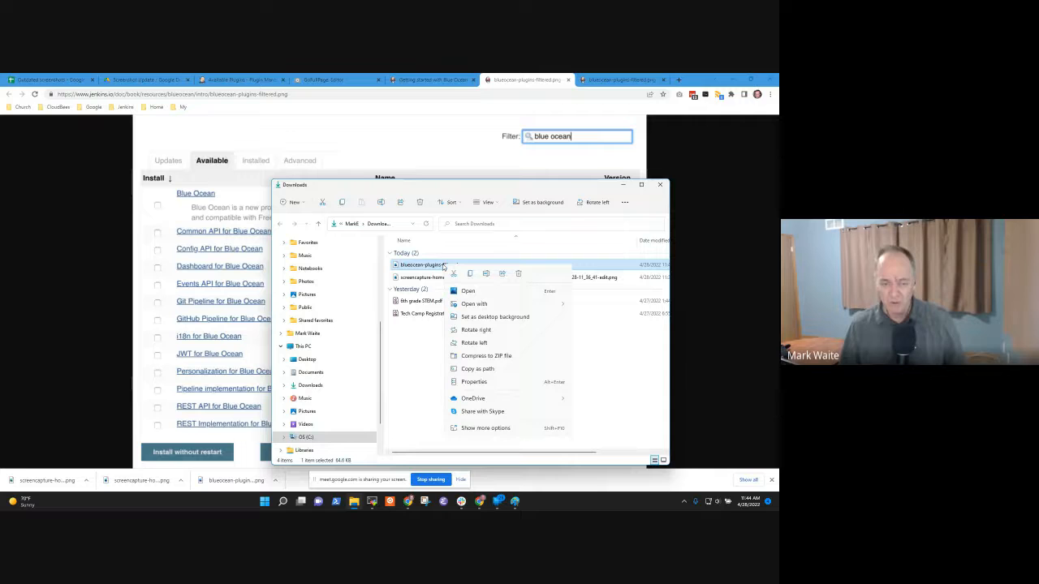
mouse_move(247, 468)
type("cmd")
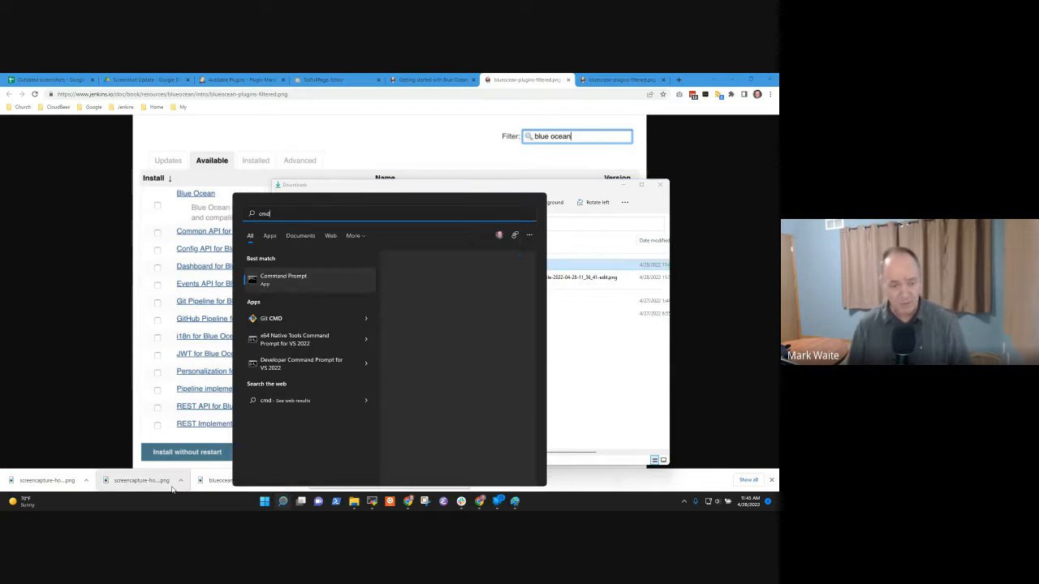
- From Downloads, scp blueocean-plugins-filtered.png to mark-pc2
left_click(283, 279)
type("scp")
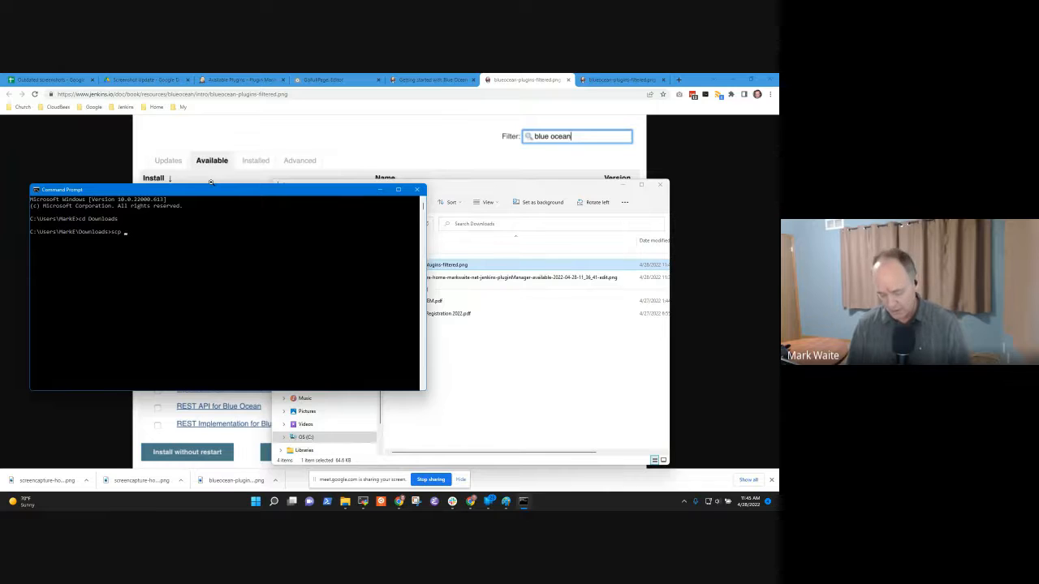
type("blueocean-plugins-filtered.png")
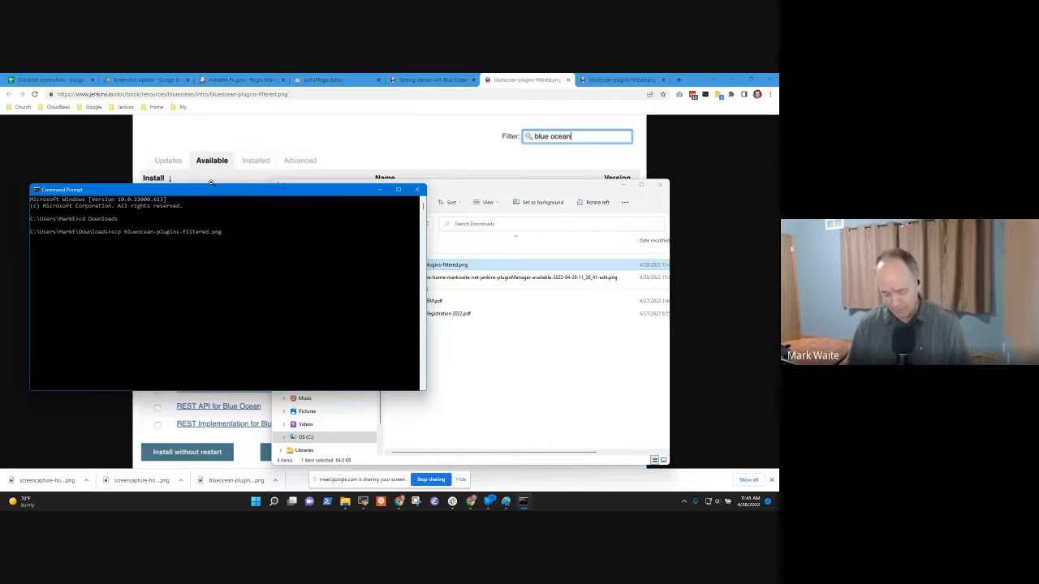
type("mark-pc2:")
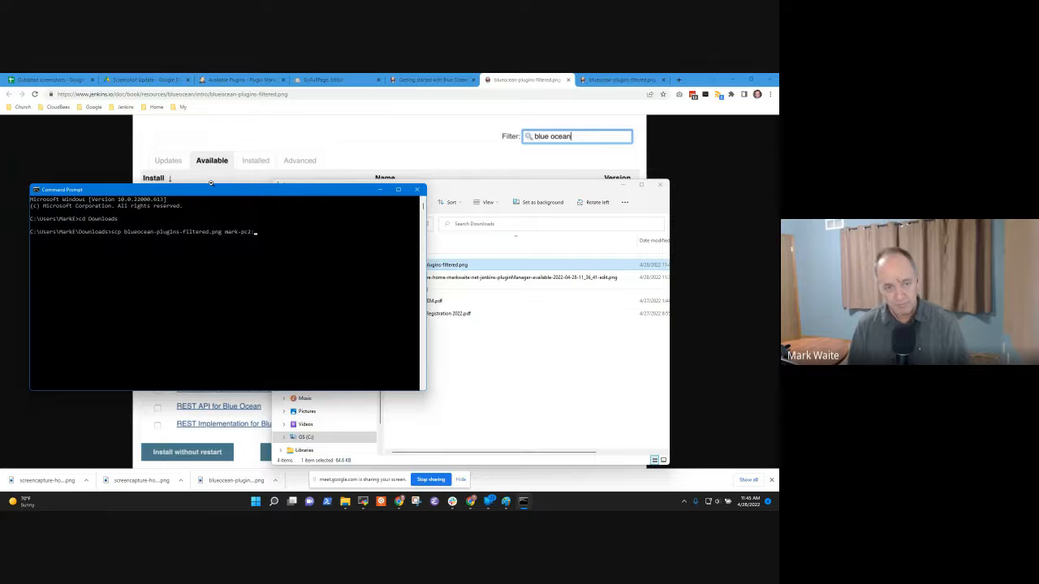
key("Enter")
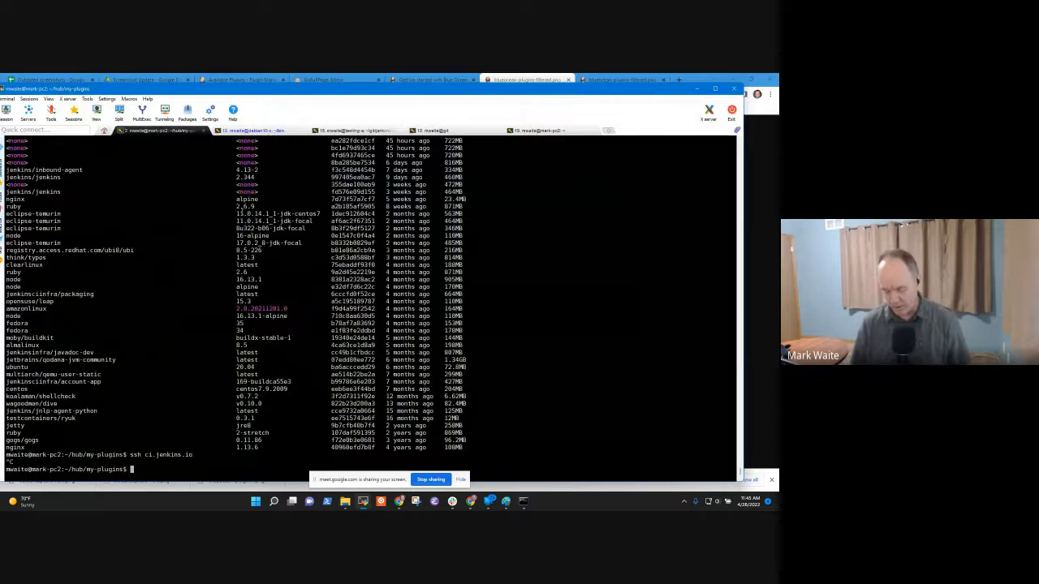
- Show git remote -v for ~/git/jenkins/jenkins.io, then move to ~/tmp and list it
type("cd ~/git")
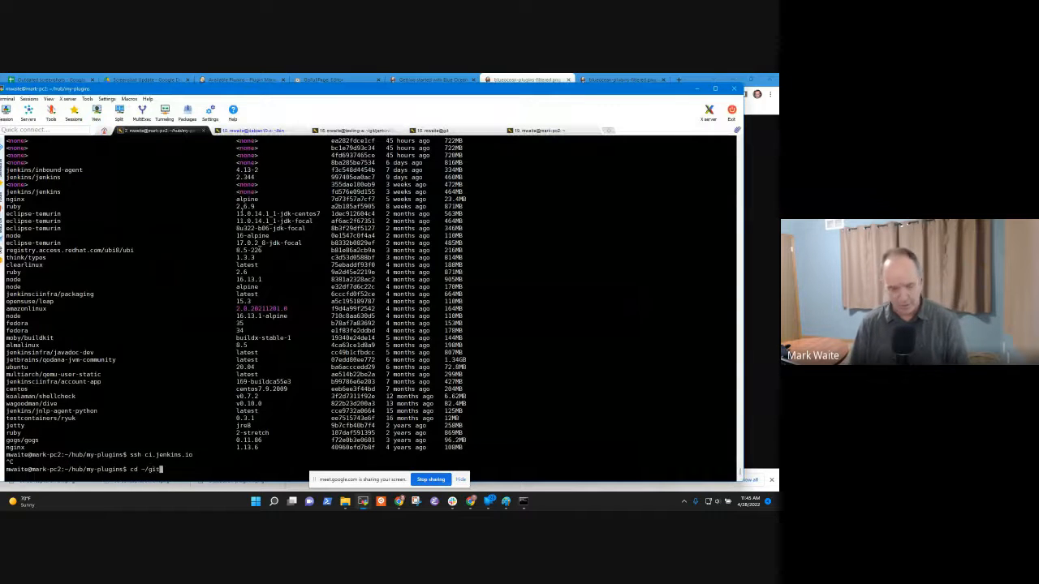
type("/jenkins/")
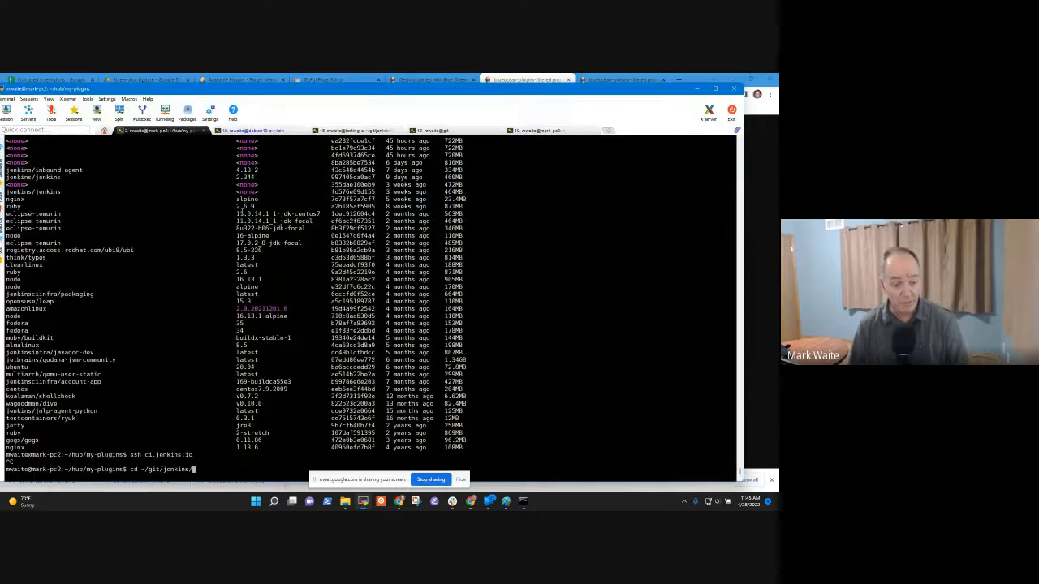
type("jenkins.io/")
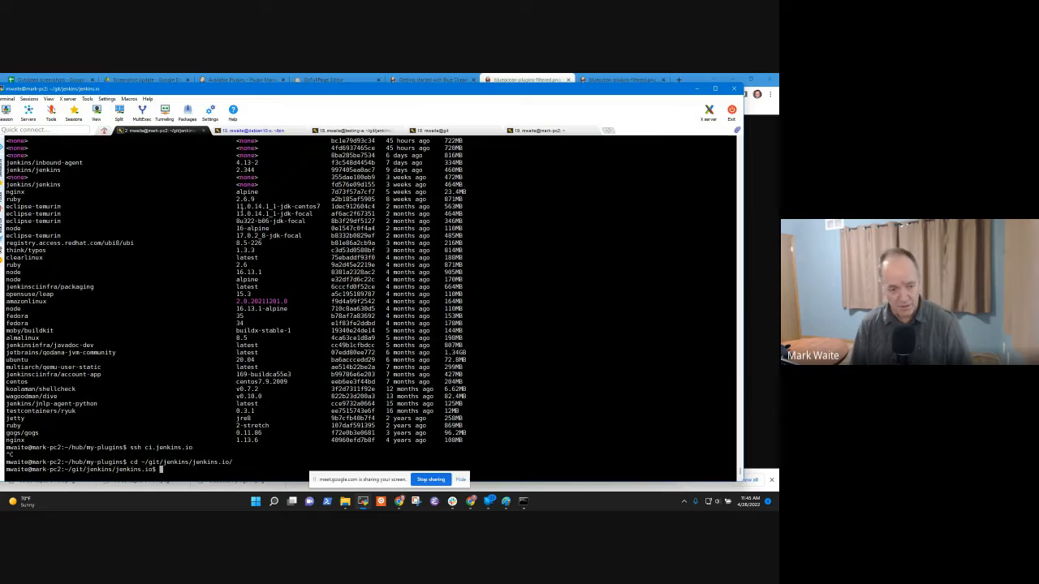
type("git ^C")
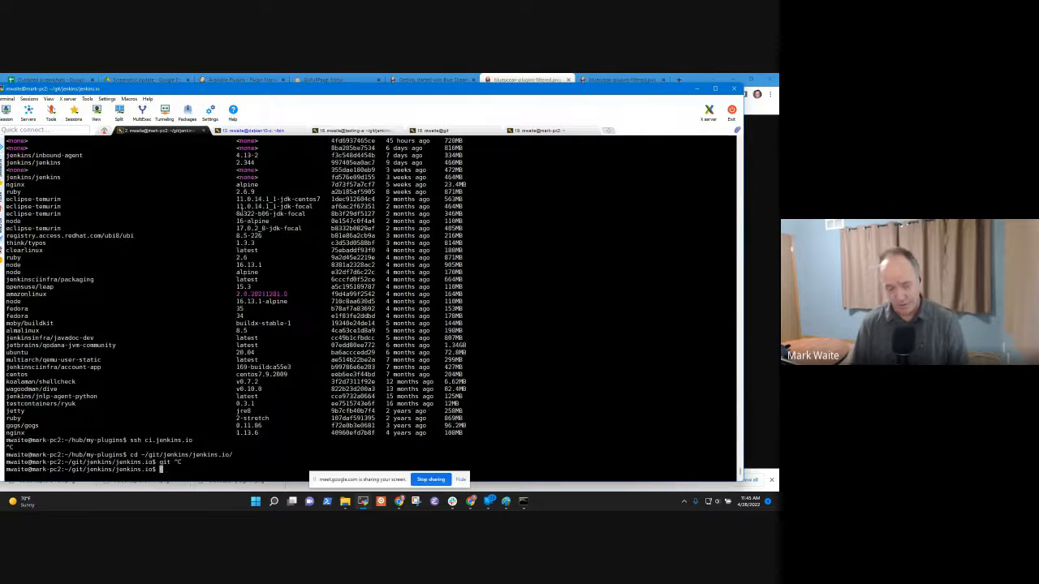
type("git remote -v")
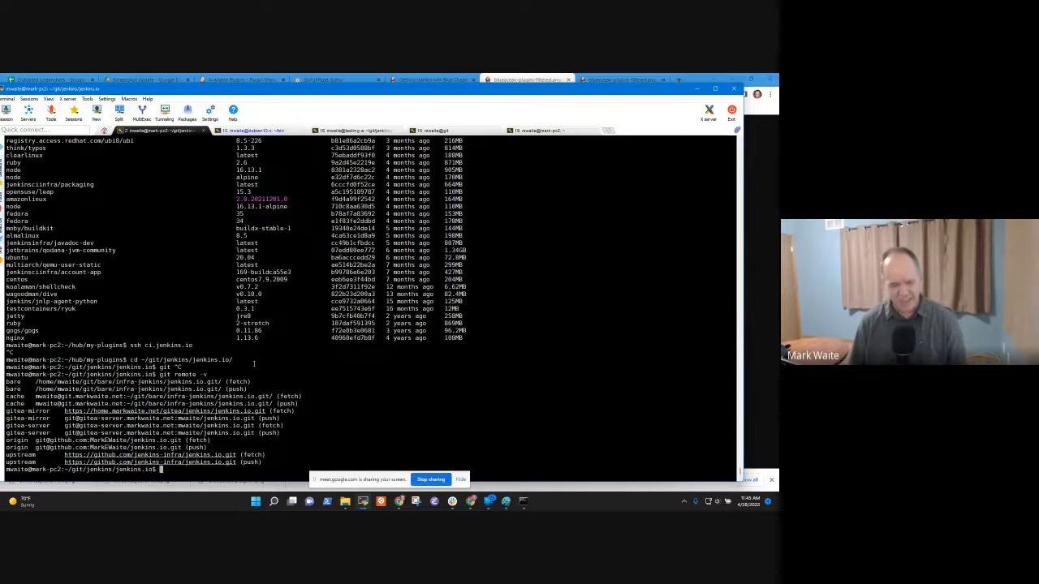
type("cd ~/tmp")
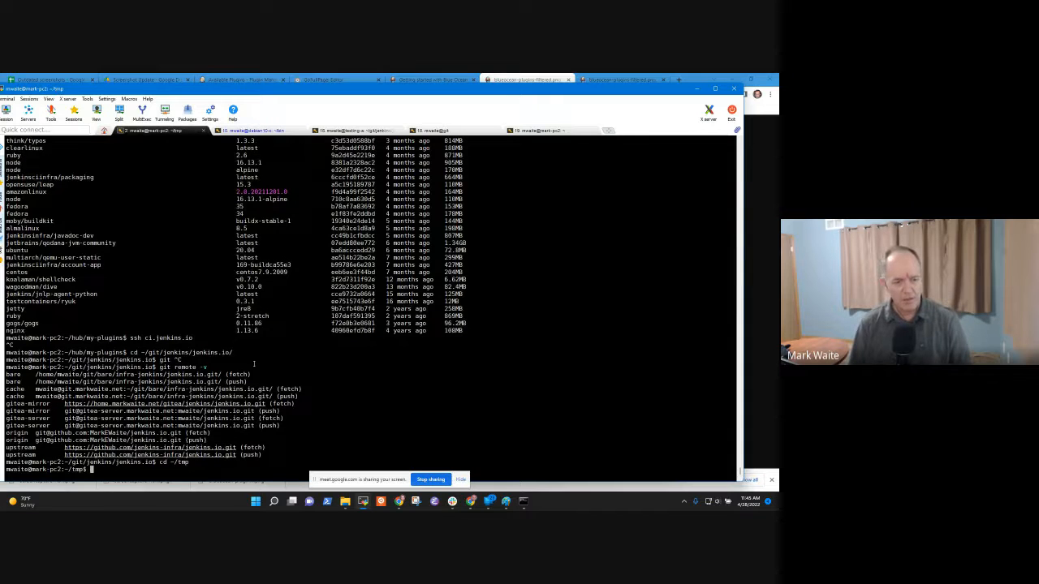
type("ls")
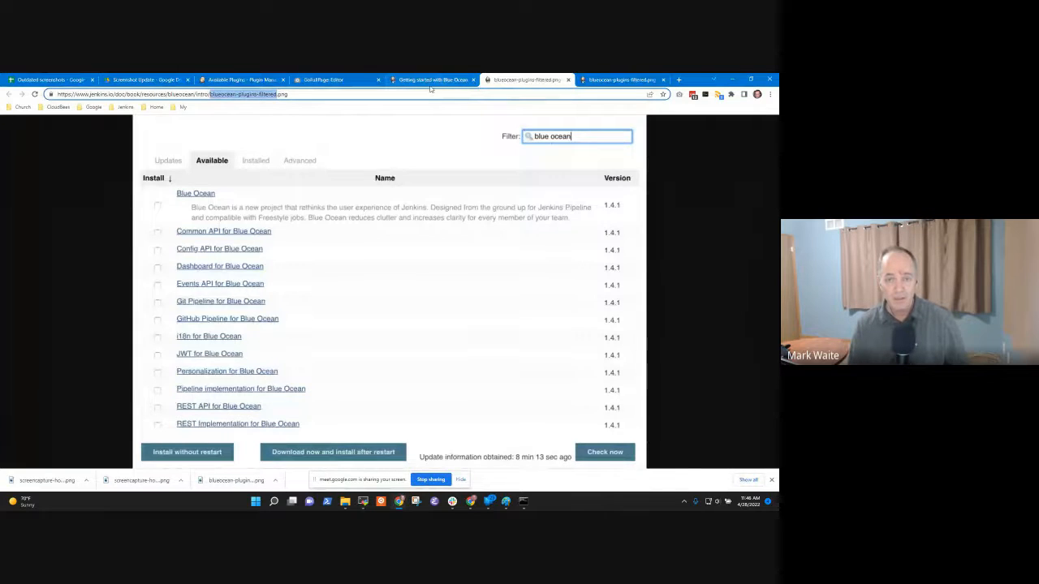
- From the Blue Ocean guide's Improve this page link, copy jenkins.io's HTTPS clone URL
left_click(432, 80)
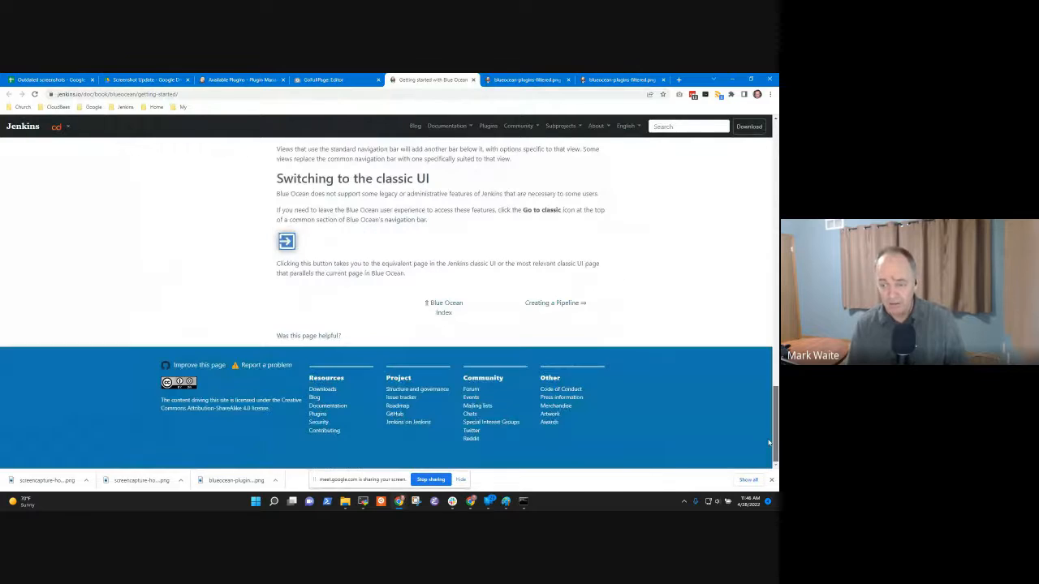
mouse_move(198, 365)
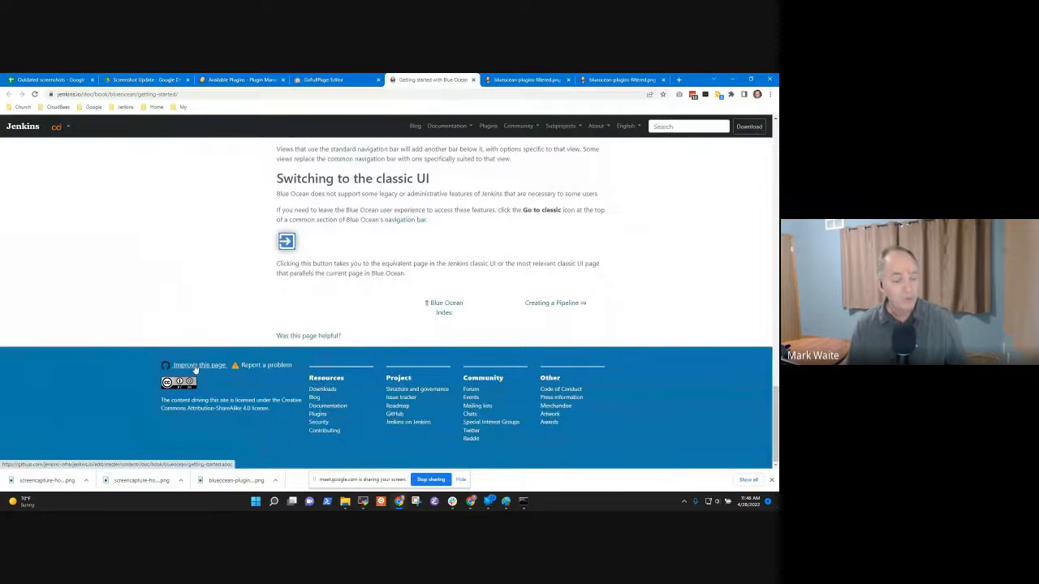
left_click(198, 365)
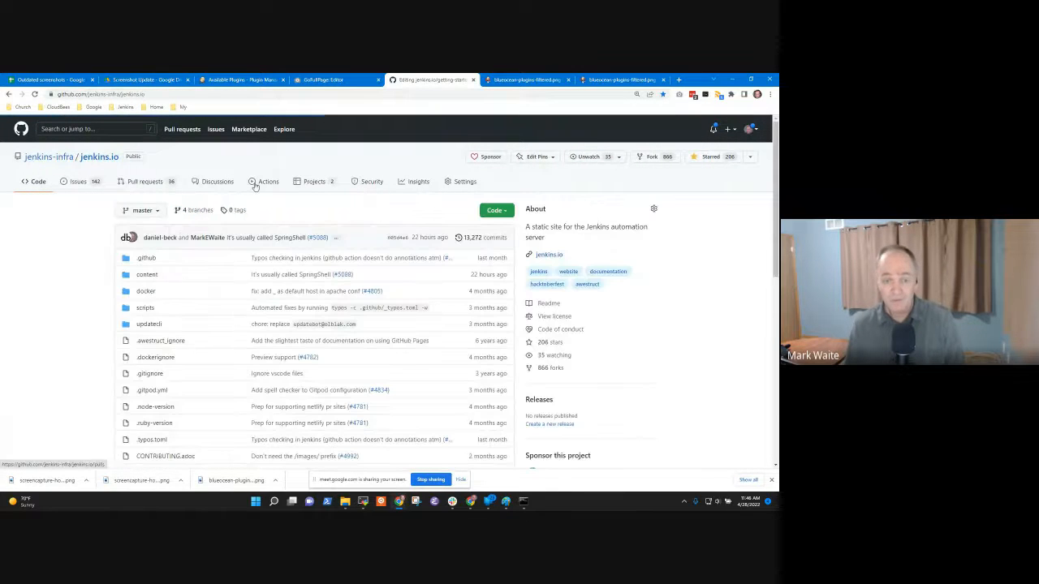
left_click(494, 210)
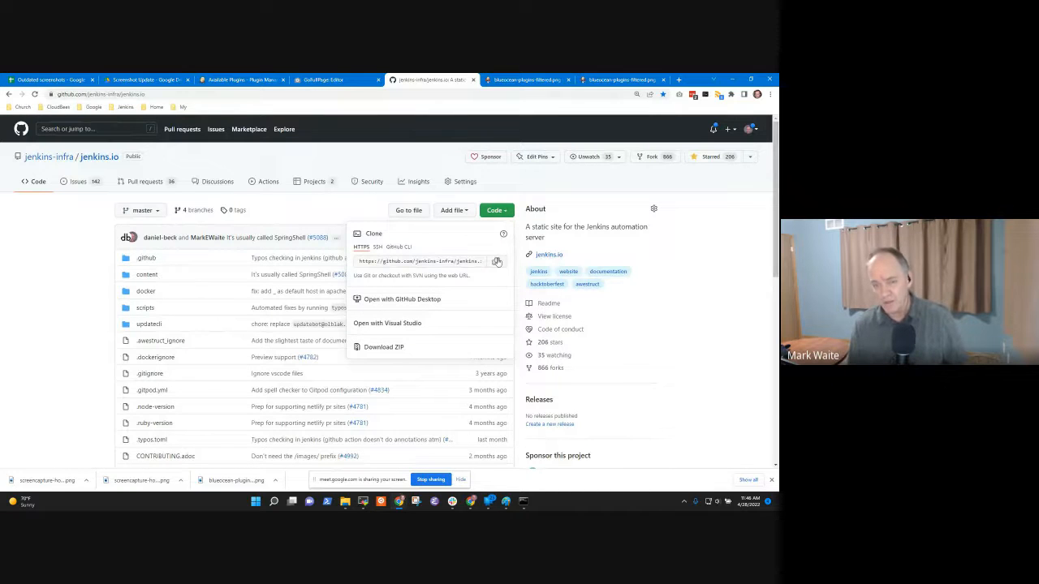
left_click(497, 261)
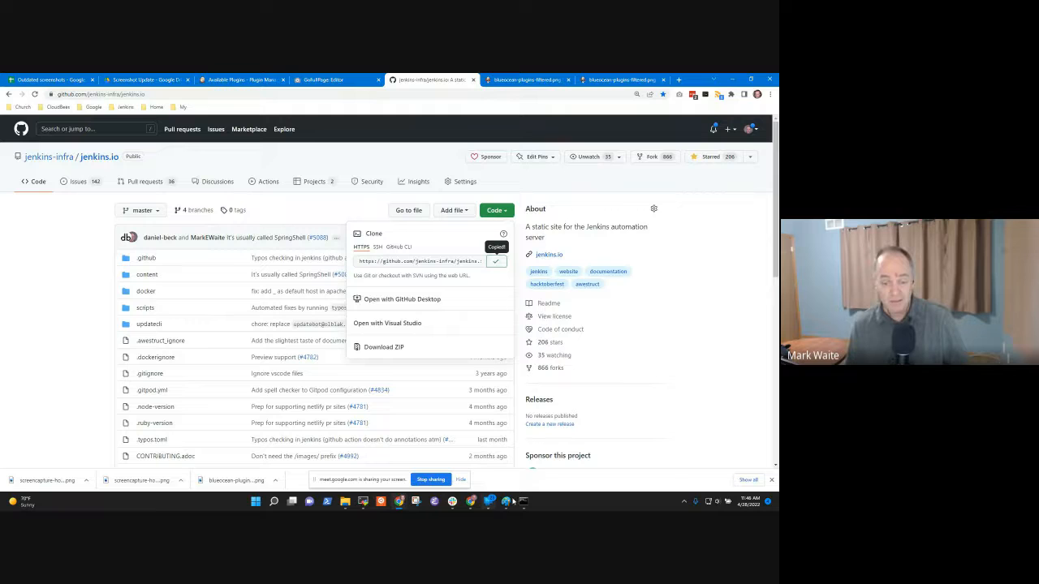
left_click(363, 502)
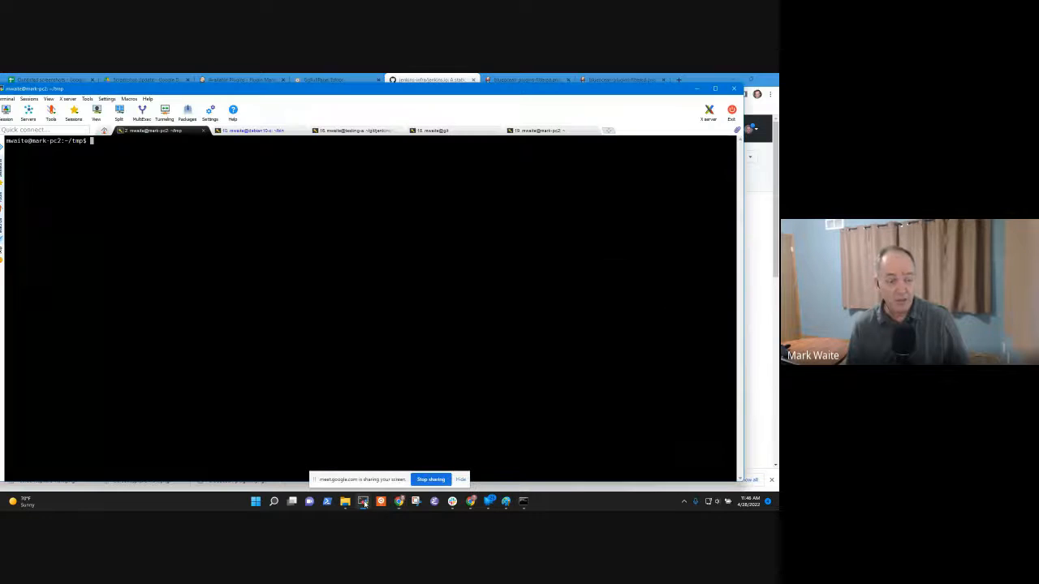
type("git cl")
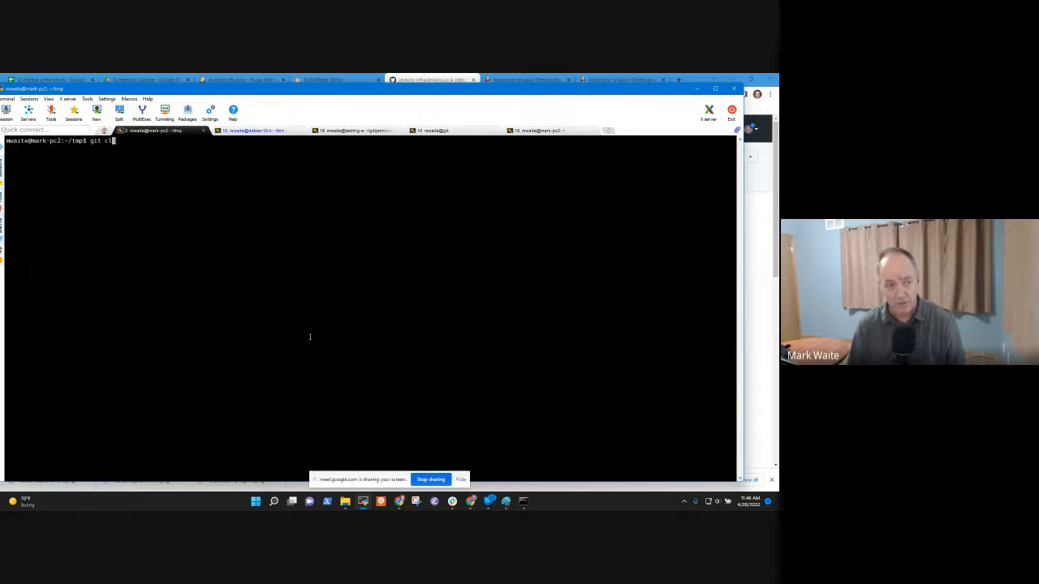
type("one")
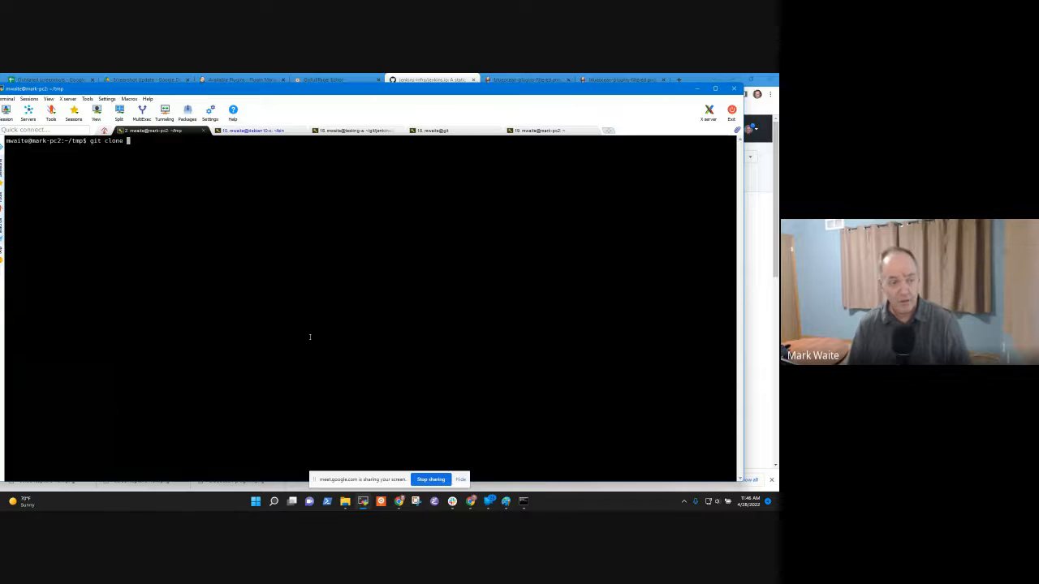
type("https://github.com/jenkins-infra/jenkins.io.git")
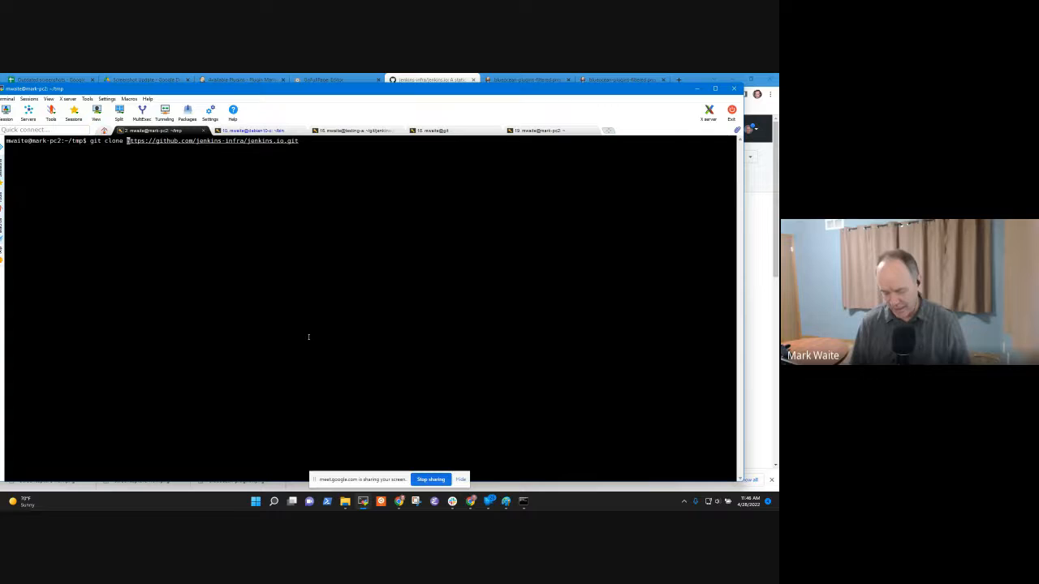
type("--reference ~/git/bare/infra-jenkins/jenkins.io.git/")
type("ls")
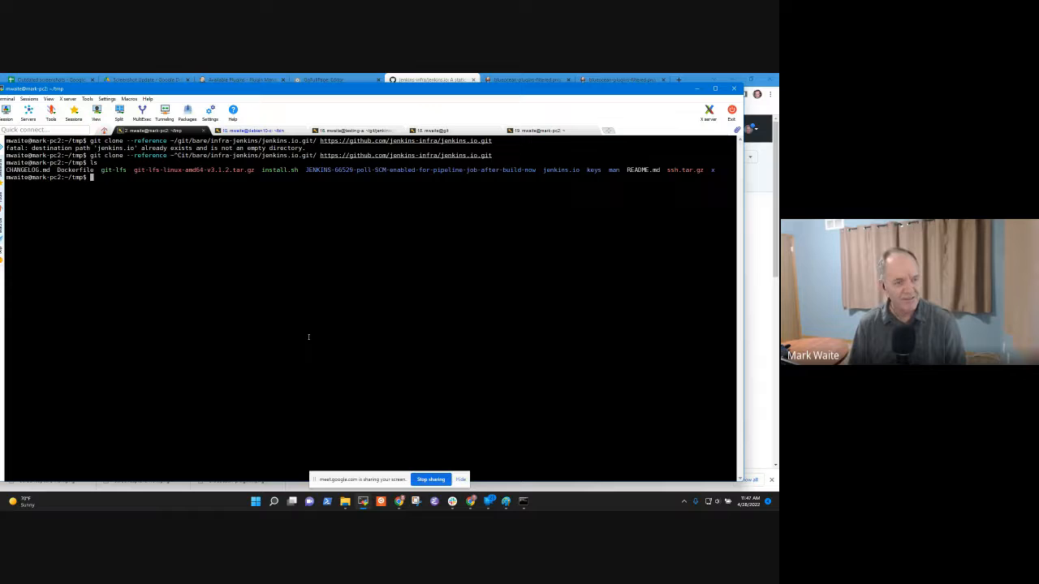
- Remove the old jenkins.io, re-clone, enter it, and run gh repo fork answering Yes
type("rm -rf jenkins.io/")
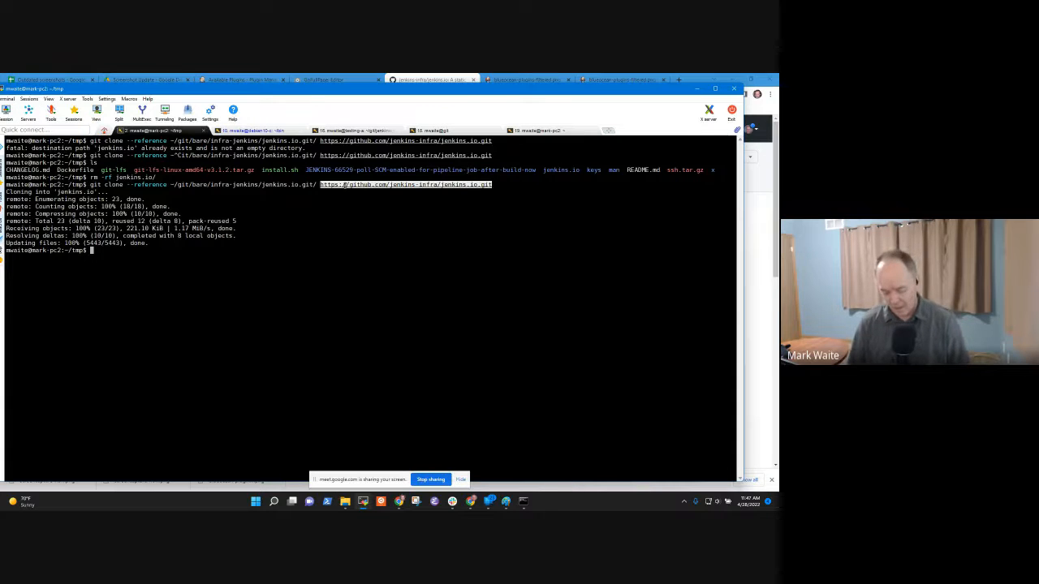
type("cd jenkins.io/")
type("ls")
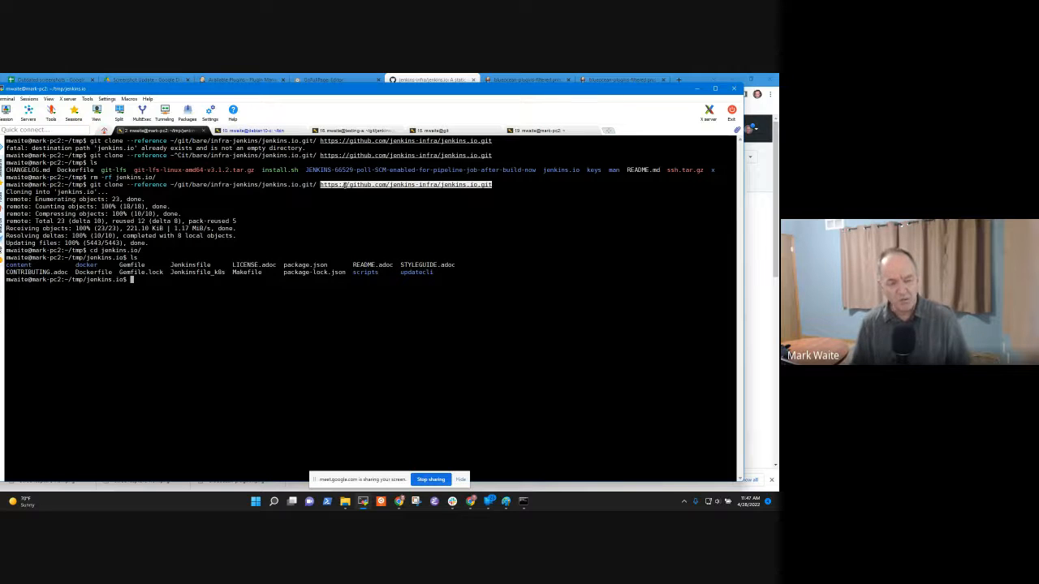
type("gh")
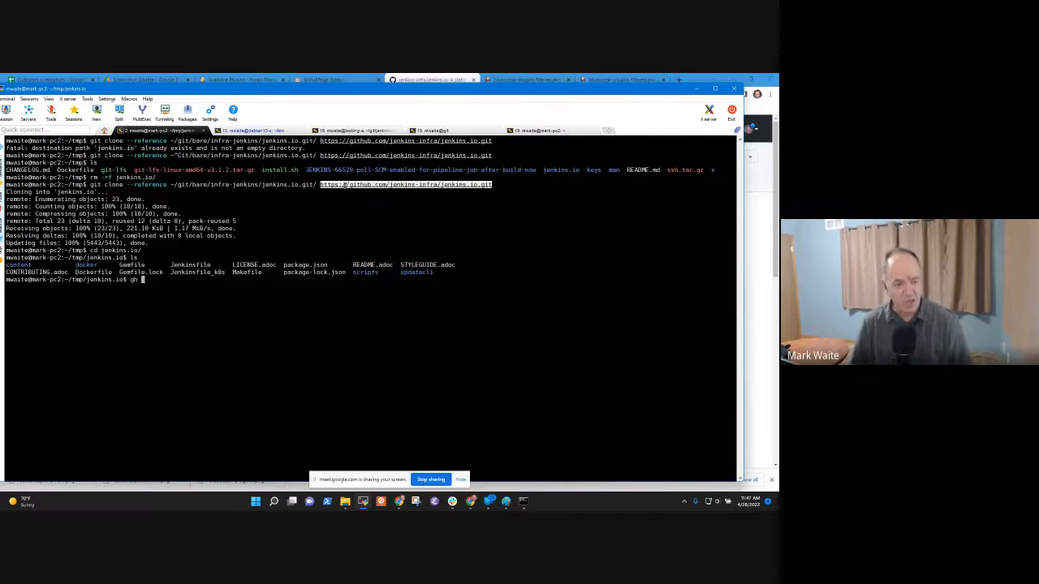
type("repo")
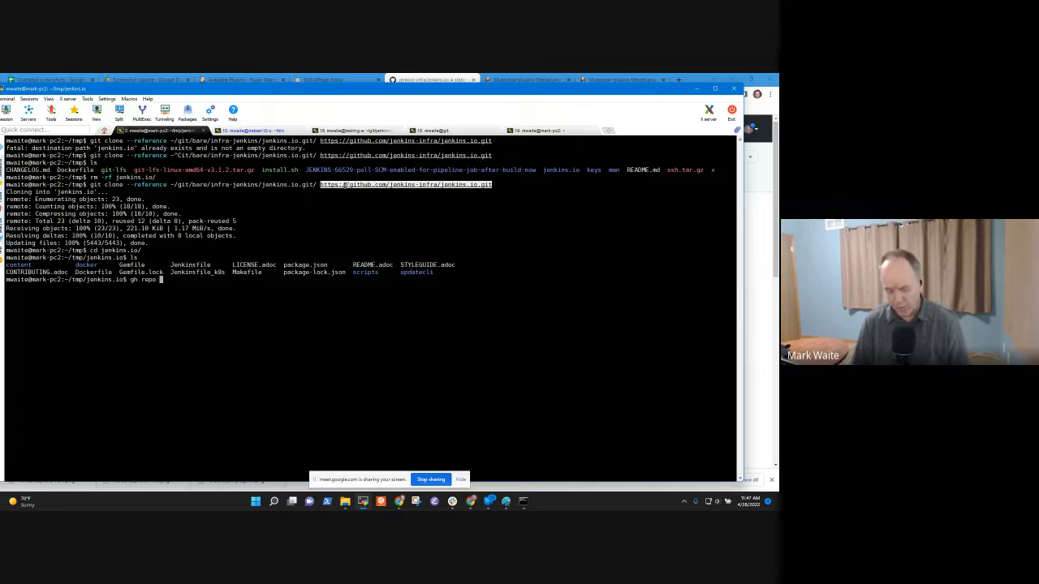
type("fork")
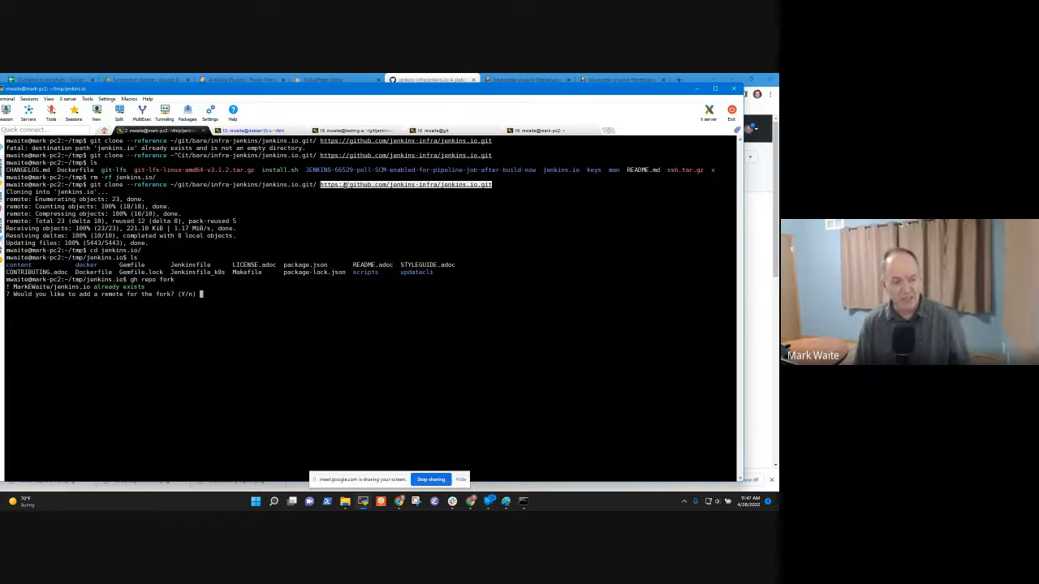
type("Yes")
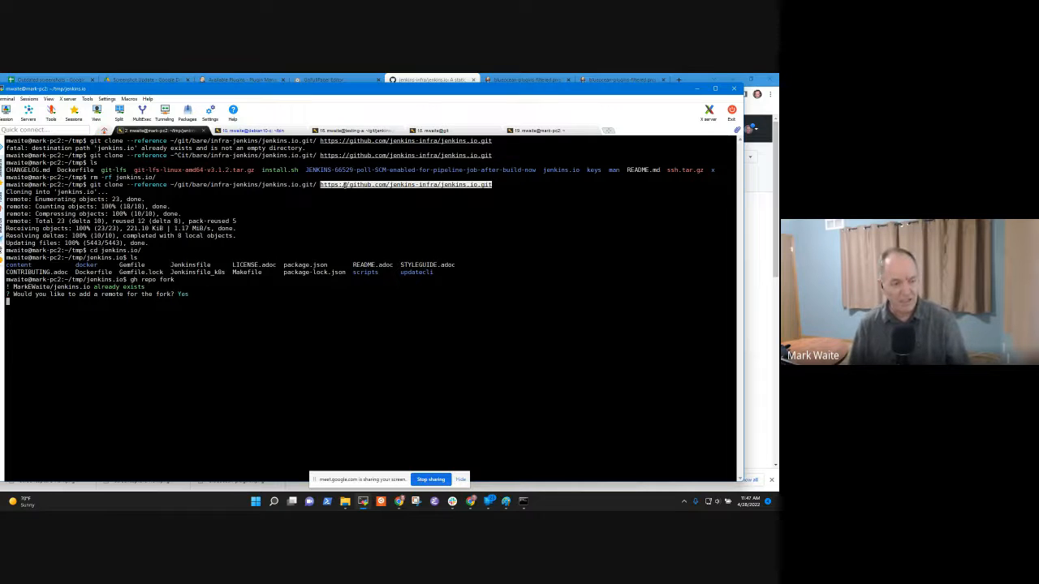
type("git remote -v")
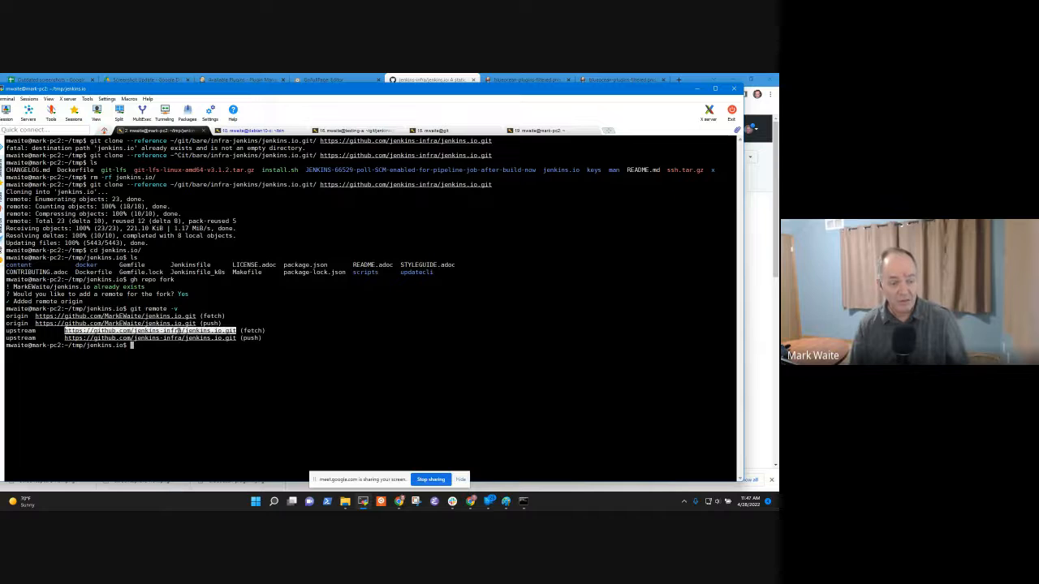
- Check out a new branch named update-blueocean-plugin-manager-screenshot
type("git checkout -b")
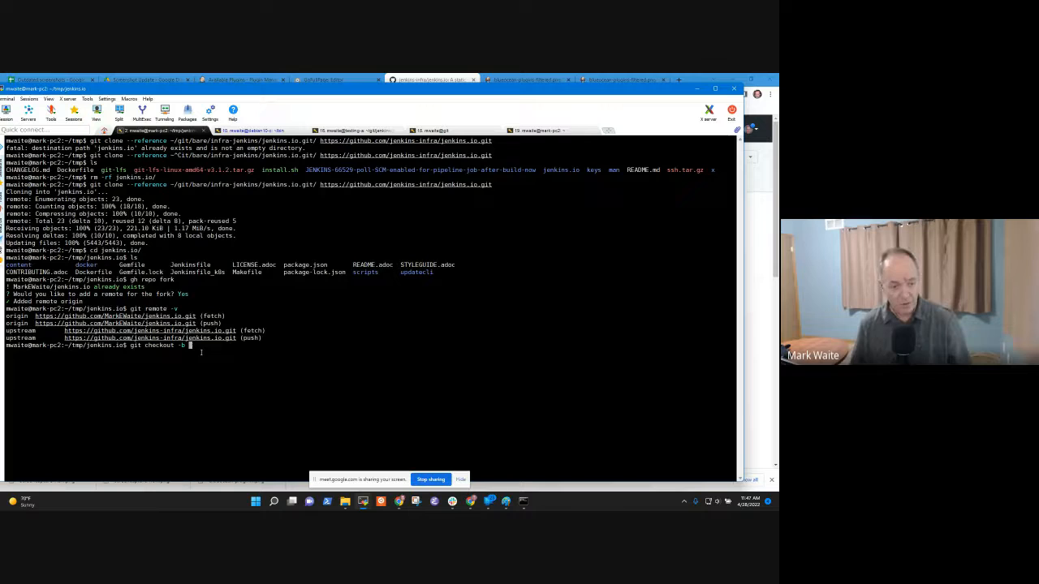
type("update-blueo")
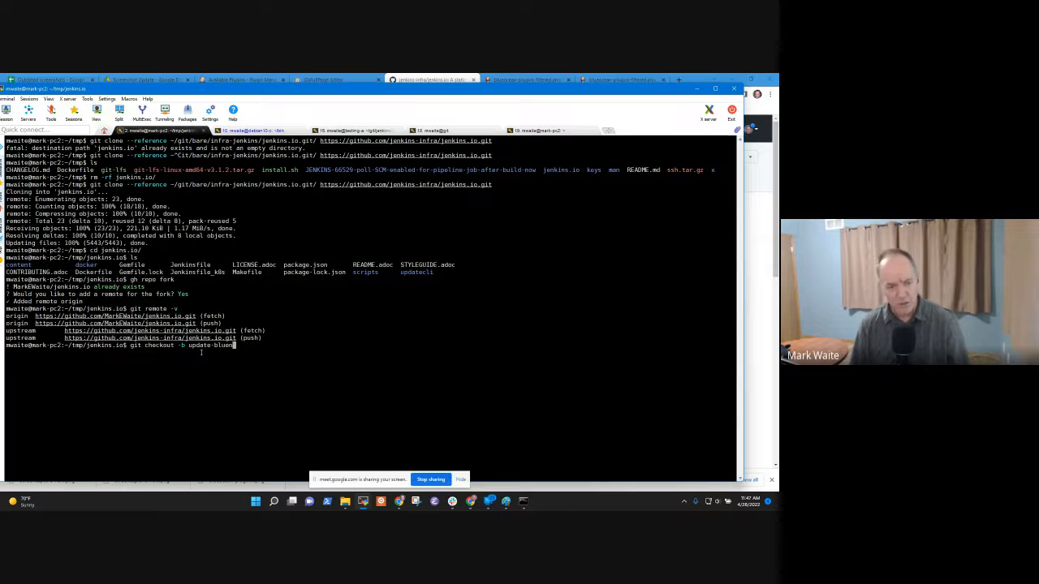
type("p")
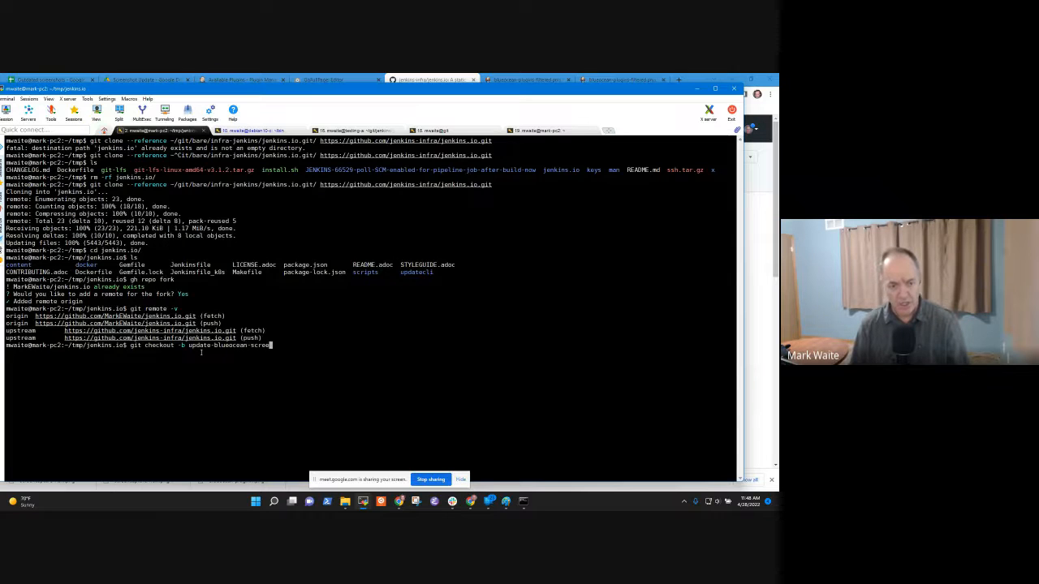
type("shot")
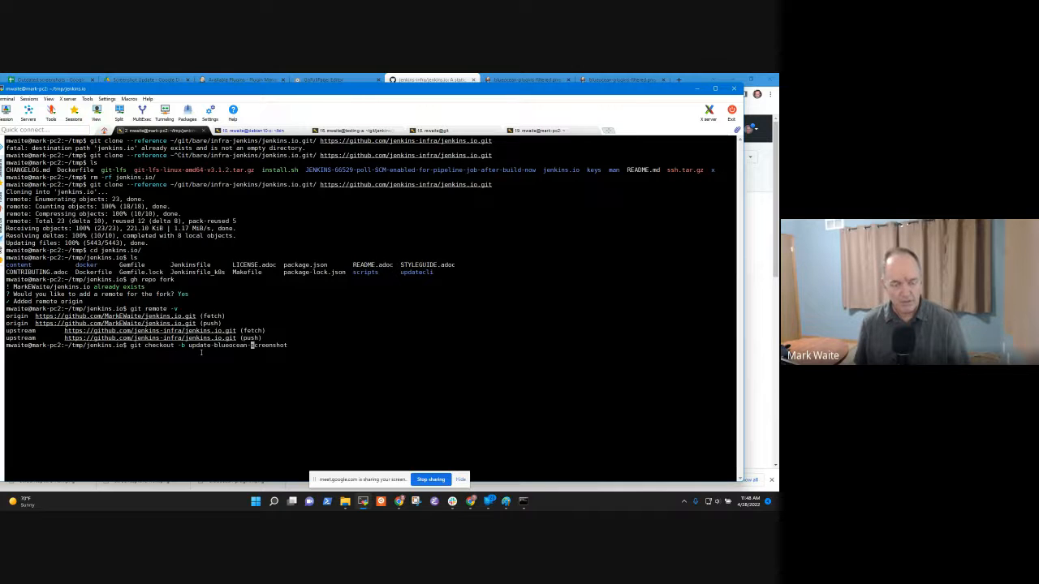
type("-screenshot")
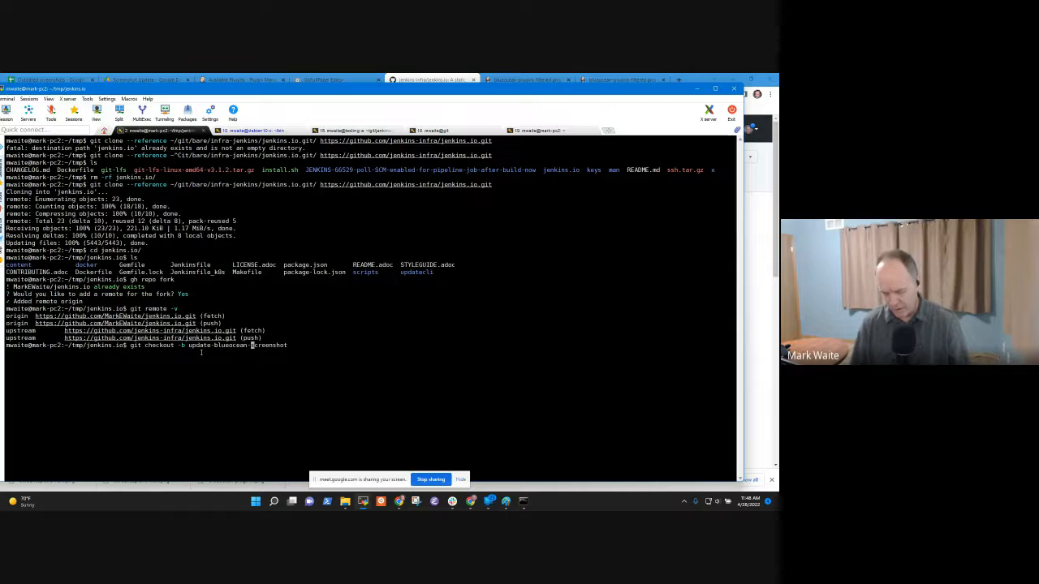
type("plugin")
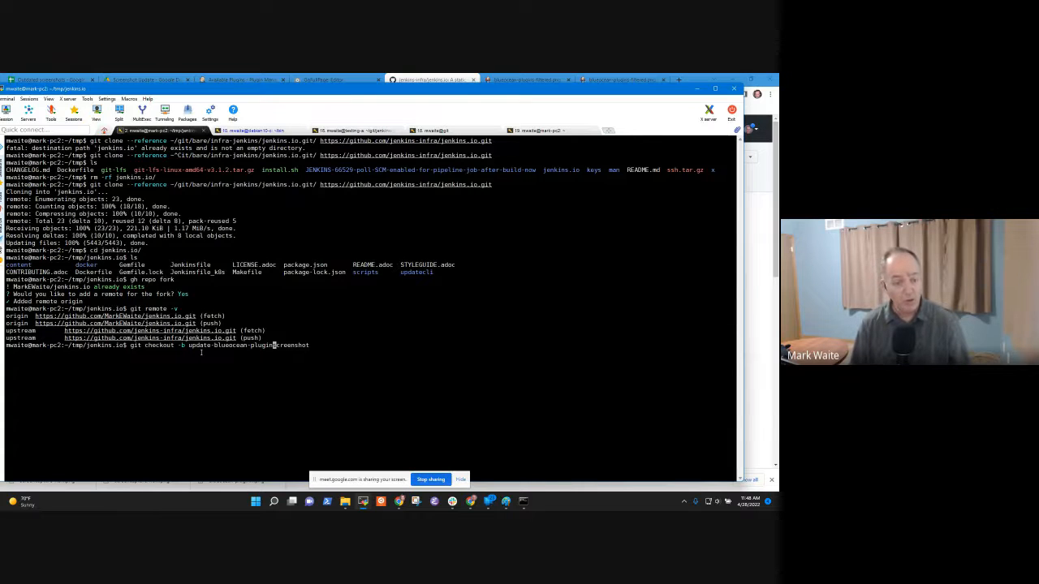
type("-manage")
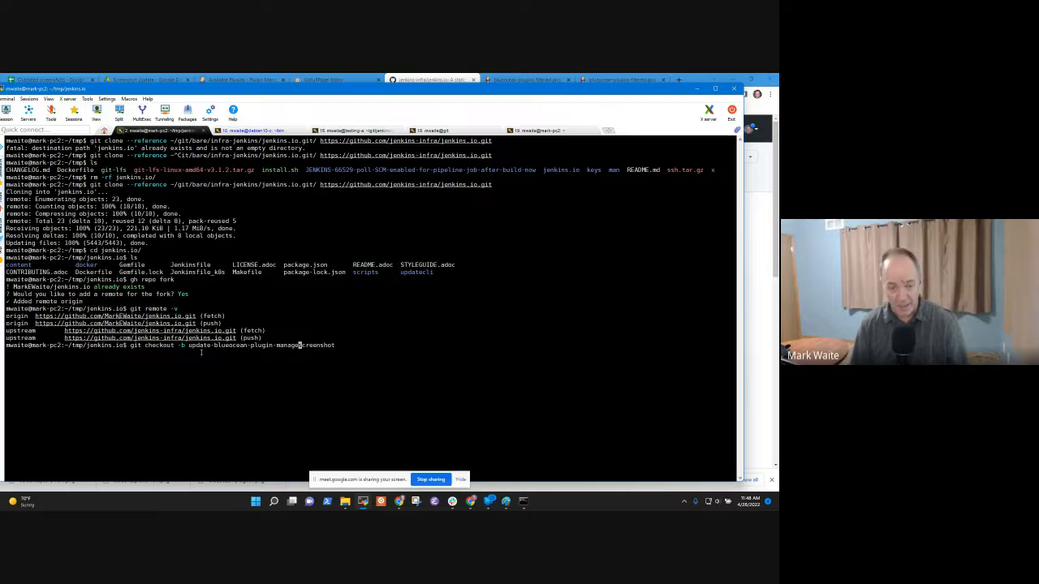
type("s")
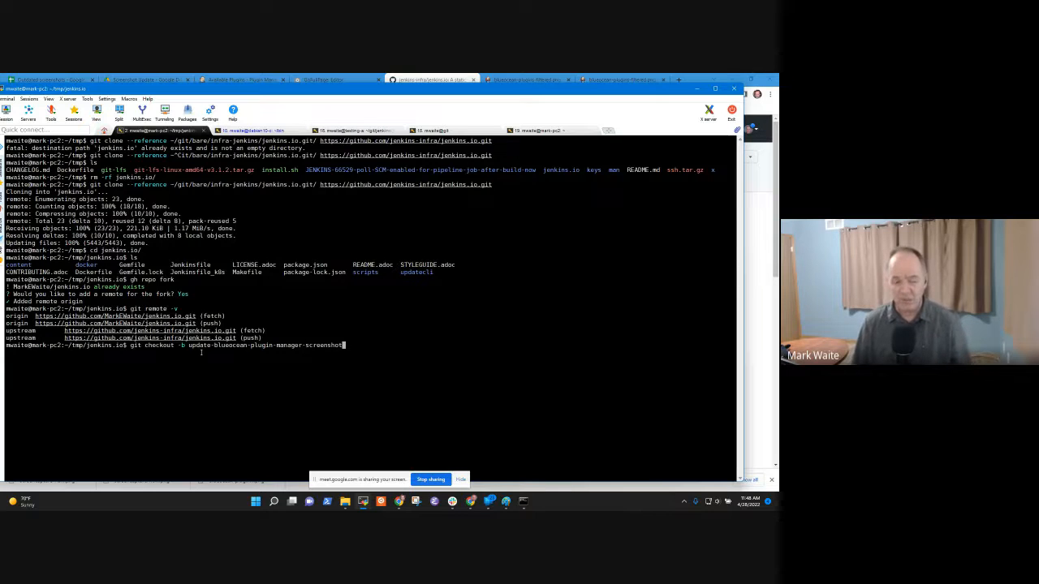
key("Return")
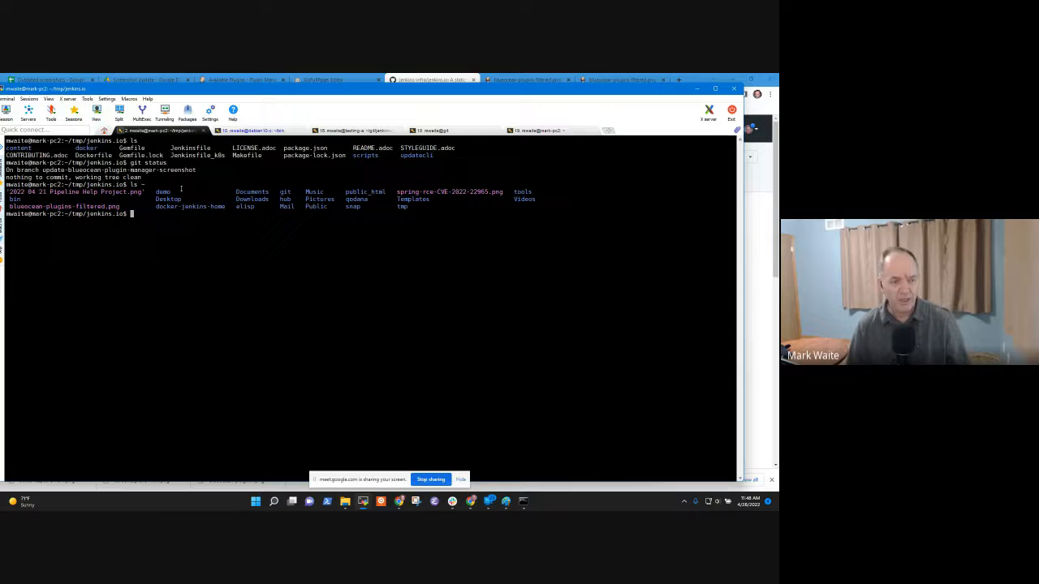
- Find the tracked PNG with git ls-files and mv the new screenshot from ~ over it
double_click(63, 206)
type("git l")
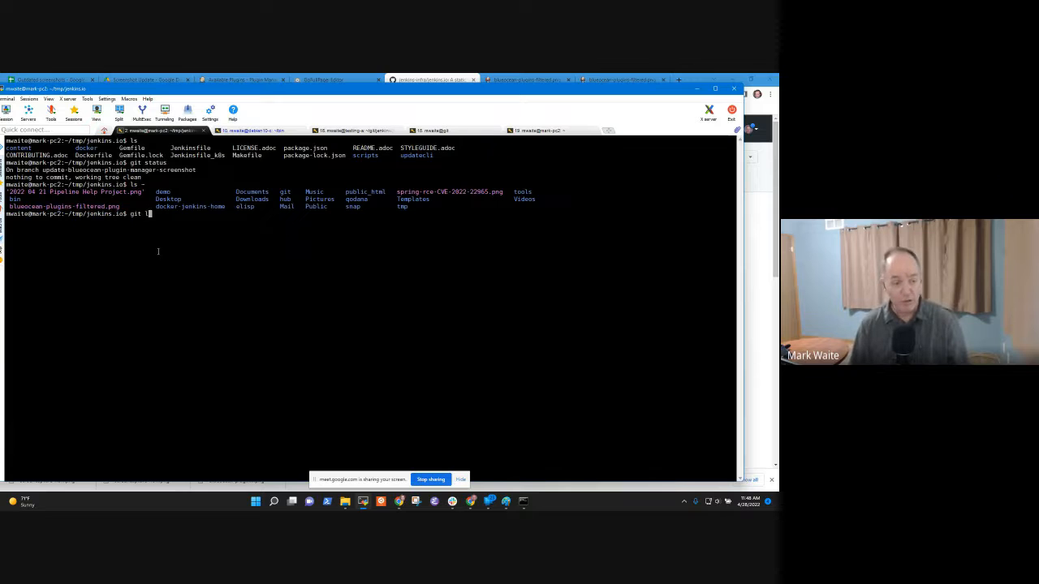
type("s-files --")
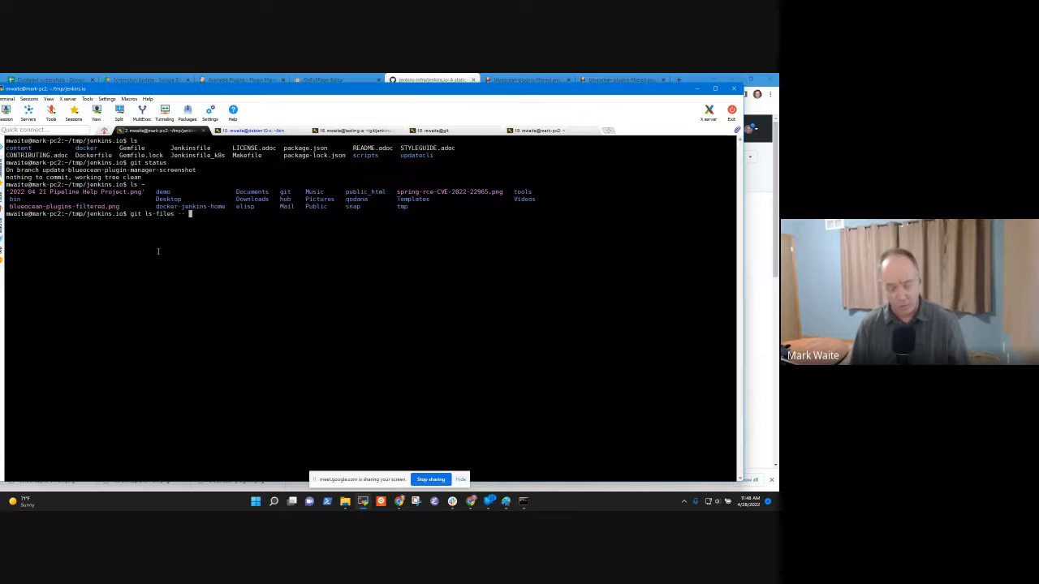
type("\"")
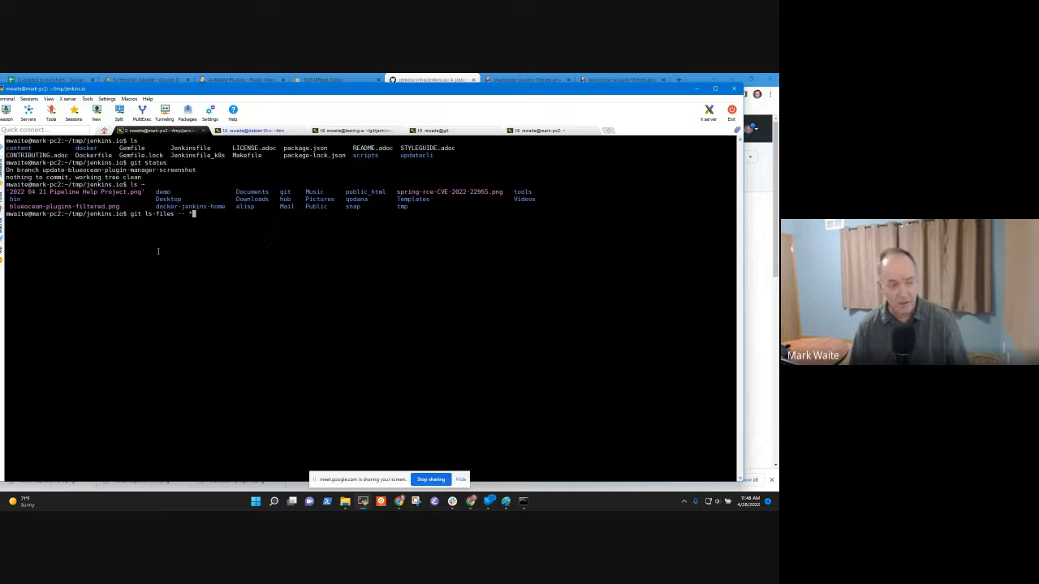
double_click(63, 206)
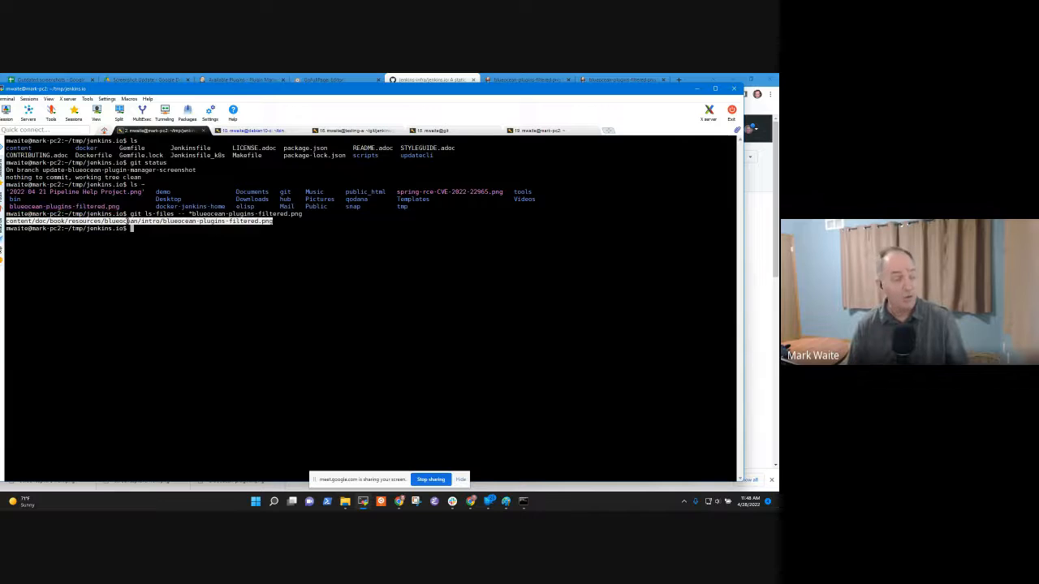
type("mv")
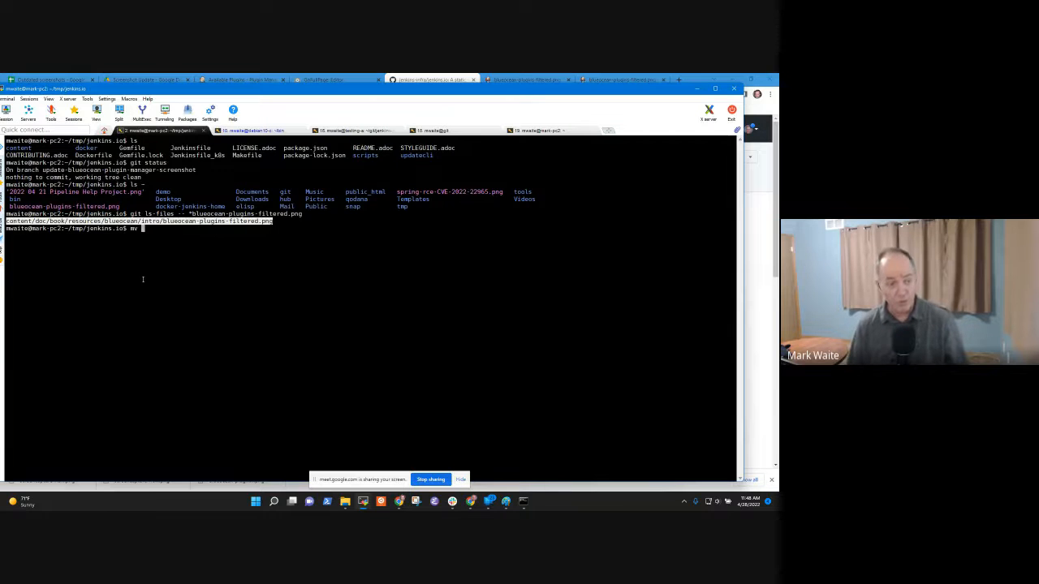
type("~/blueocean-plugins-filtered.png")
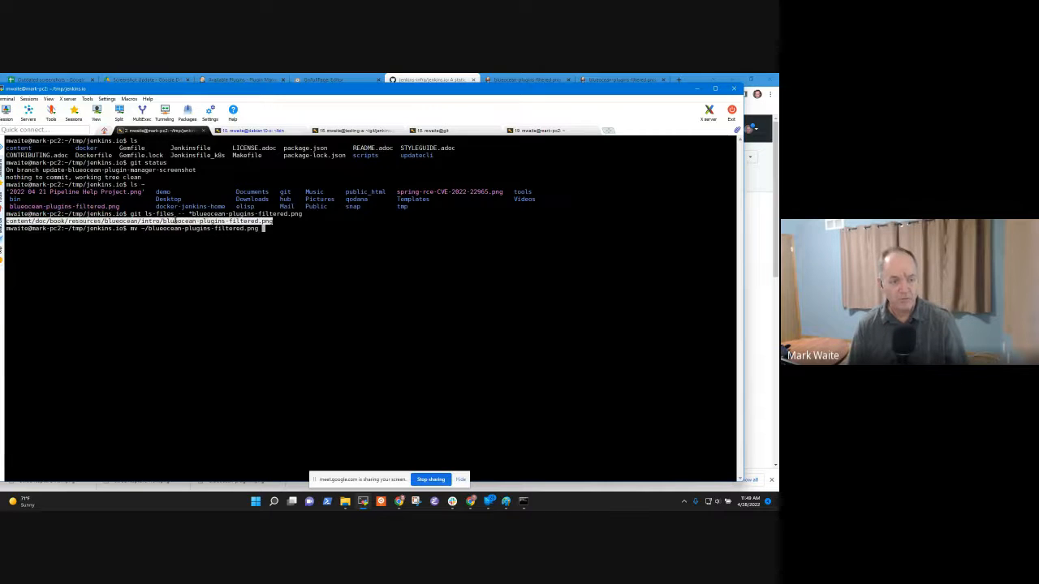
type("content/doc/book/resources/blueocean/intro/blueocean-plugins-filtered.png")
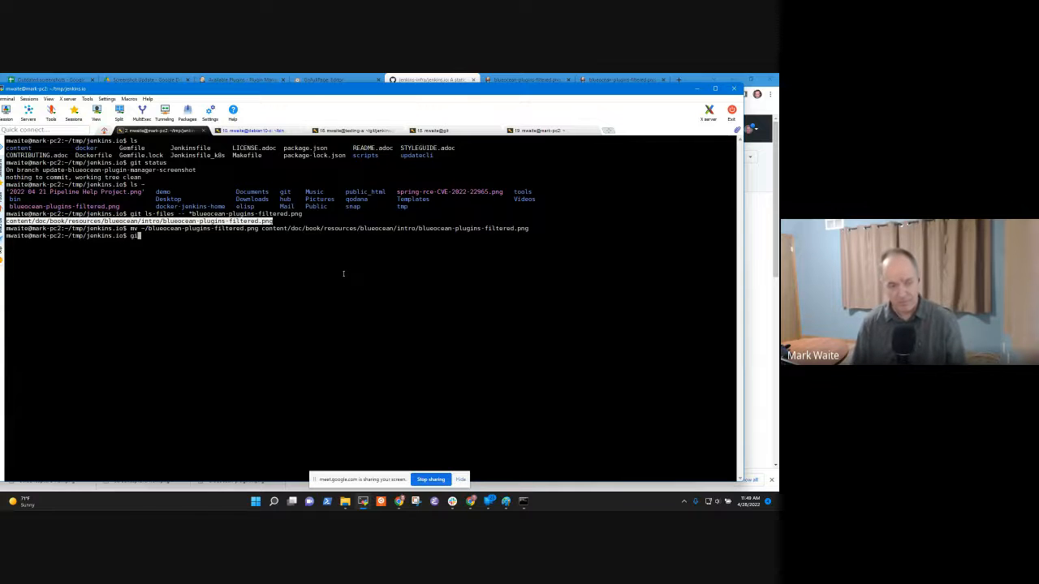
type("t status")
key("Return")
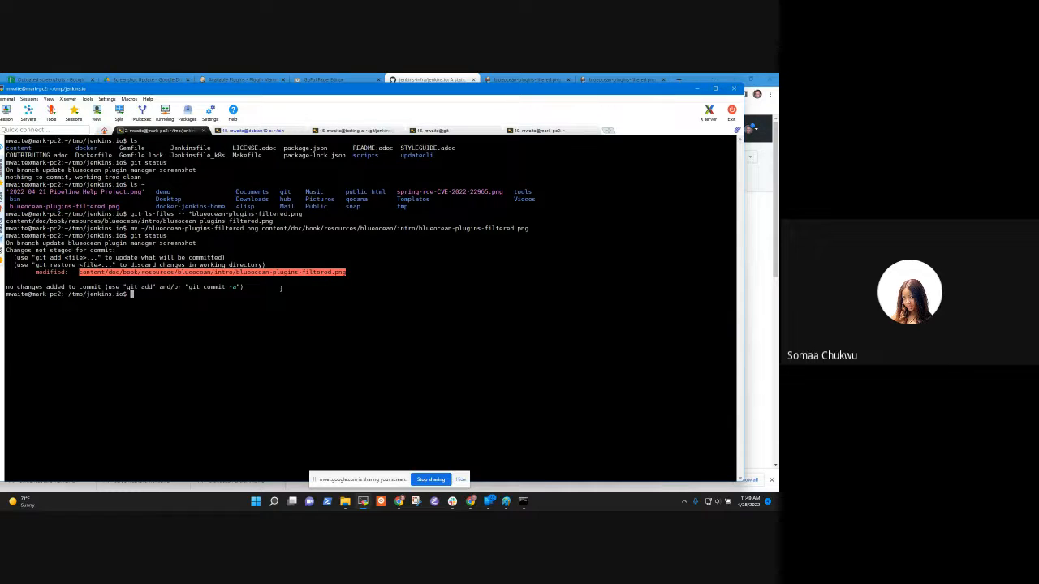
- Run ~/bin/optimize-images.sh, then git commit -a -v with message 'Update Blue Ocean plugin manager screenshot'
type("~/bin/optimize-images.sh")
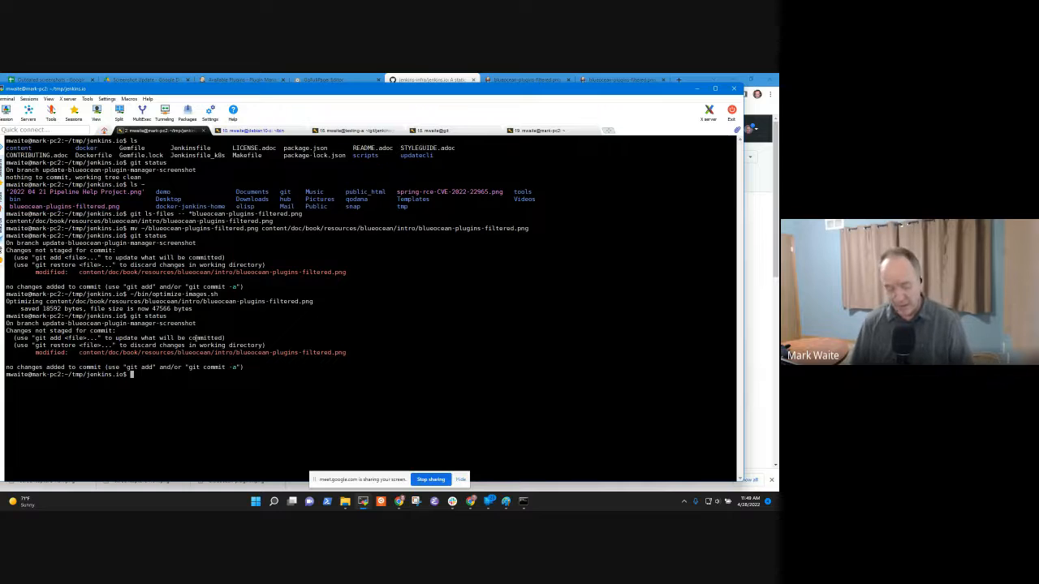
type("git commit")
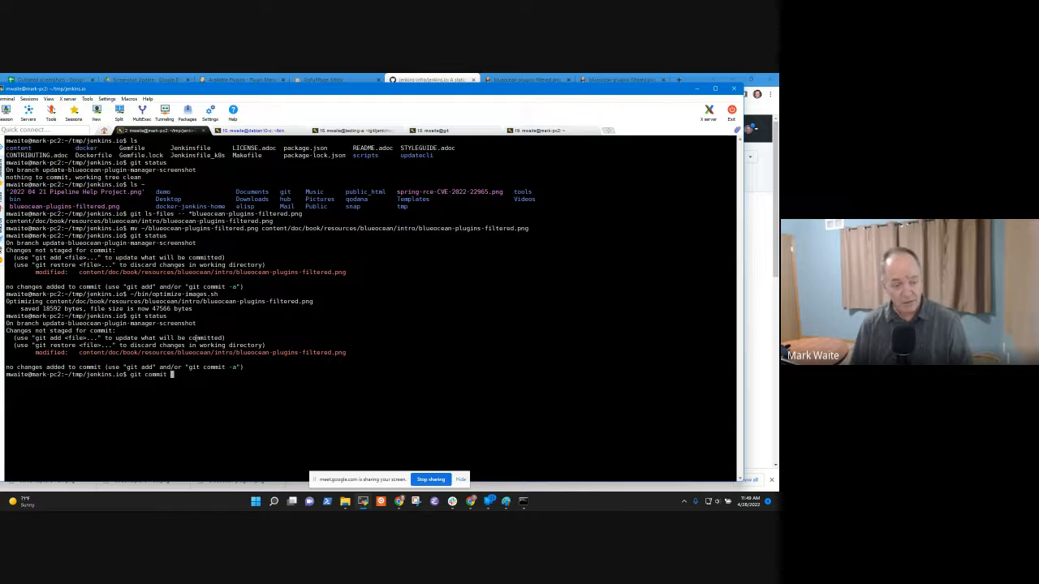
type("-a -v")
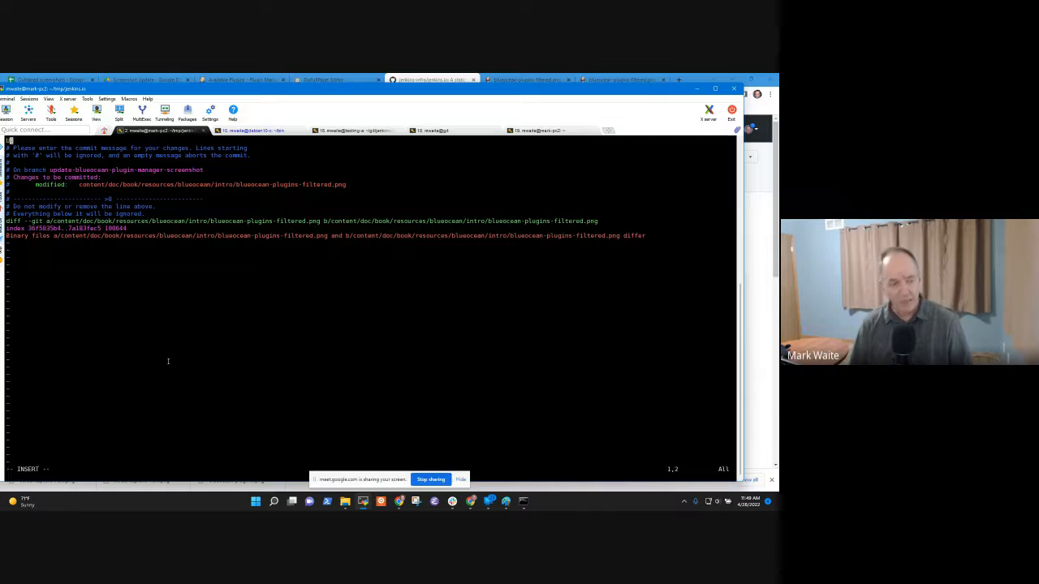
type("Update Blue Ocean plugin manager")
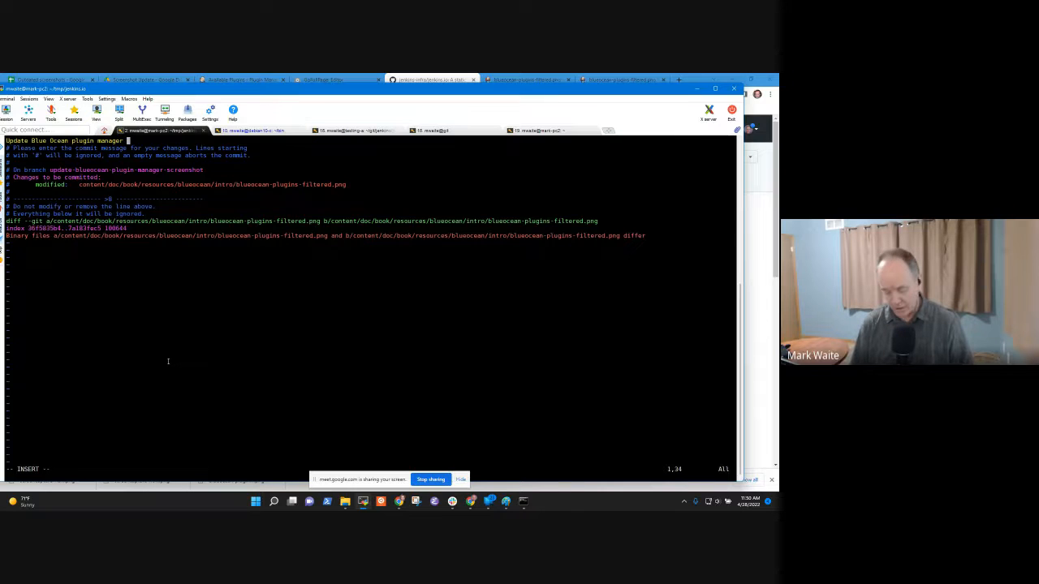
type("screenshot")
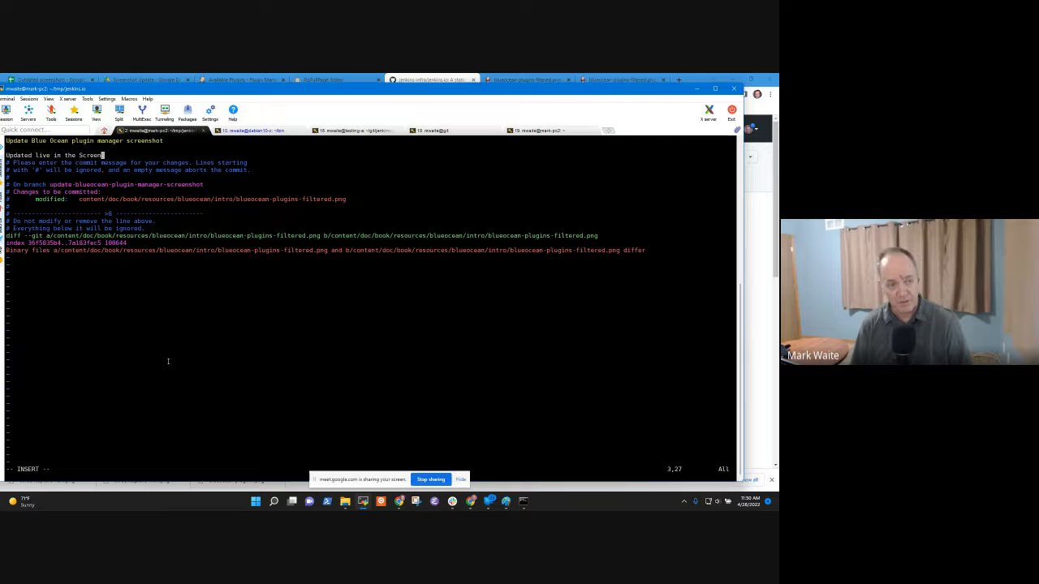
type("Updates")
type("gh pr c")
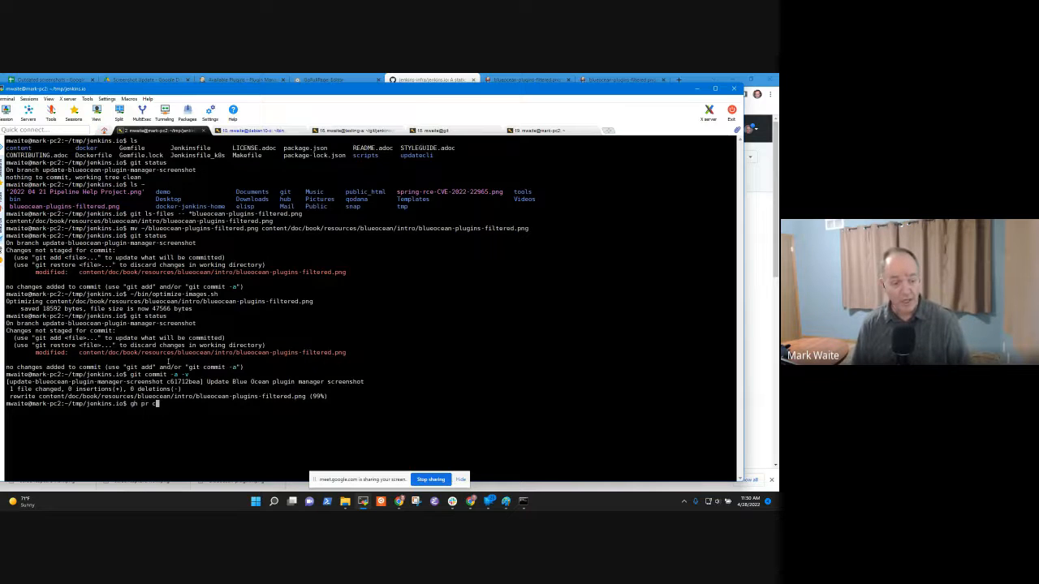
- Review the new commit in git log, clear the terminal, and try a plain git push
type("reate")
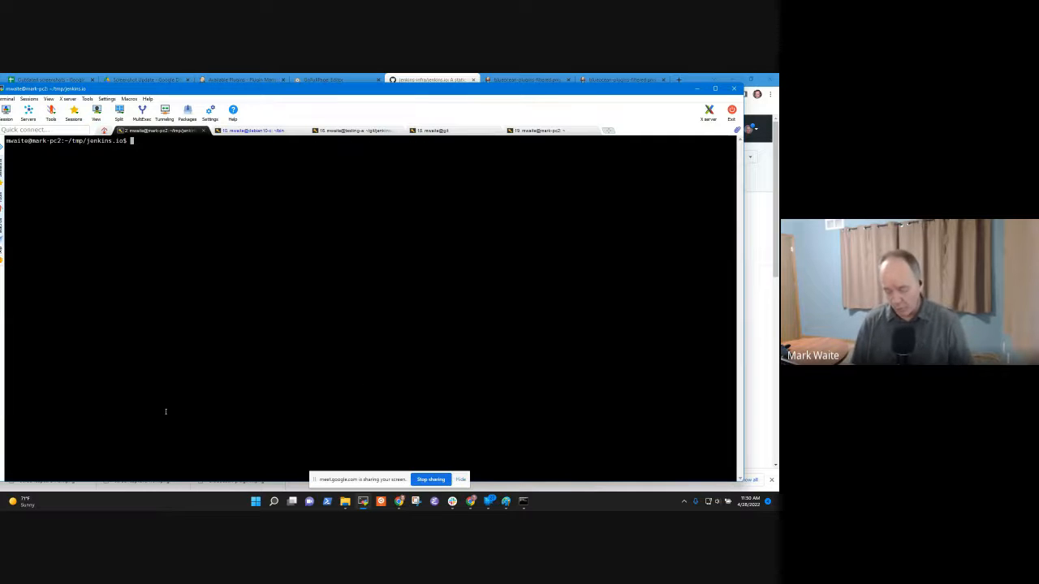
type("git log")
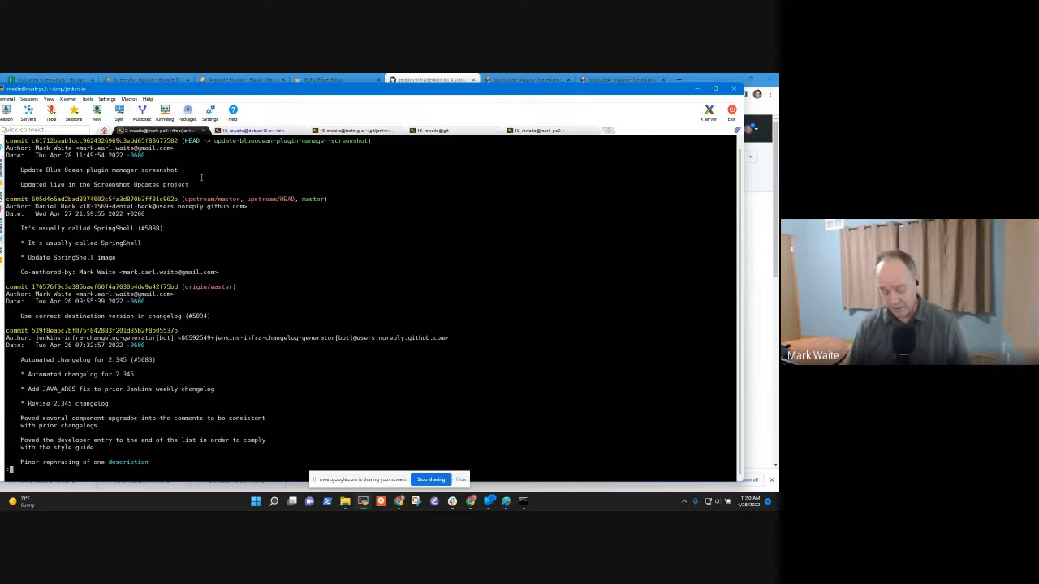
type("clear")
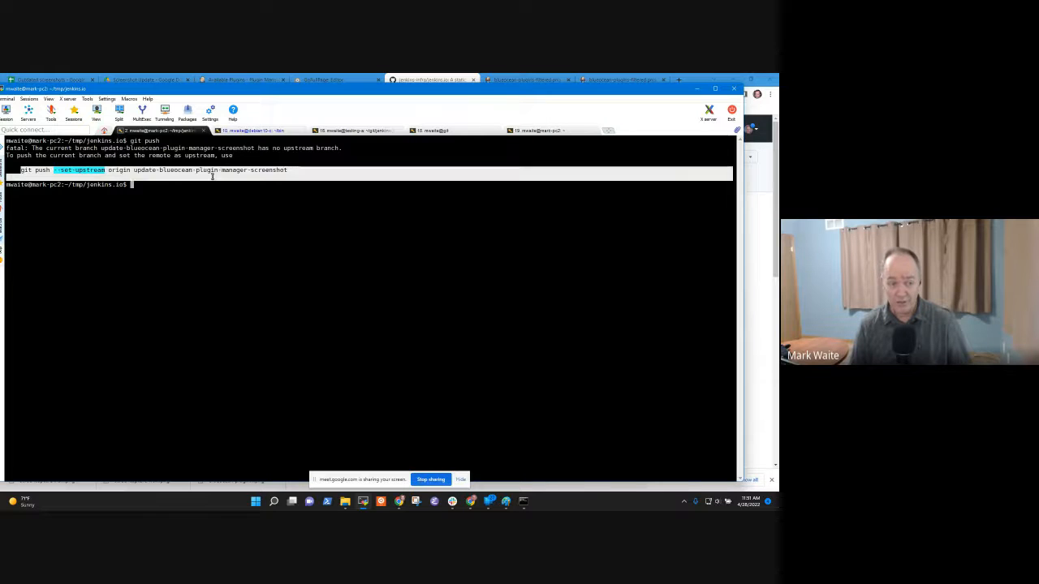
- Push with --set-upstream origin update-blueocean-plugin-manager-screenshot and grab the pull request link
type("git push --set-upstream origin update-blueocean-plugin-manager-screenshot")
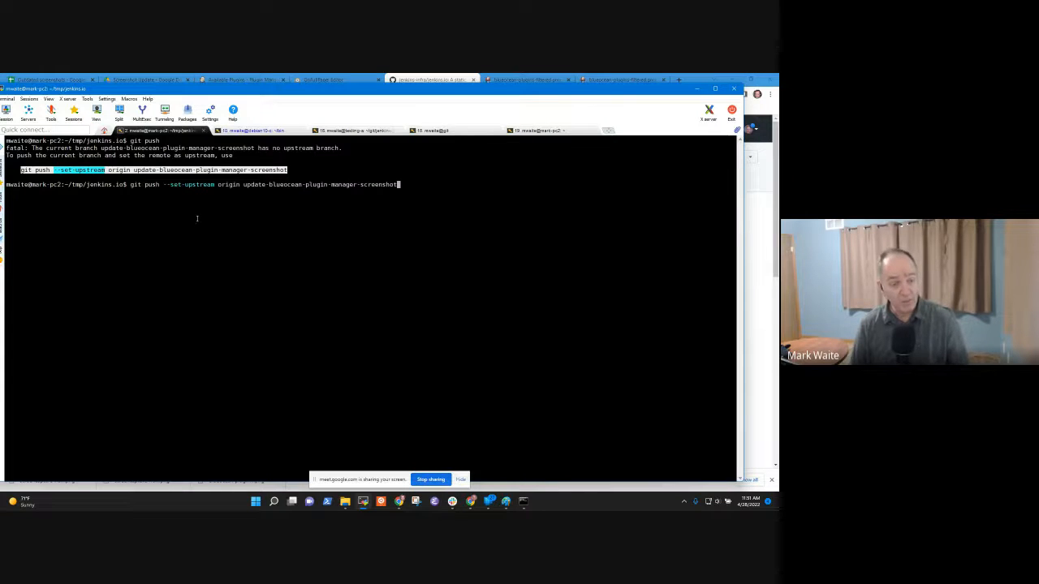
key("Return")
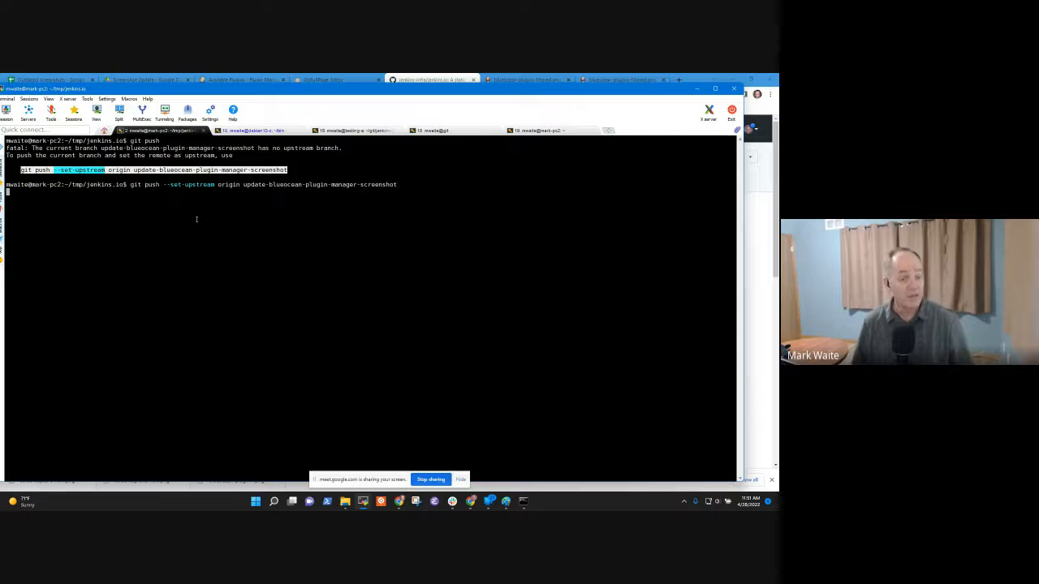
key("Return")
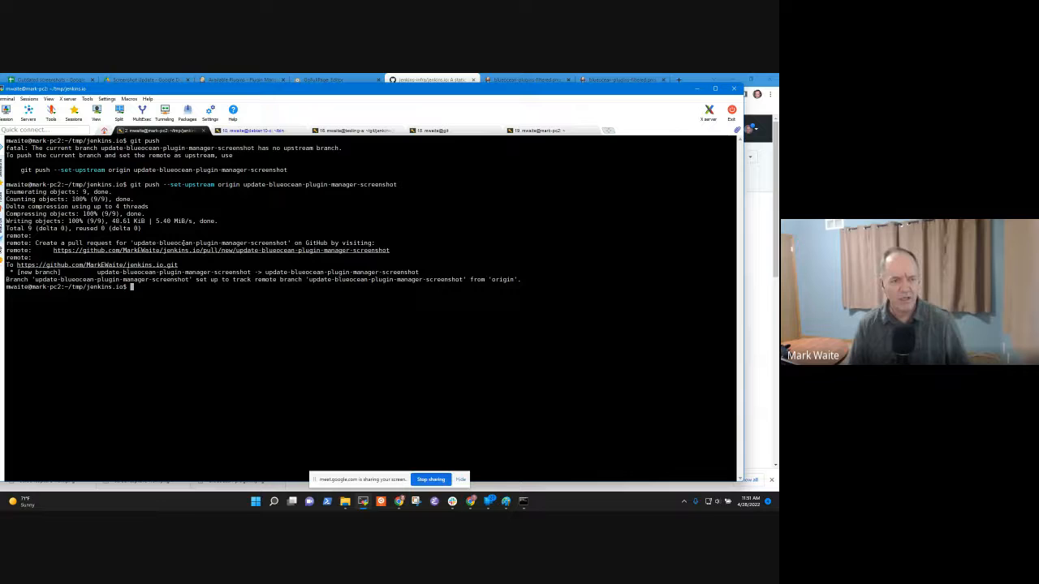
double_click(222, 250)
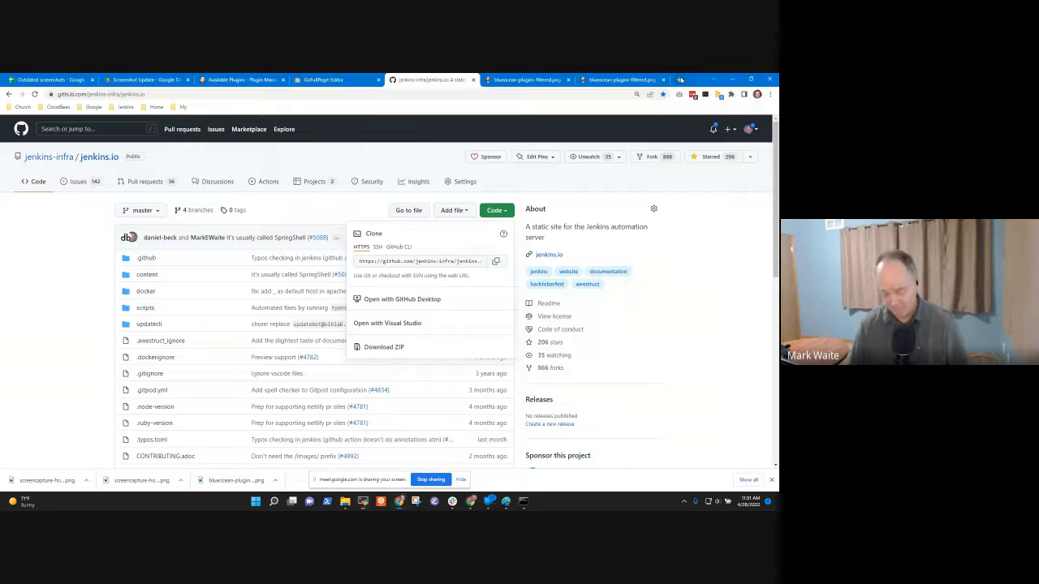
- Open the new pull request page for the screenshot branch and scroll to the image diff
left_click(681, 79)
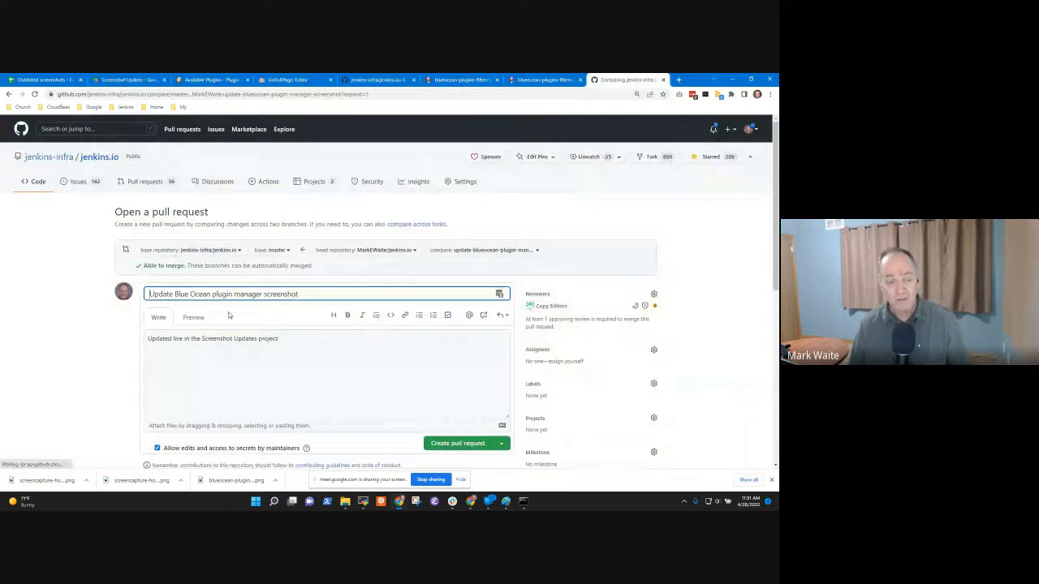
scroll("down", 3)
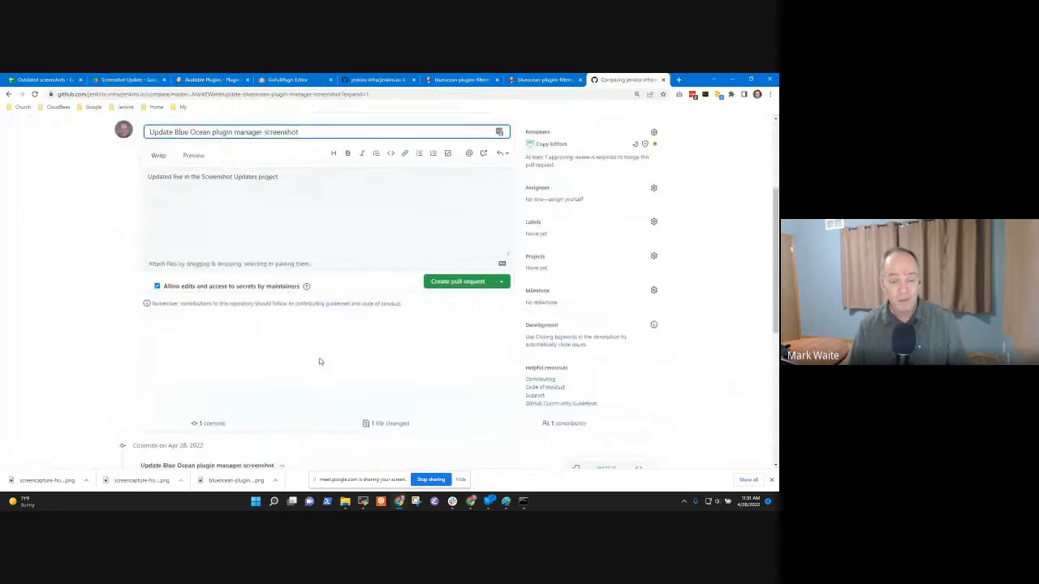
scroll("down", 3)
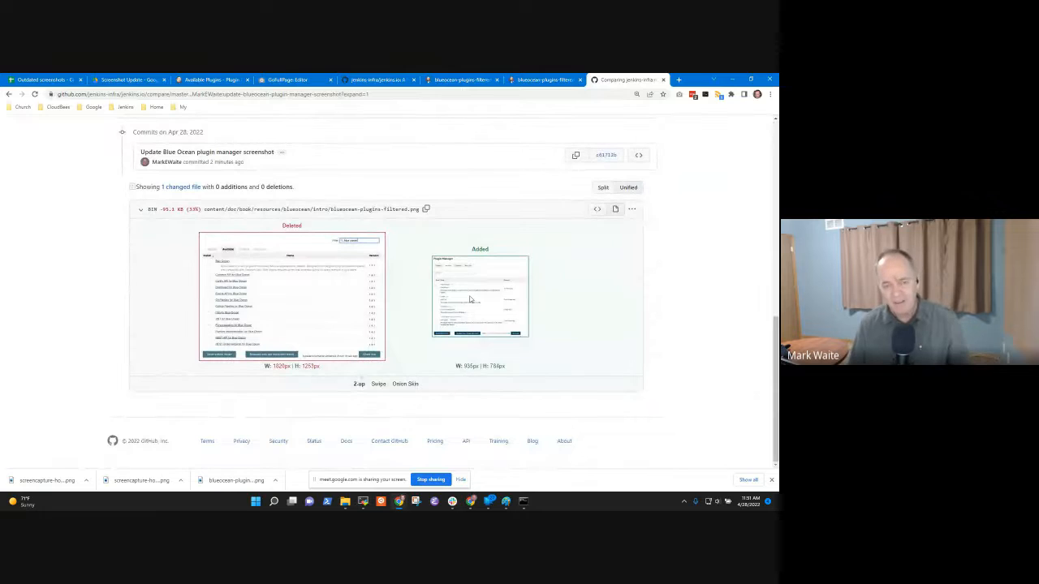
mouse_move(287, 328)
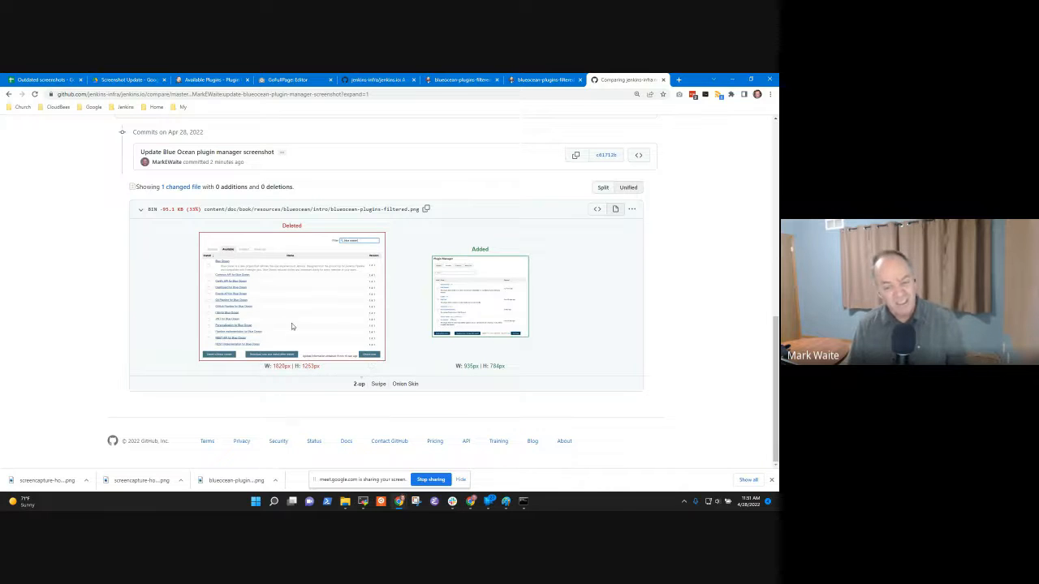
mouse_move(497, 331)
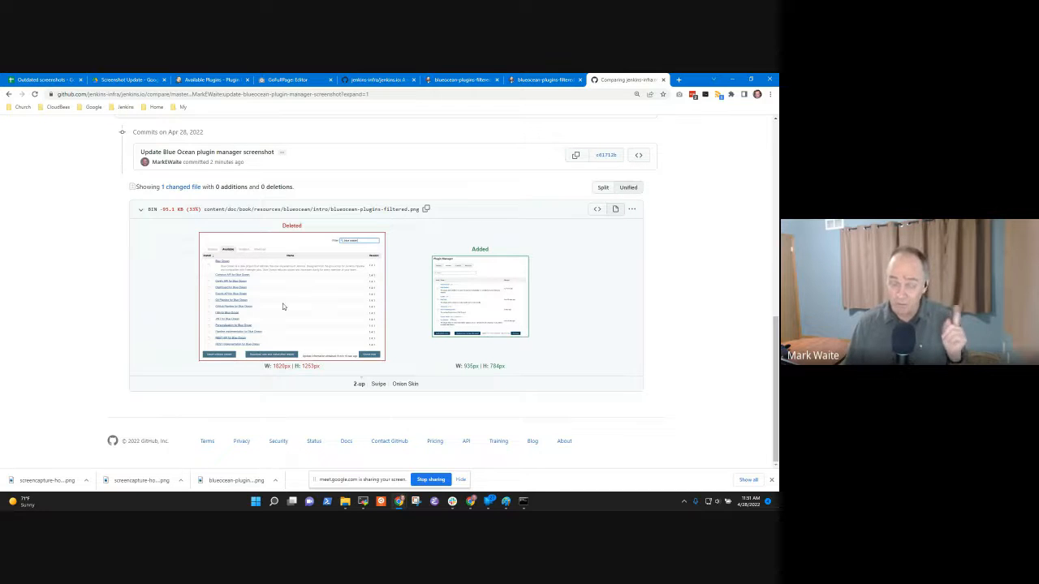
mouse_move(473, 299)
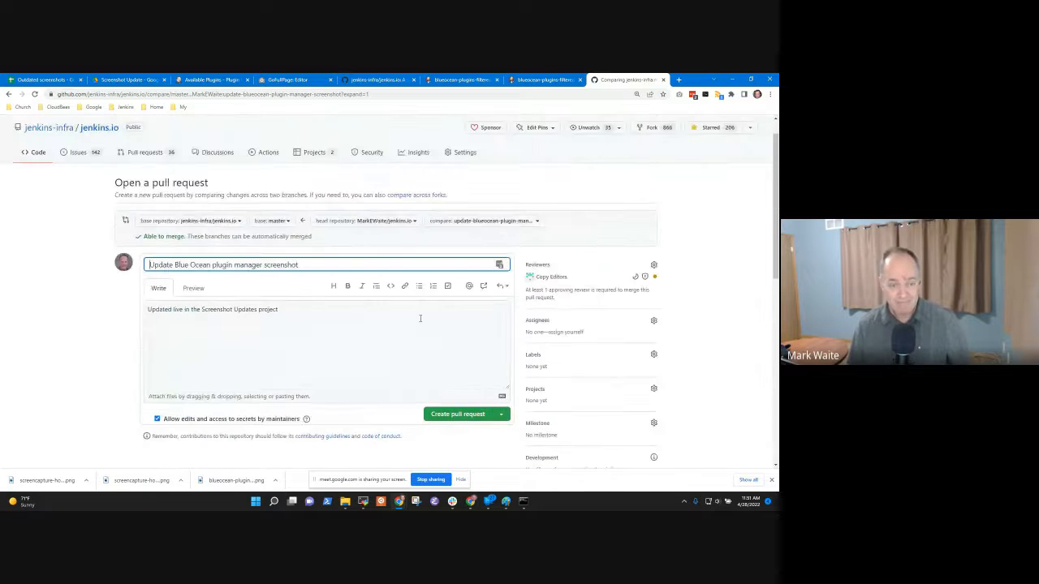
- Add a smaller-screenshot note to the description and create pull request #5098
left_click(321, 336)
type("Intentionally used a s")
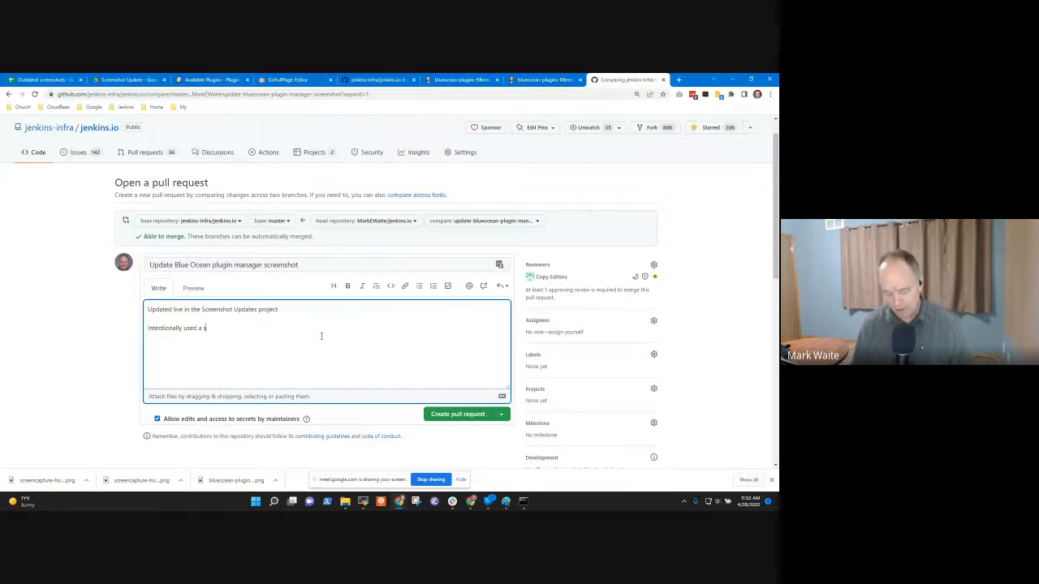
type("maller screenshot, easier to read in online docs")
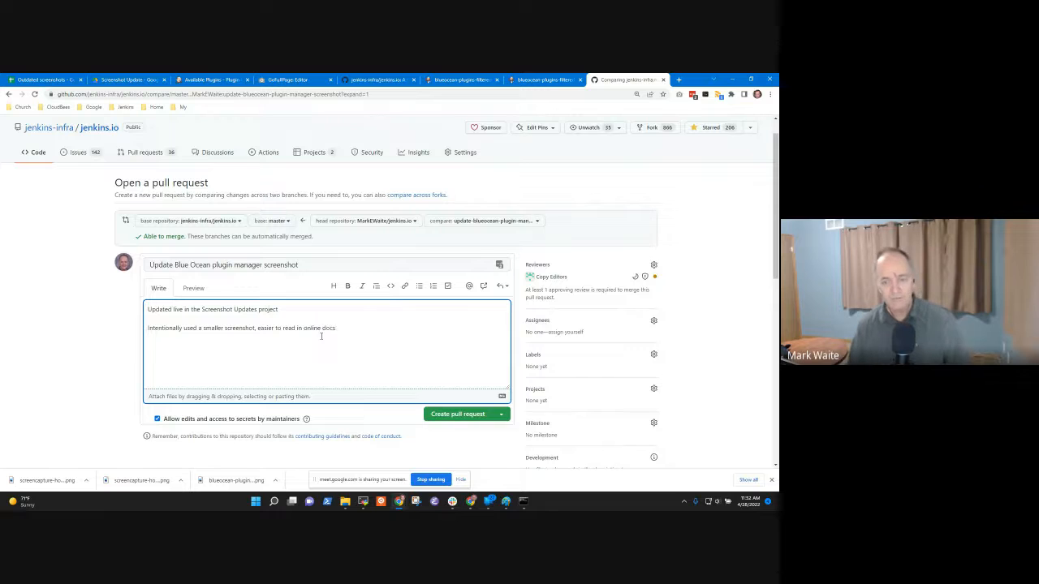
left_click(458, 414)
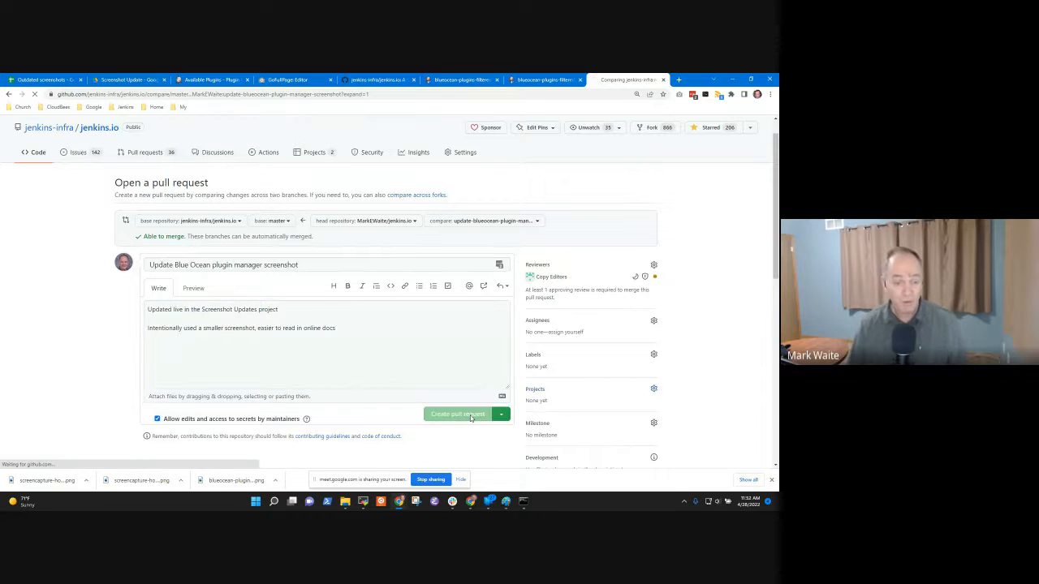
left_click(458, 414)
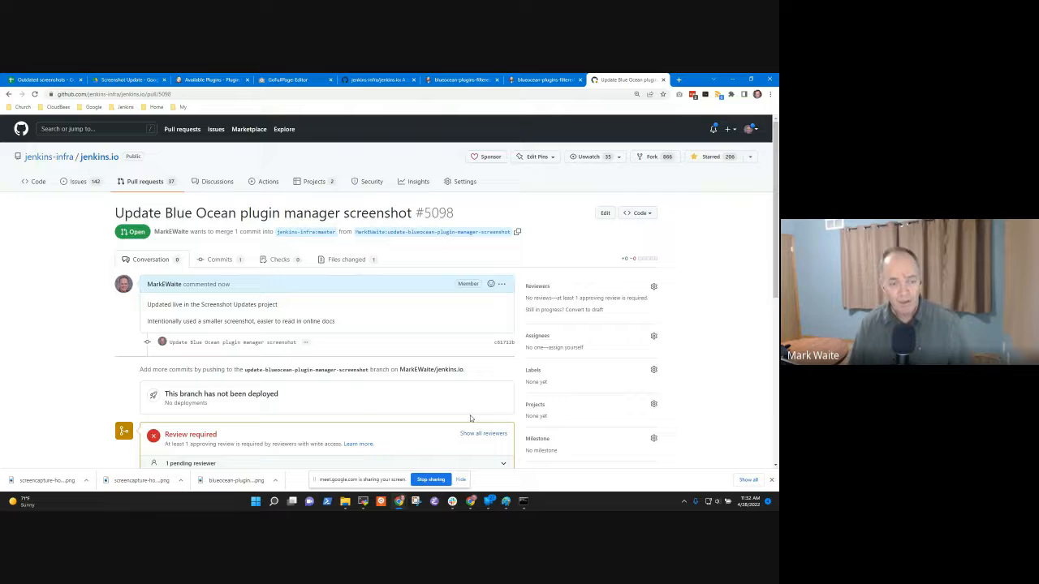
- Check PR #5098's copy-editors review request and documentation label, then return to the jenkins.io tab
scroll("down", 3)
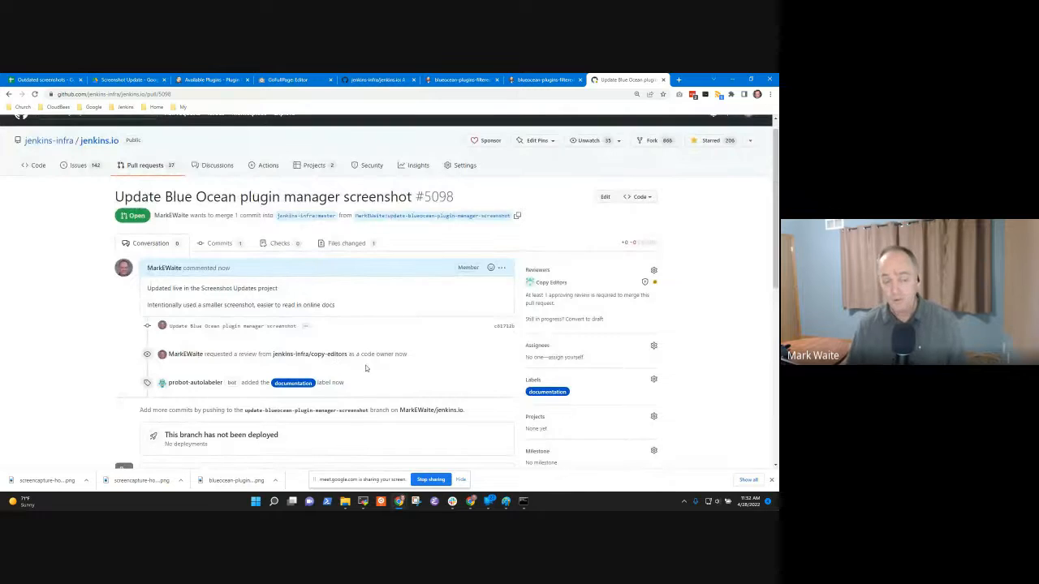
mouse_move(357, 371)
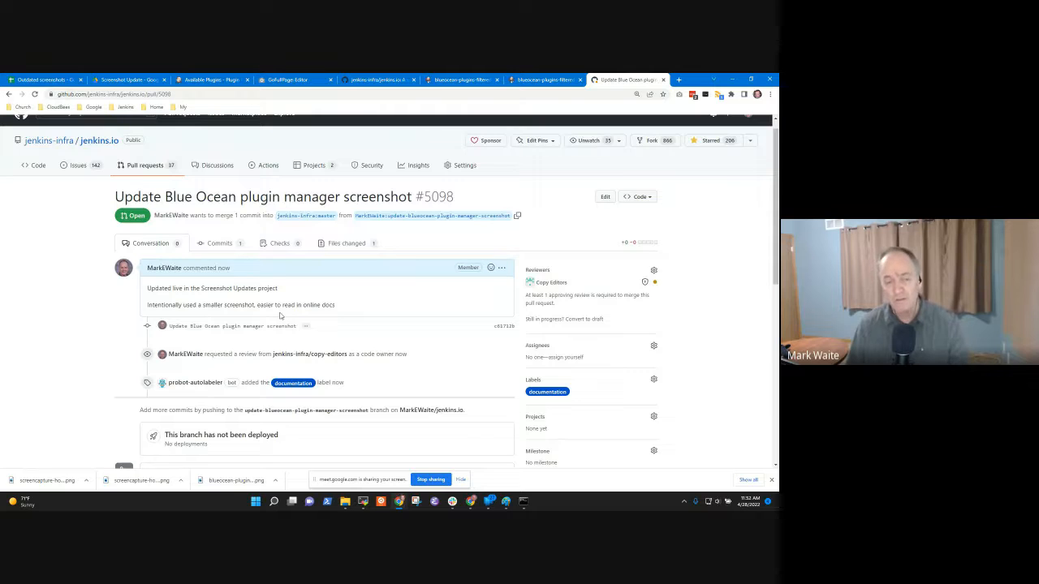
mouse_move(327, 326)
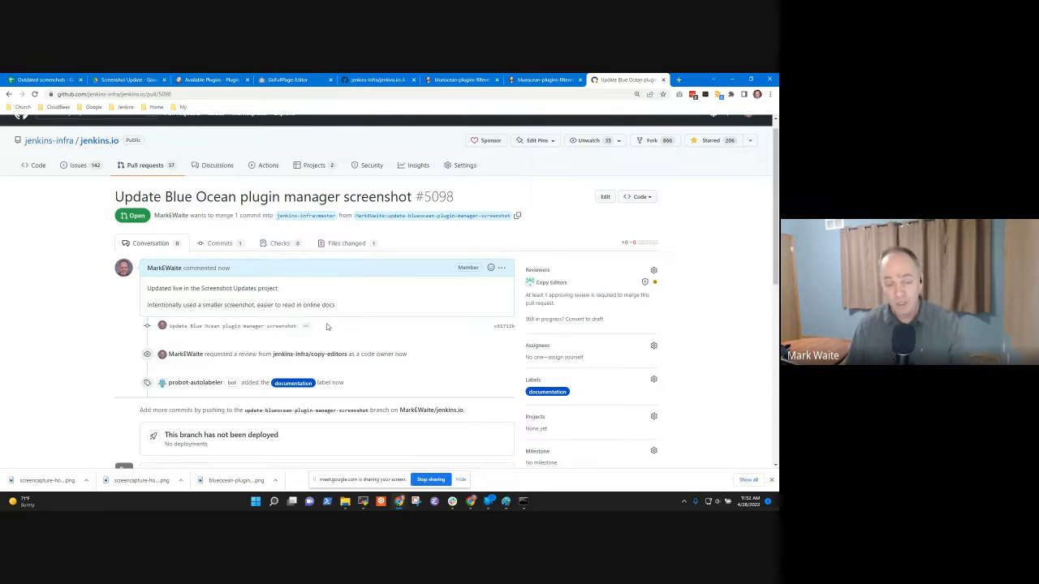
scroll("down", 3)
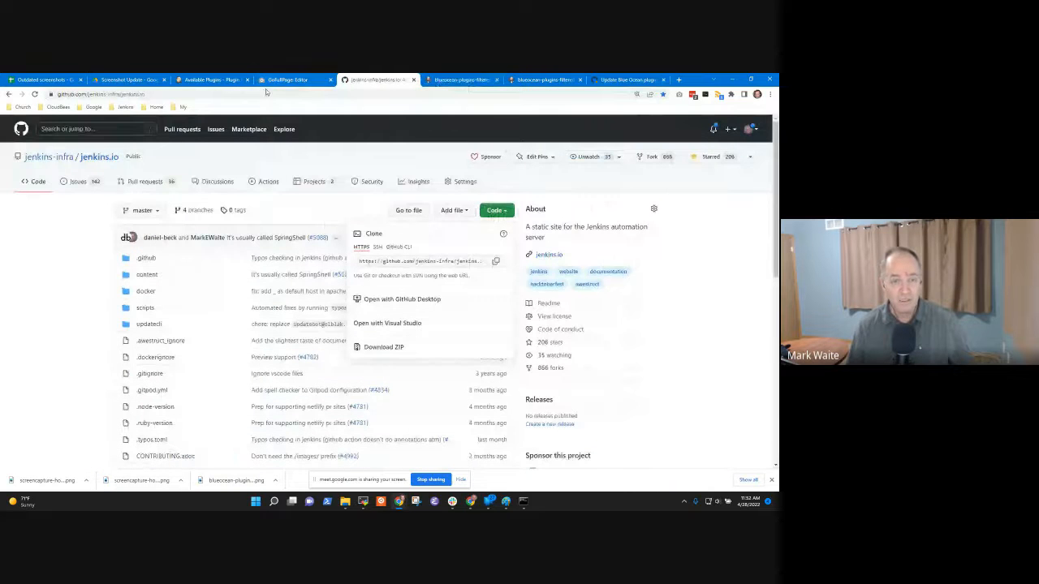
left_click(213, 79)
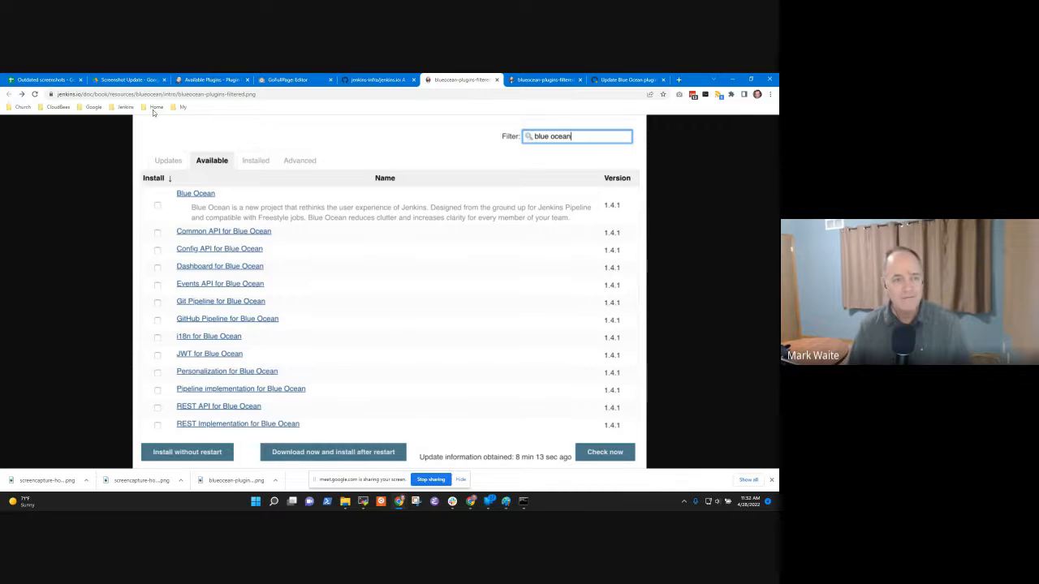
- Go from the jenkins.io home page into the User Guide and scroll to the Blue Ocean chapter
left_click(126, 106)
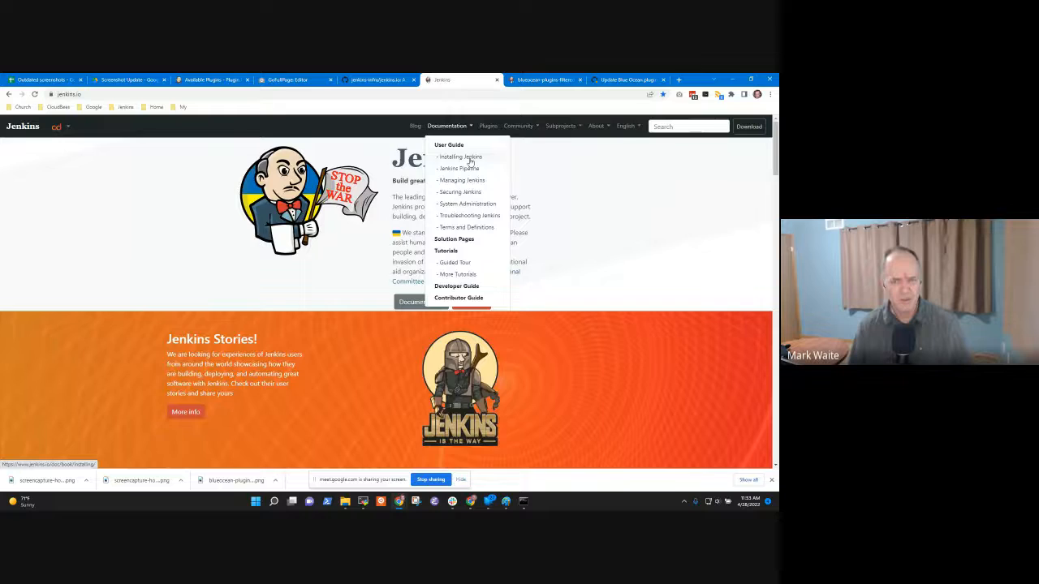
left_click(460, 156)
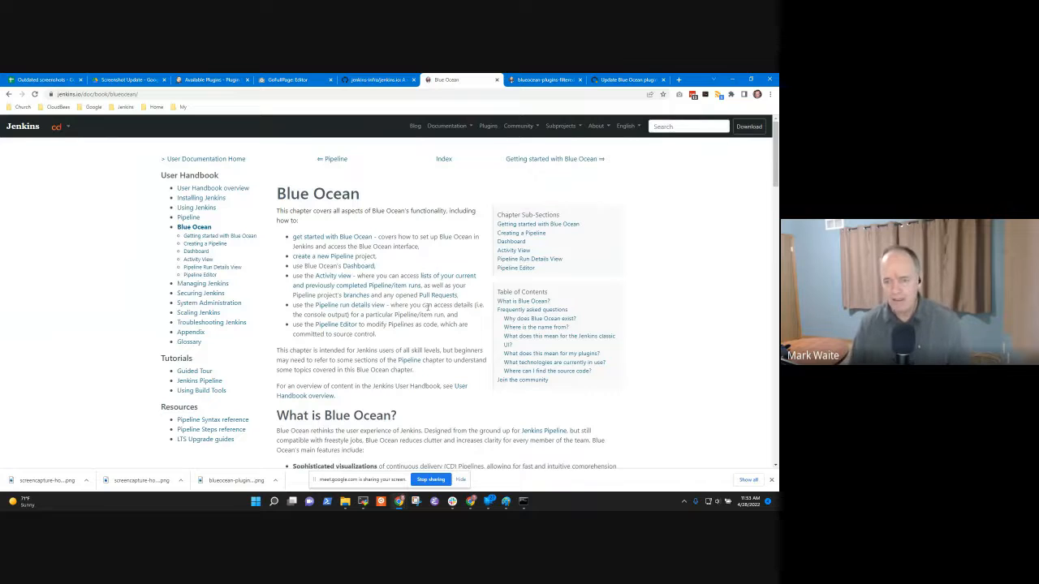
scroll("down", 3)
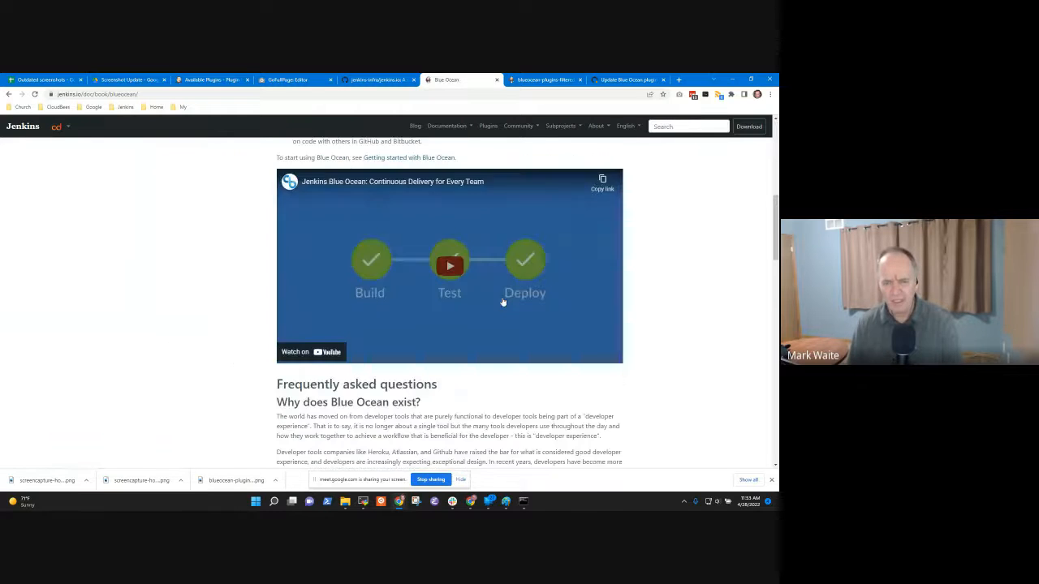
scroll("down", 3)
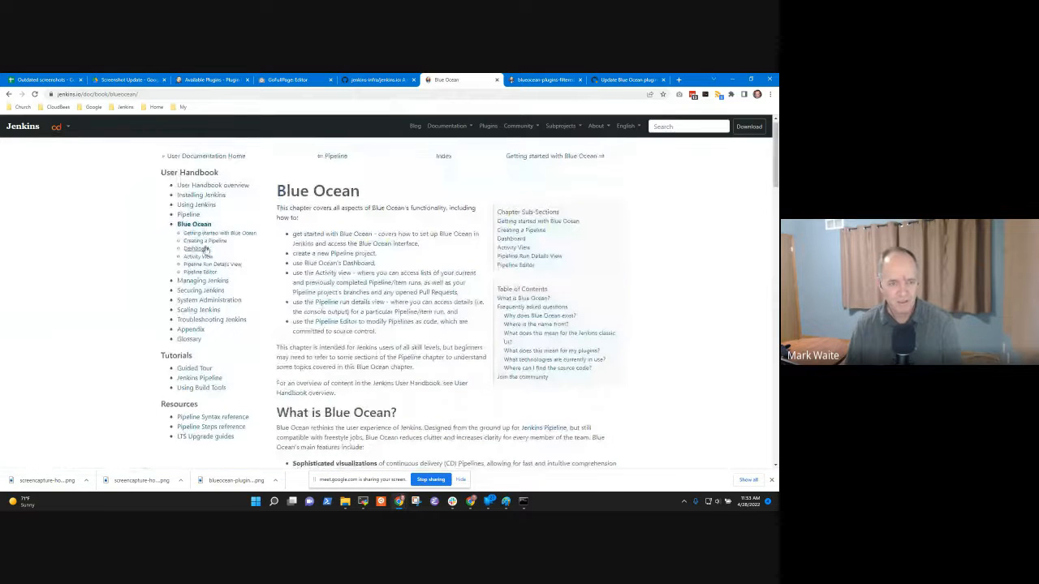
- View the Getting started with Blue Ocean page's plugin screenshot, then return to PR #5098
left_click(219, 233)
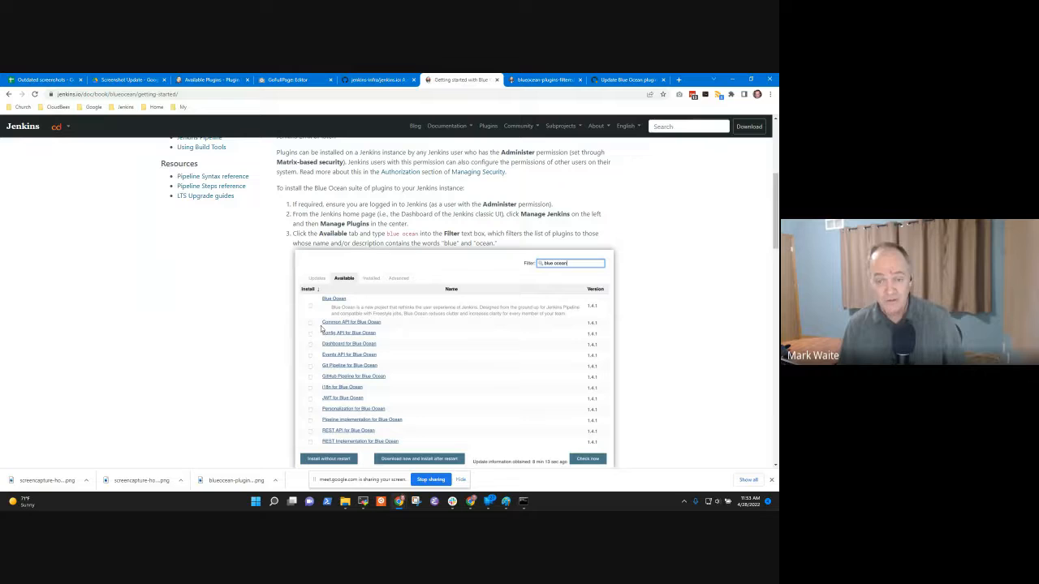
mouse_move(570, 366)
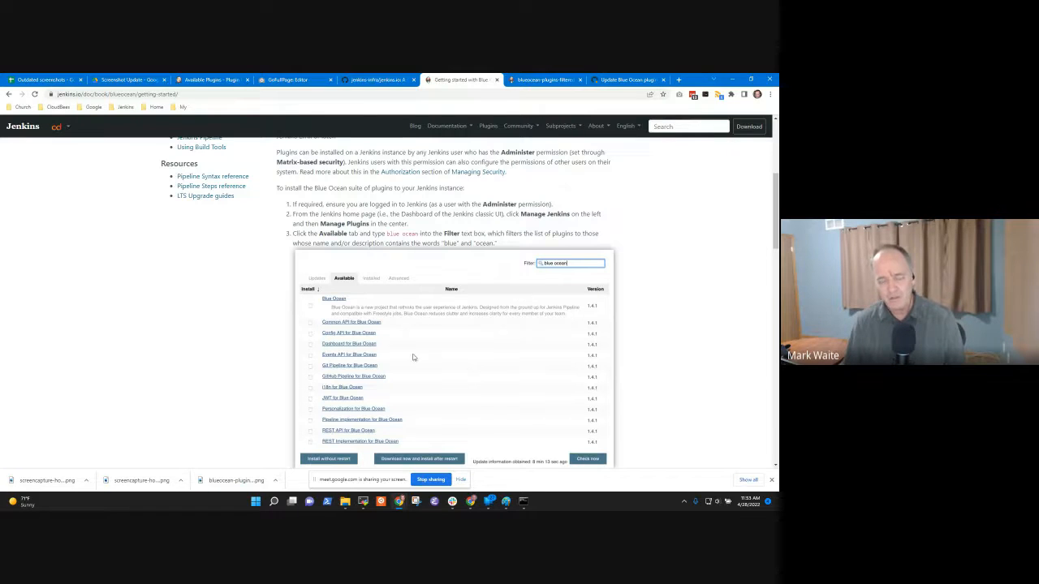
mouse_move(434, 357)
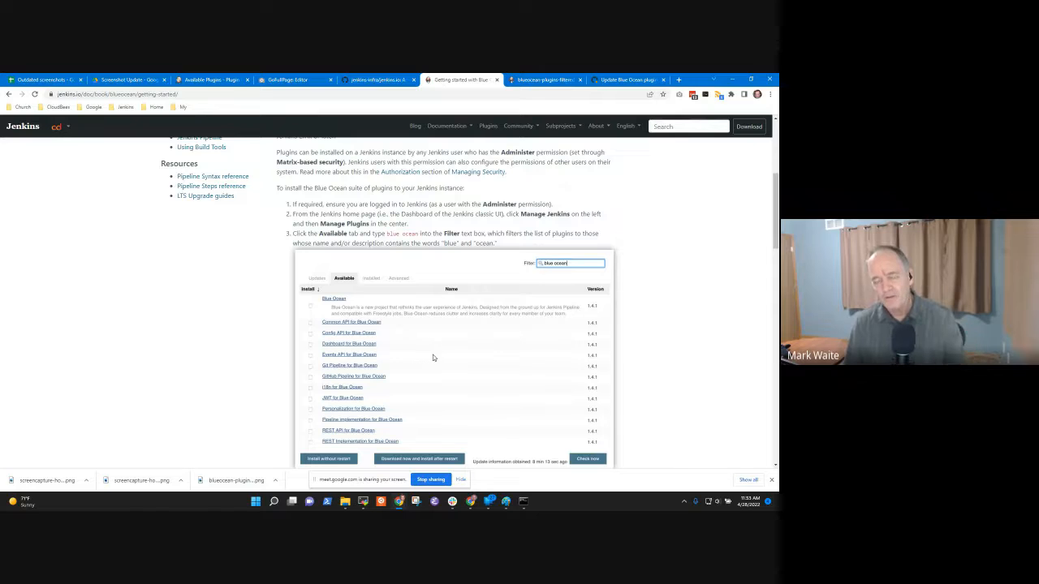
mouse_move(506, 357)
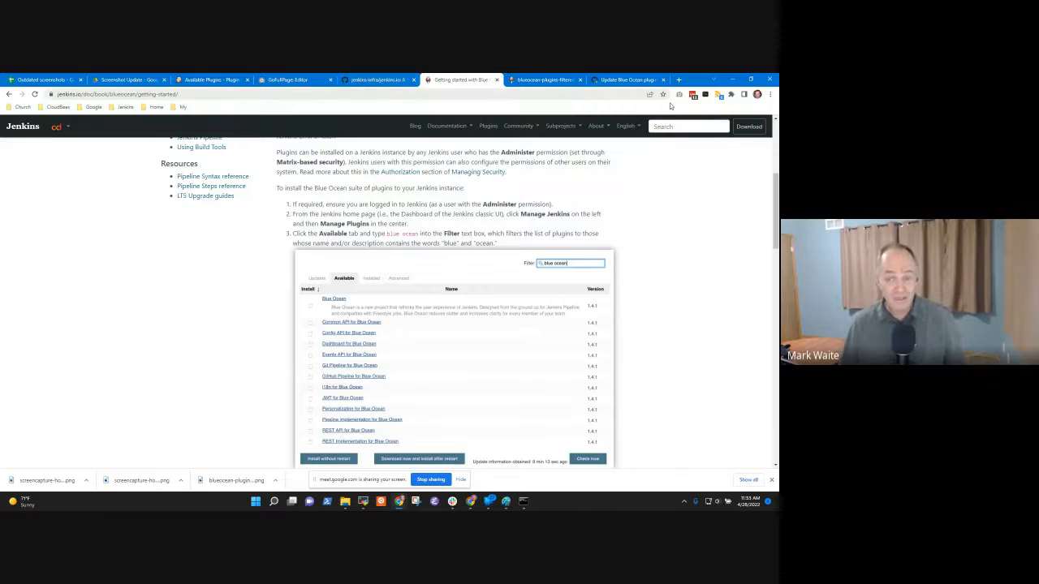
left_click(629, 79)
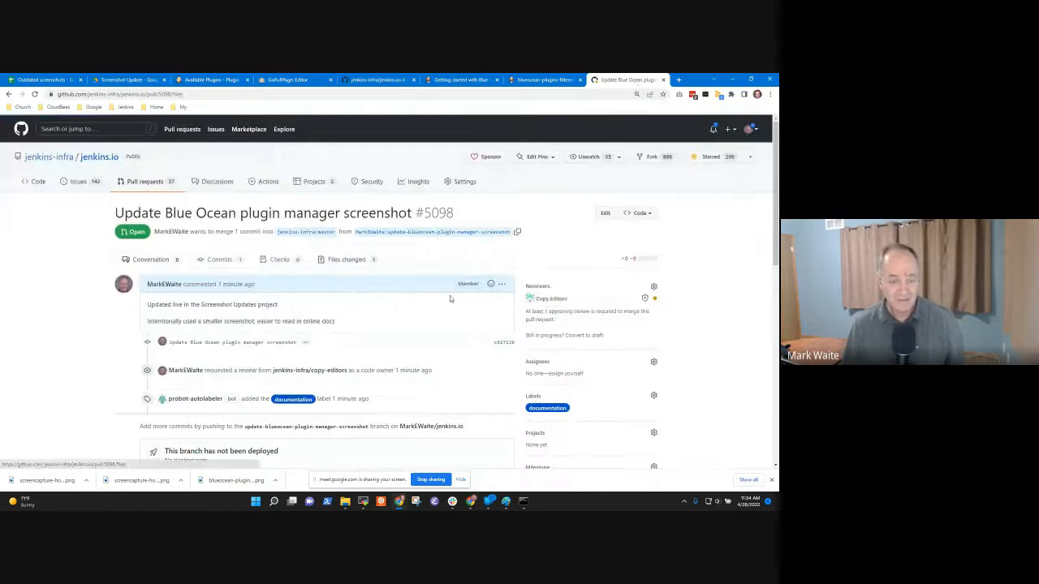
- Edit PR #5098's description: the screenshot needs blue ocean in the filter field; do not merge
left_click(346, 259)
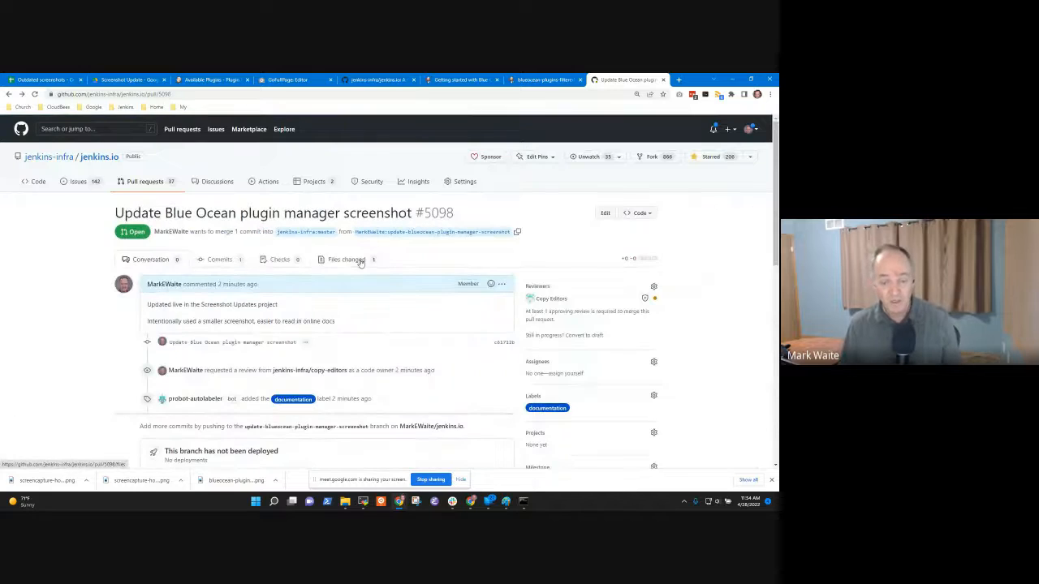
left_click(352, 259)
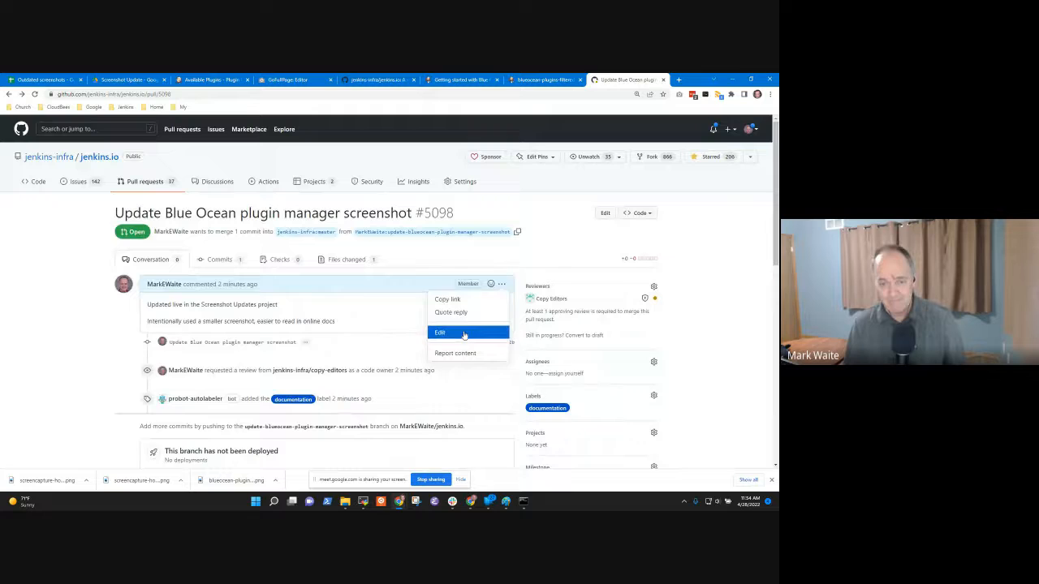
left_click(439, 332)
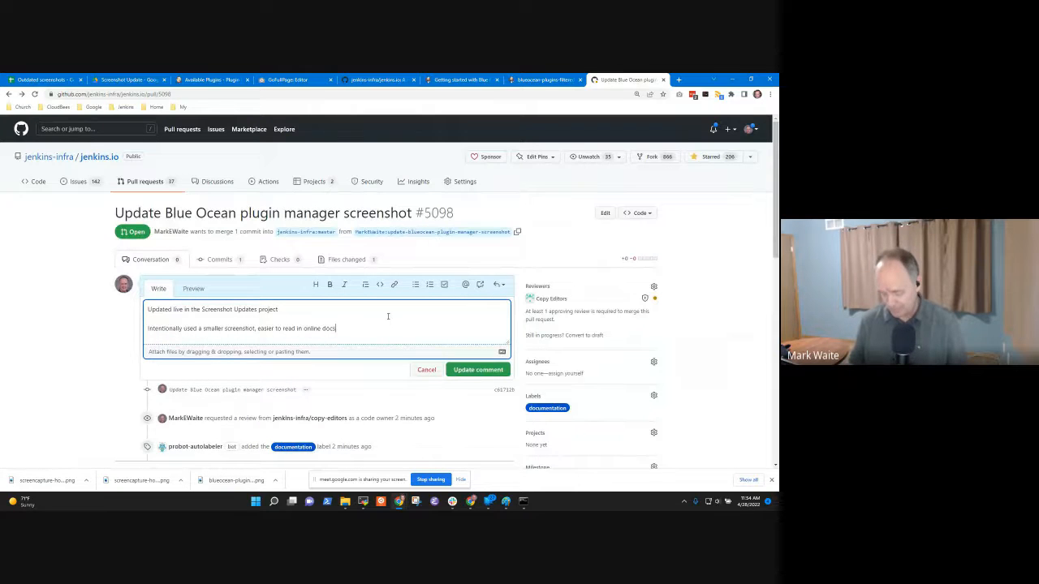
type("Needs to")
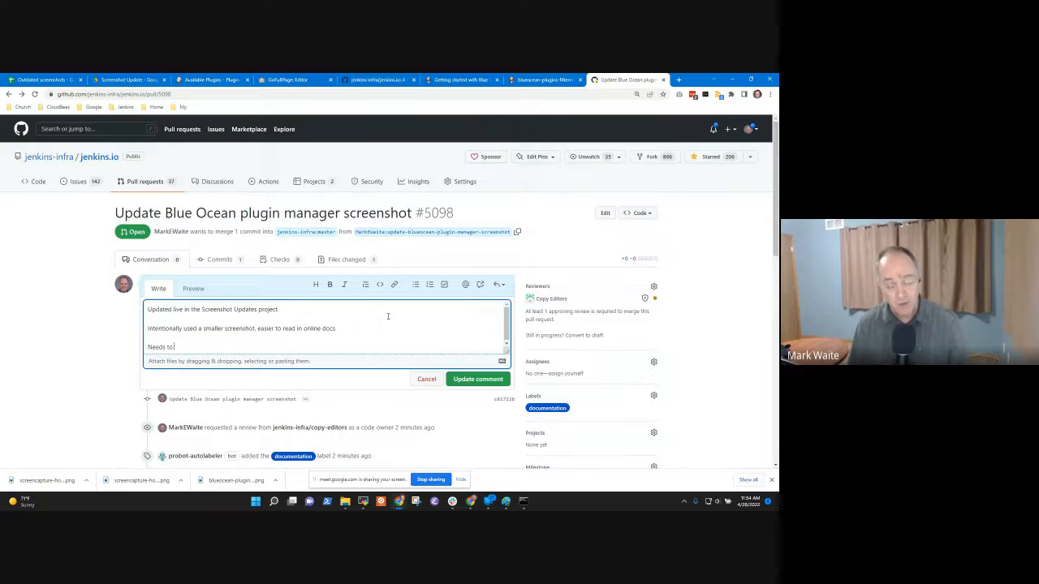
type("show the screenshot")
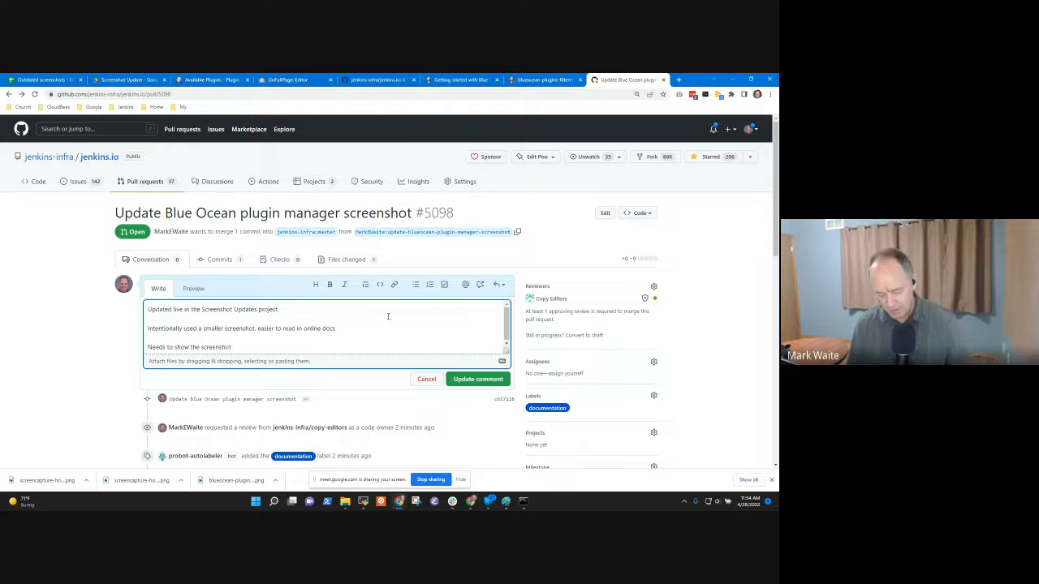
type("with blue")
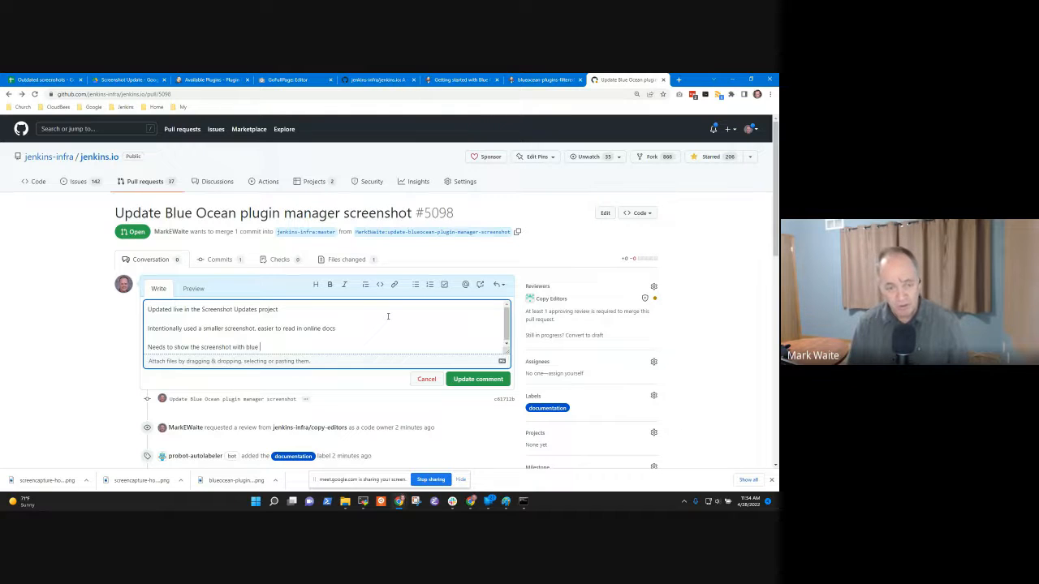
type("ocean in the filter f")
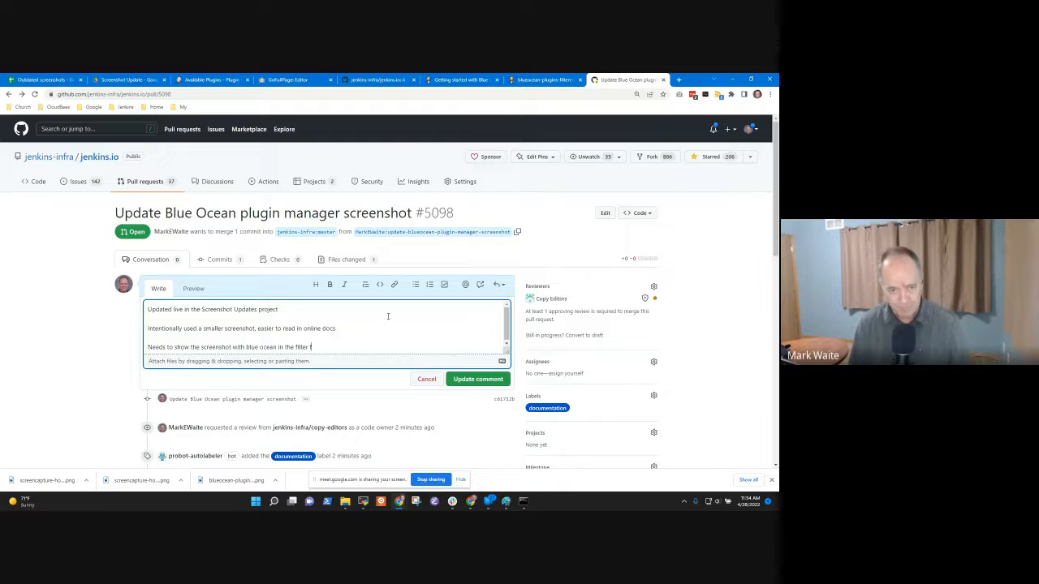
type("ield.")
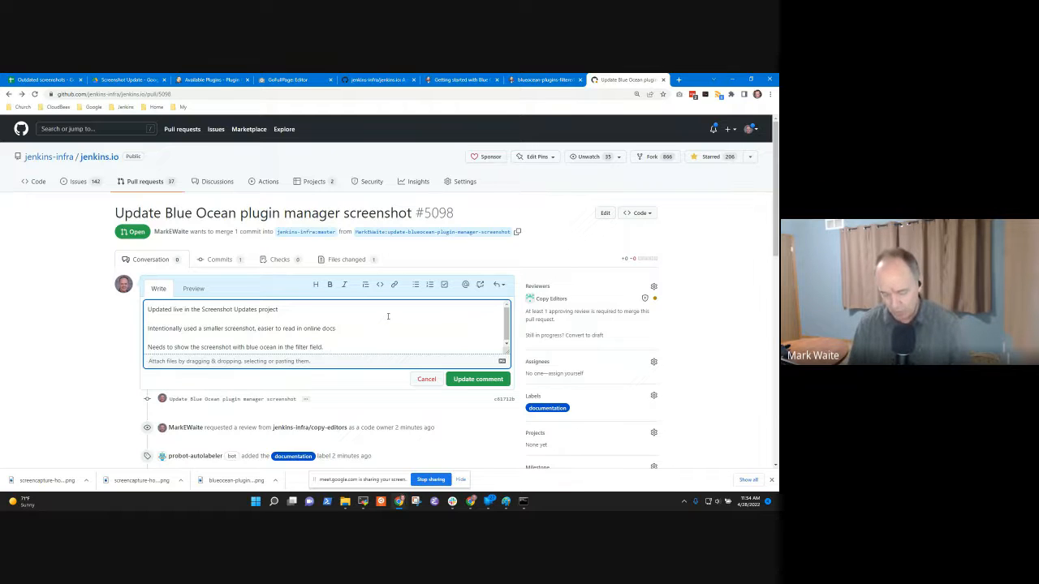
type("Do not merge")
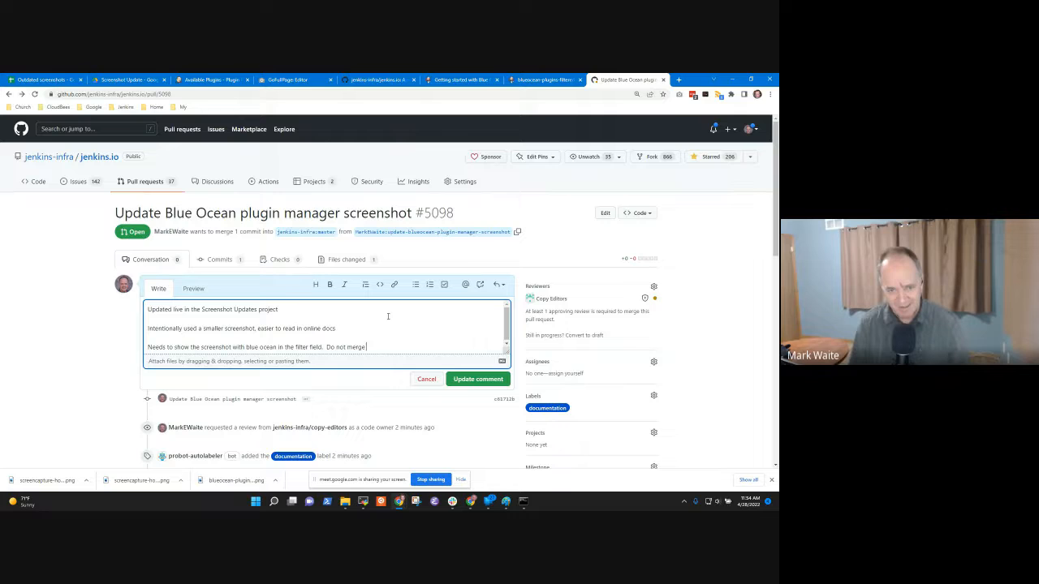
type("pull request.")
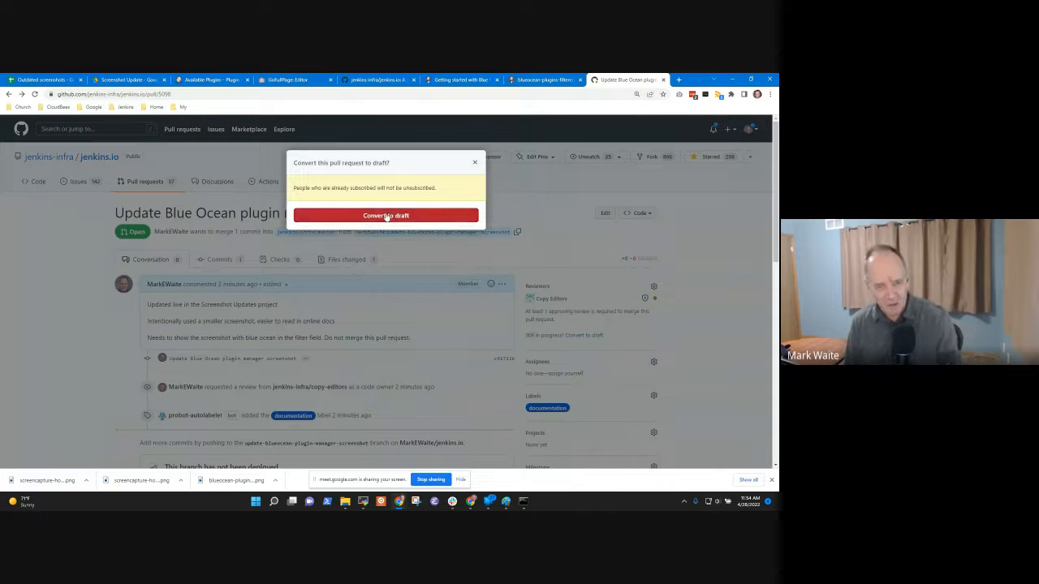
- Confirm converting PR #5098 to a draft and scroll down the updated page
left_click(385, 215)
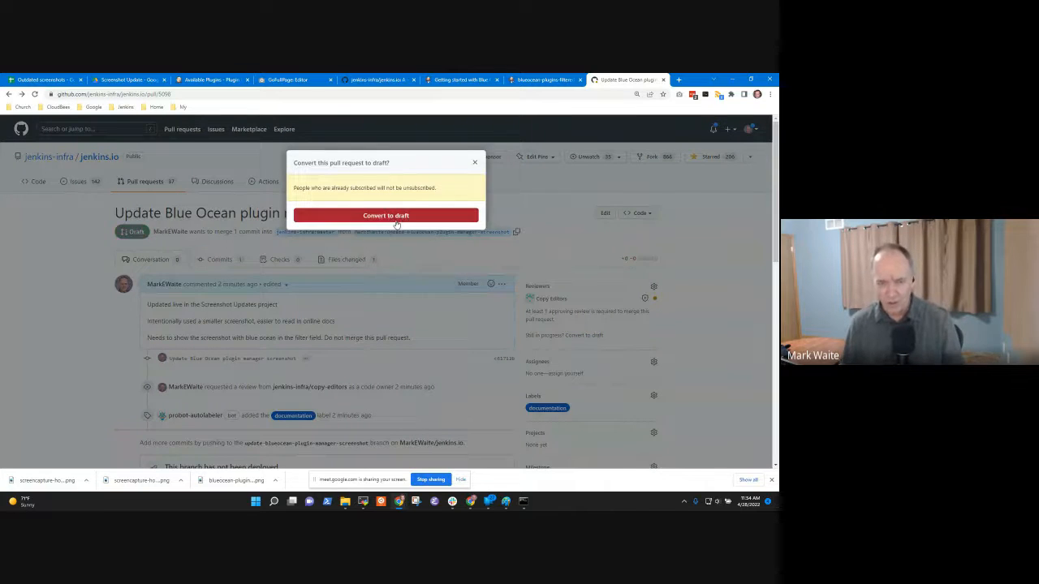
left_click(385, 216)
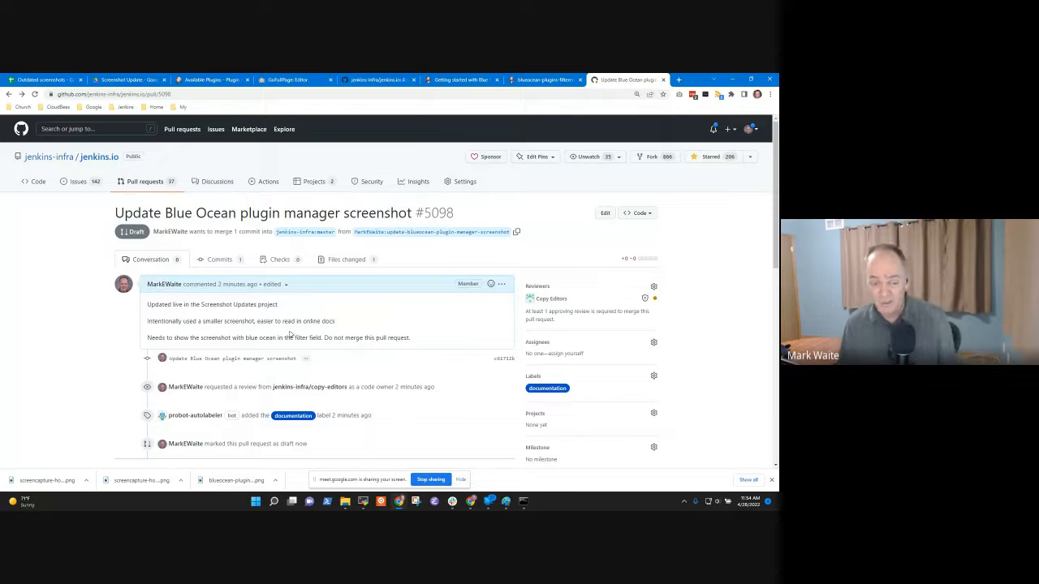
scroll("down", 3)
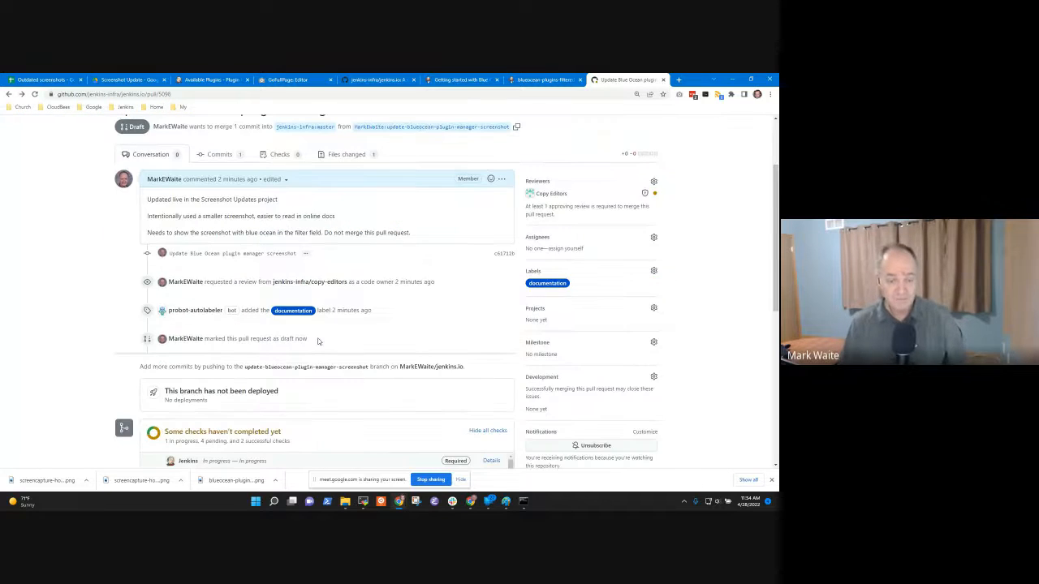
scroll("down", 3)
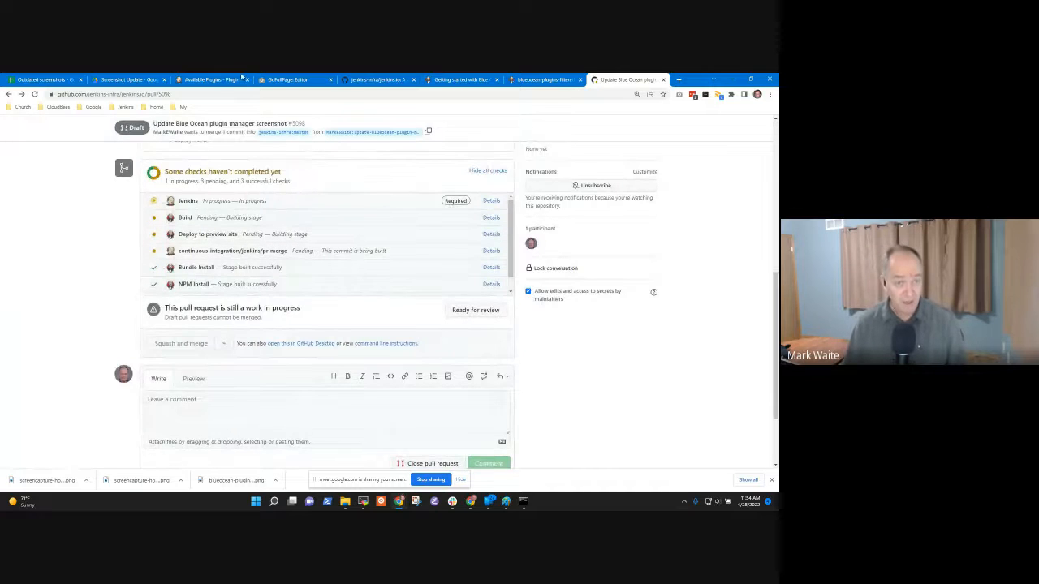
- Search the Jenkins Plugin Manager's available plugins for 'blue ocean'
left_click(210, 78)
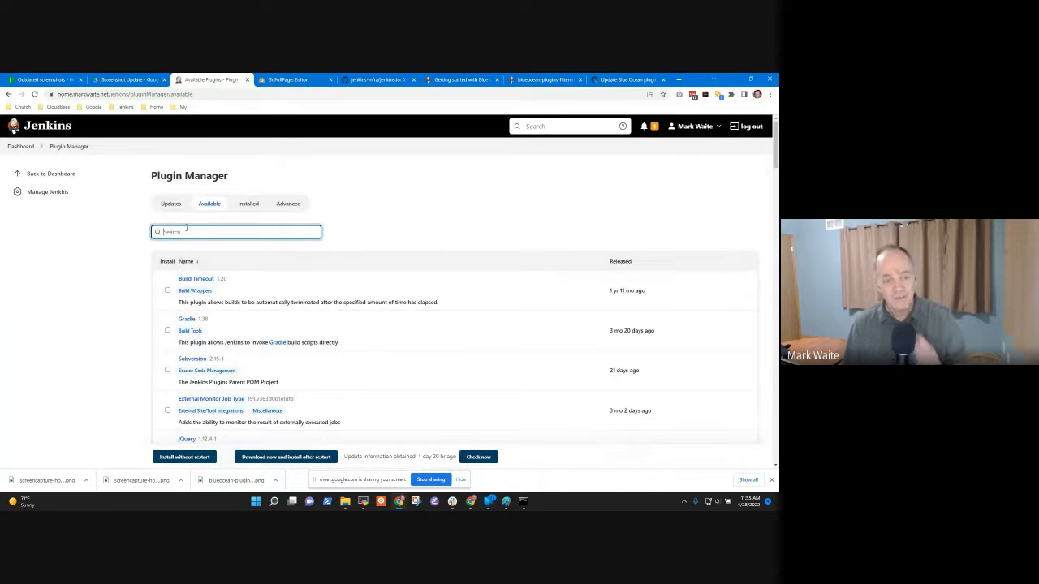
type("b")
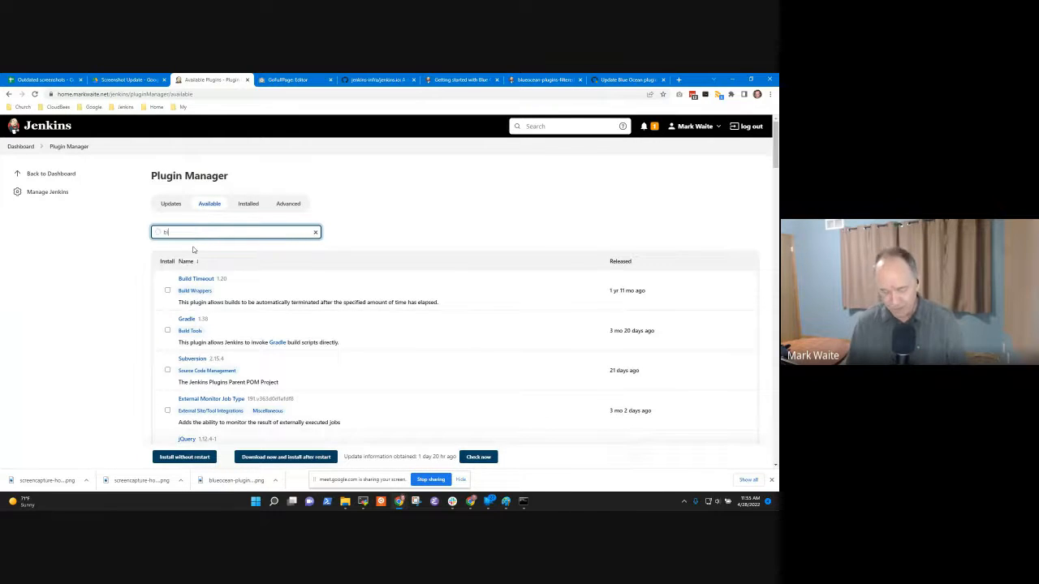
type("blue ocean")
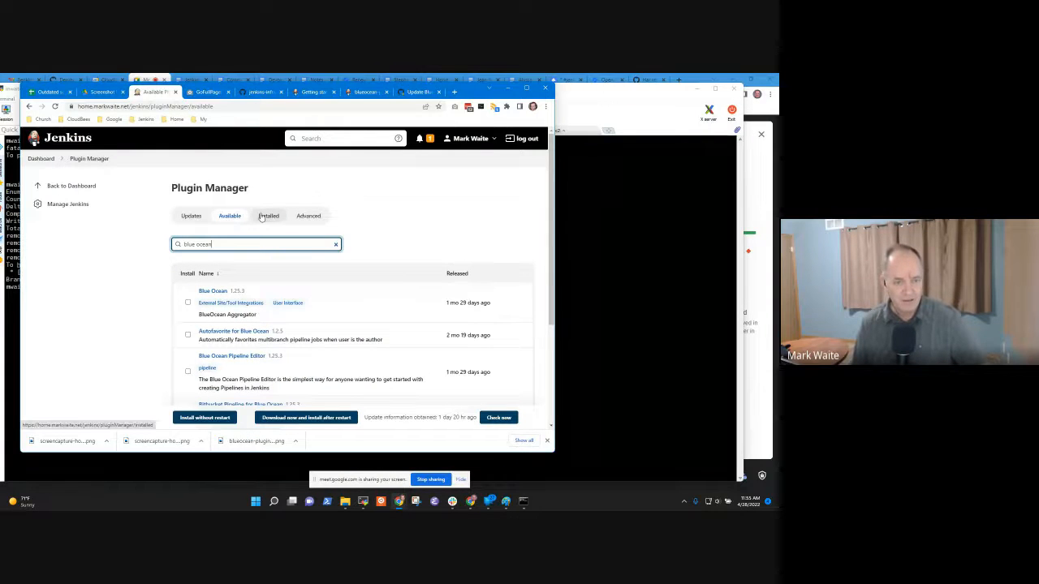
- Bring up the Installed plugins list and focus its filter box
left_click(269, 215)
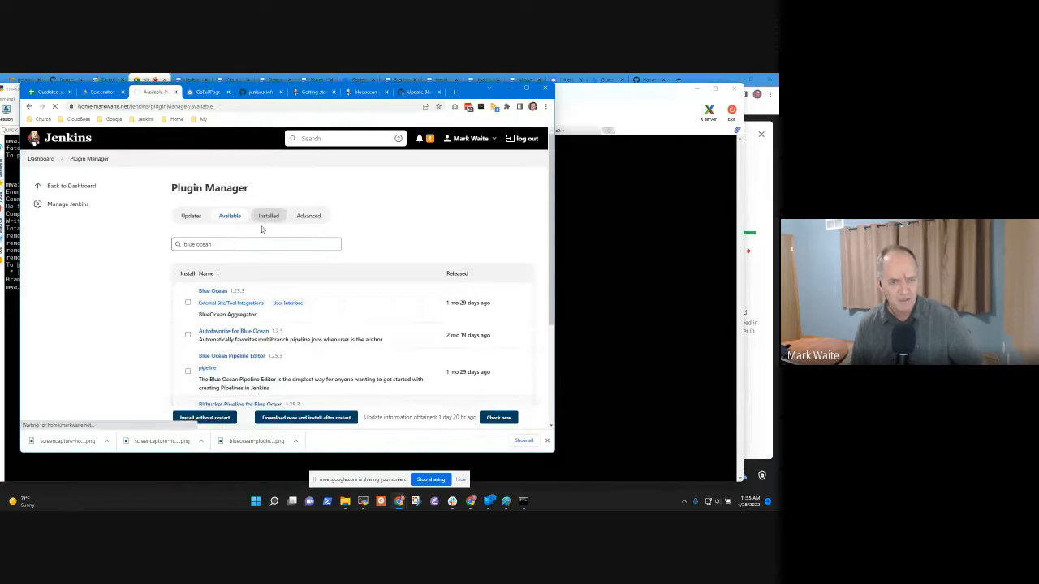
left_click(238, 245)
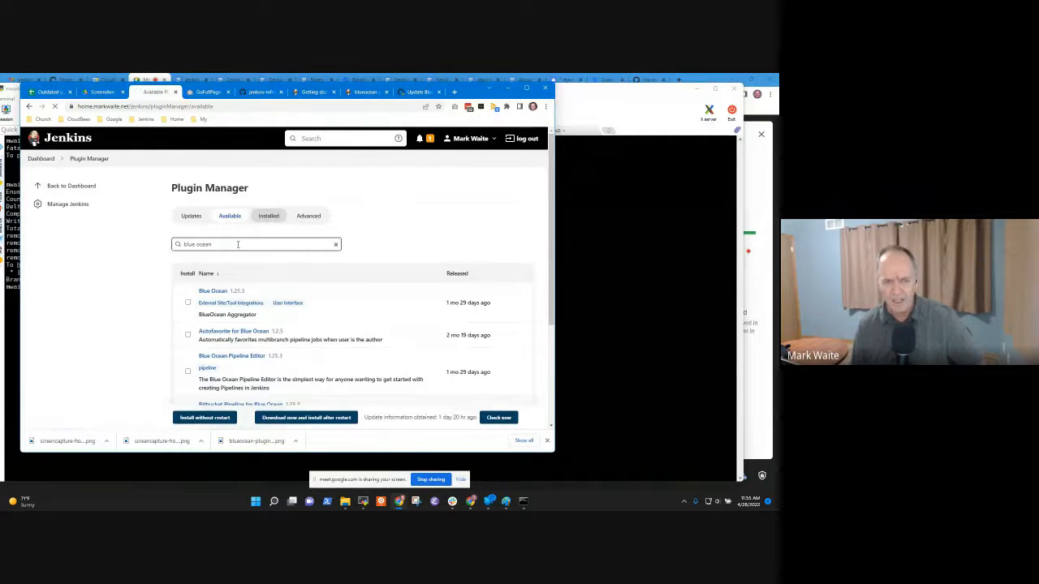
left_click(269, 216)
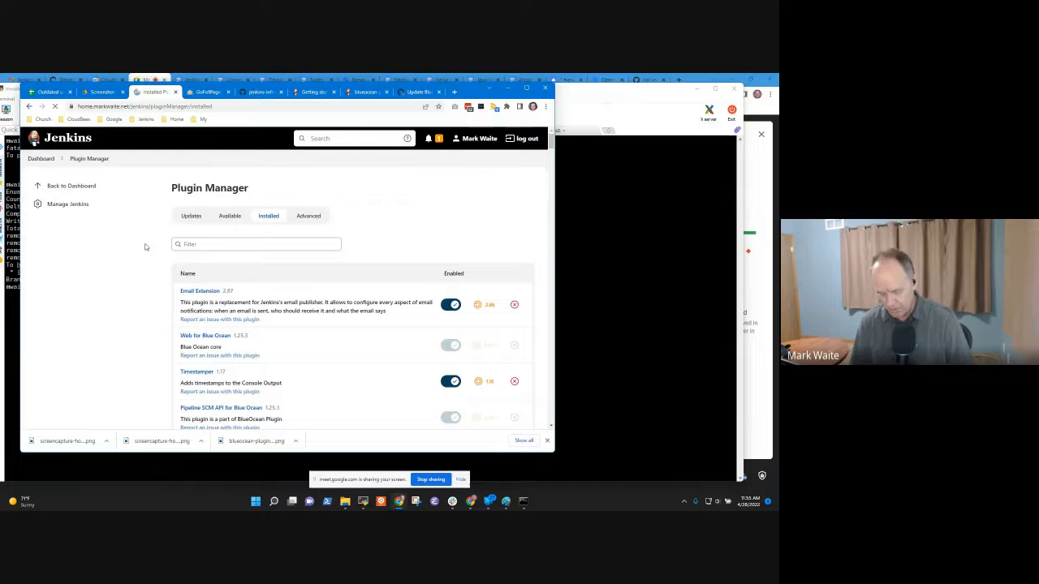
- Filter installed plugins for 'blue ocean', review the results, then go back to Available plugins
type("blue ocean")
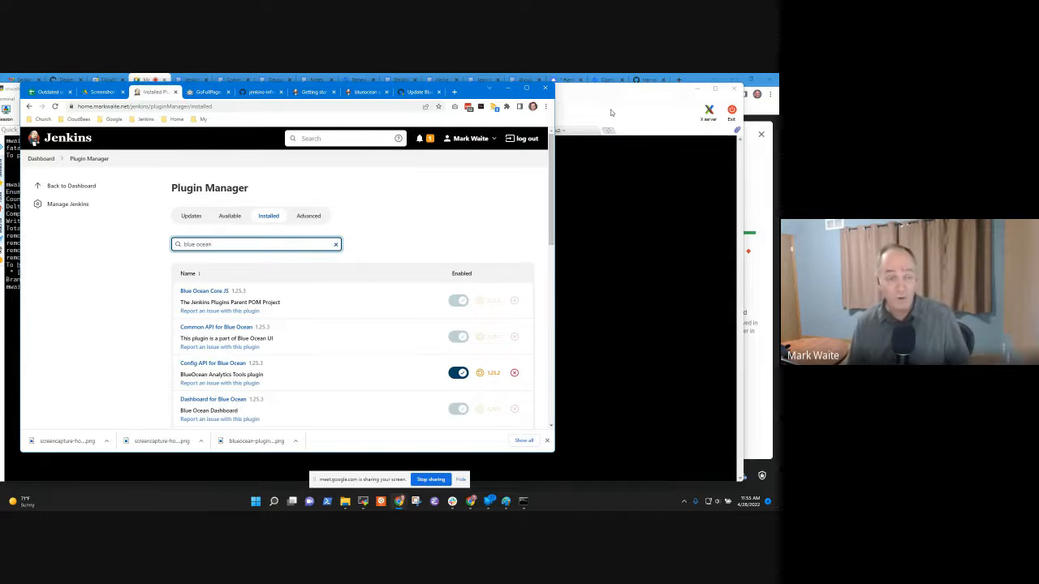
mouse_move(572, 104)
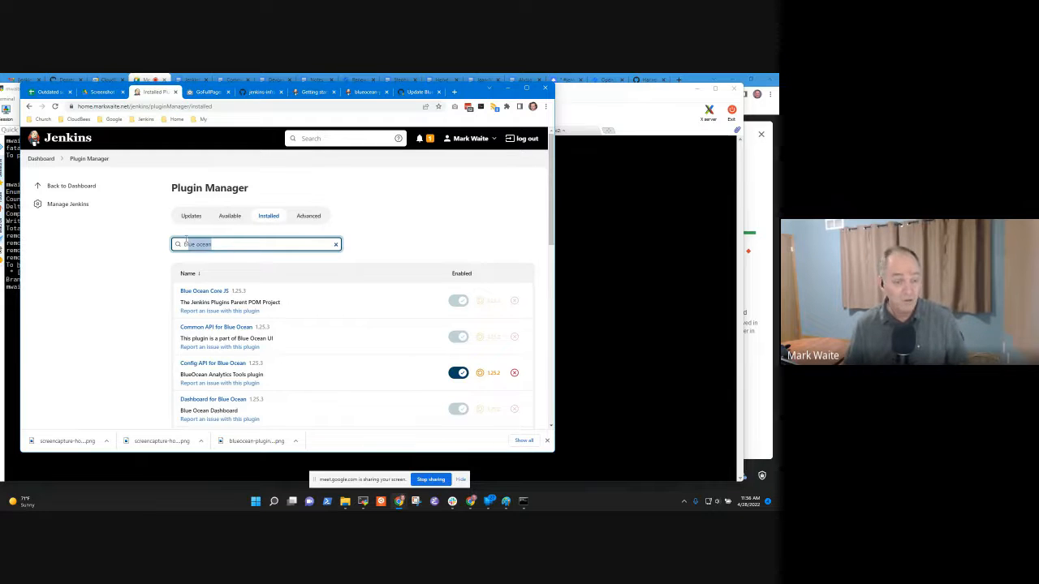
left_click(336, 244)
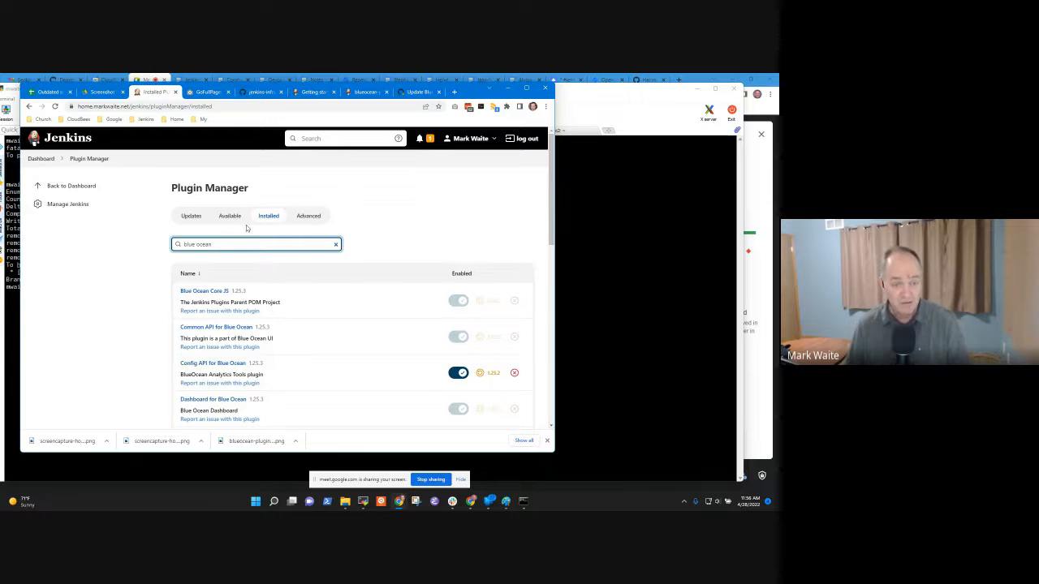
left_click(230, 216)
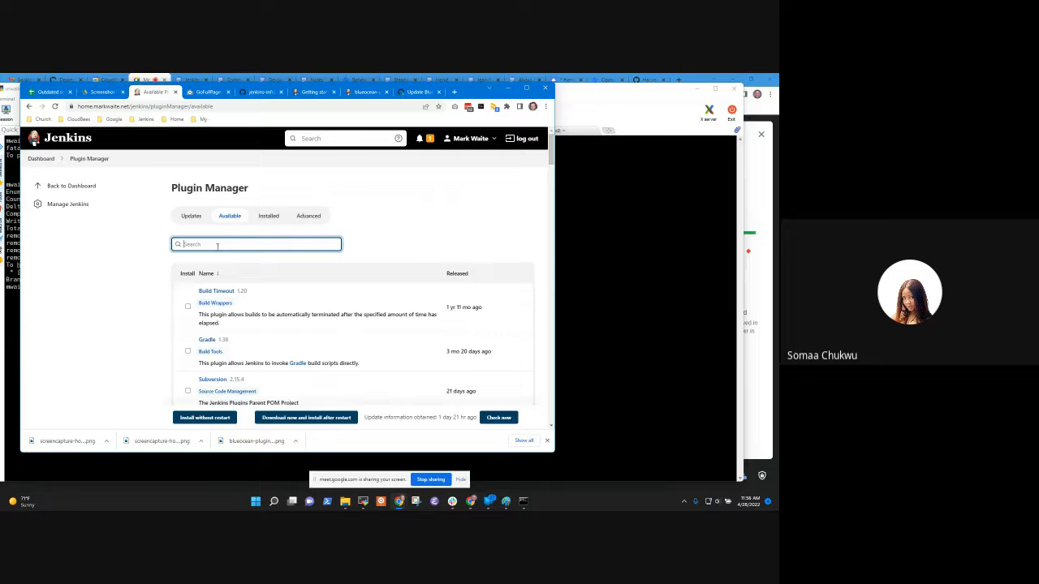
- Search the available plugins for 'blue ocean' and scroll through the results
type("blue ocean")
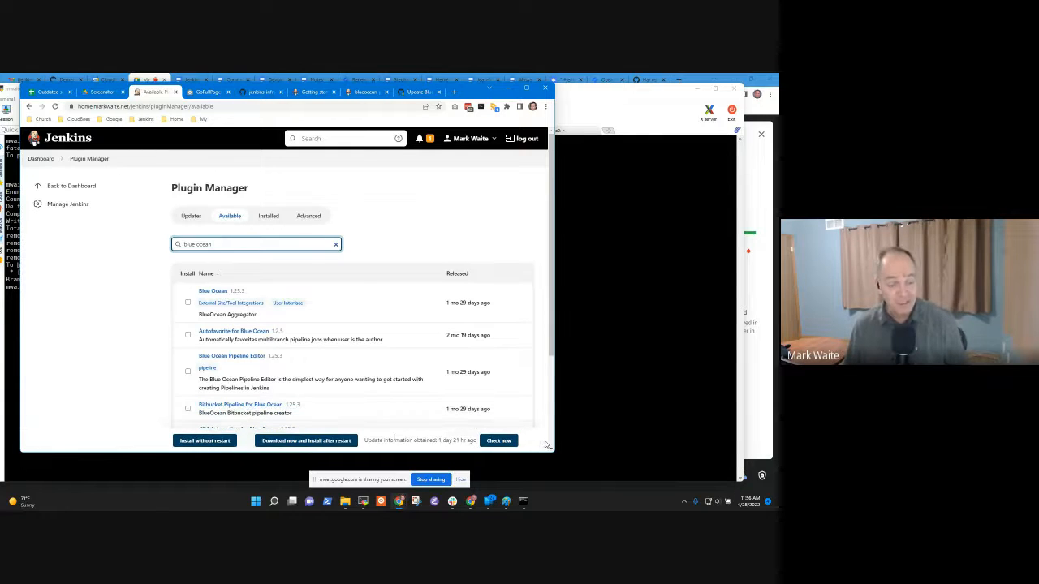
mouse_move(283, 365)
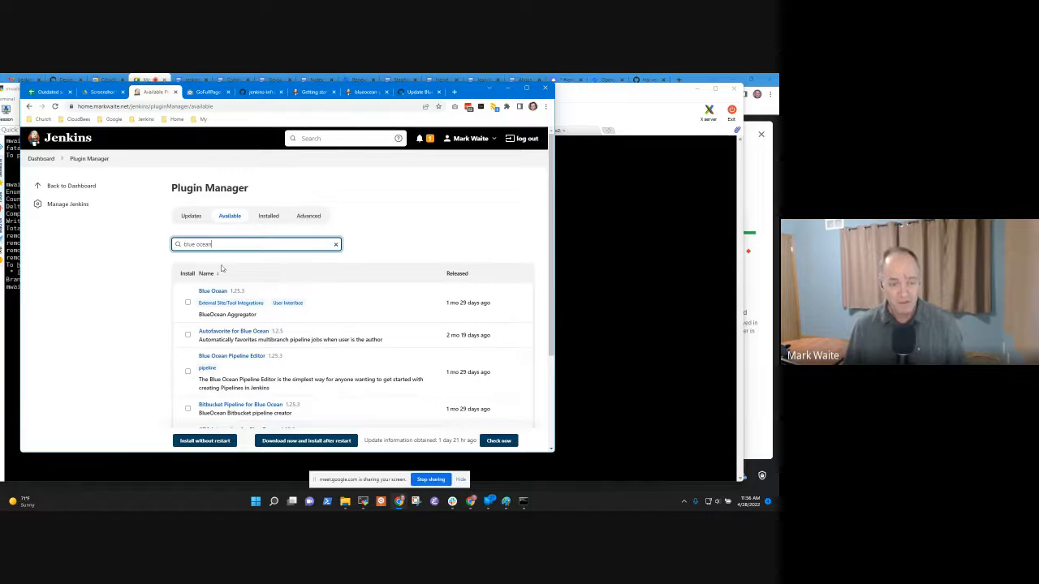
scroll("down", 3)
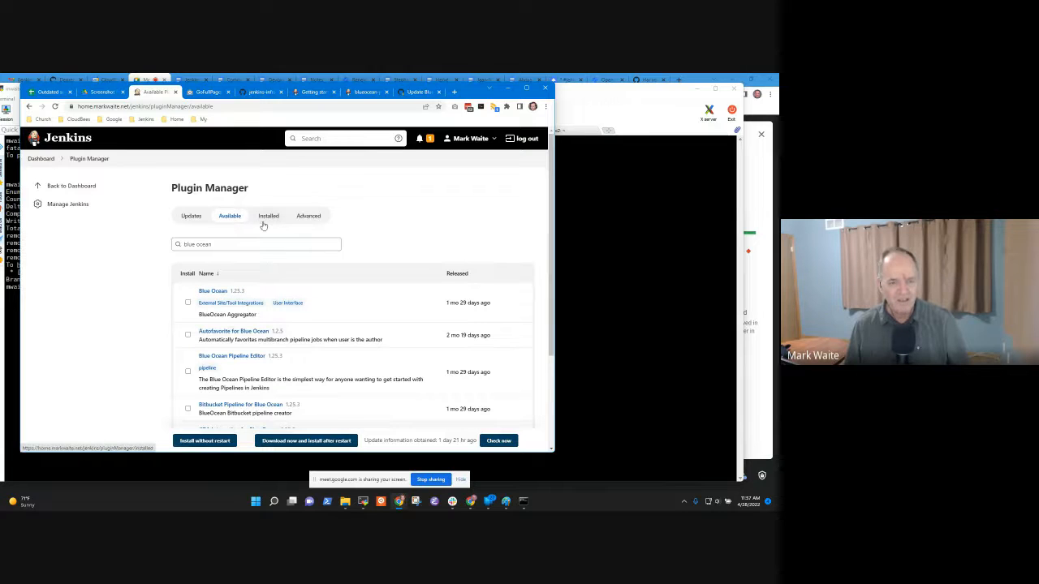
- Filter installed plugins for 'blue ocean', then filter available plugins for 'blue ocean' again
left_click(268, 216)
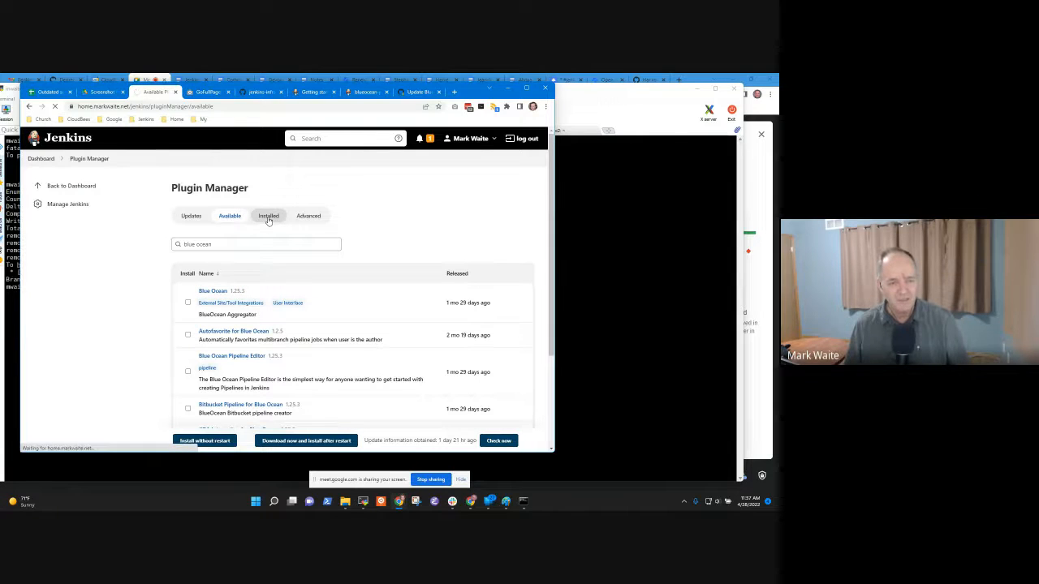
left_click(268, 216)
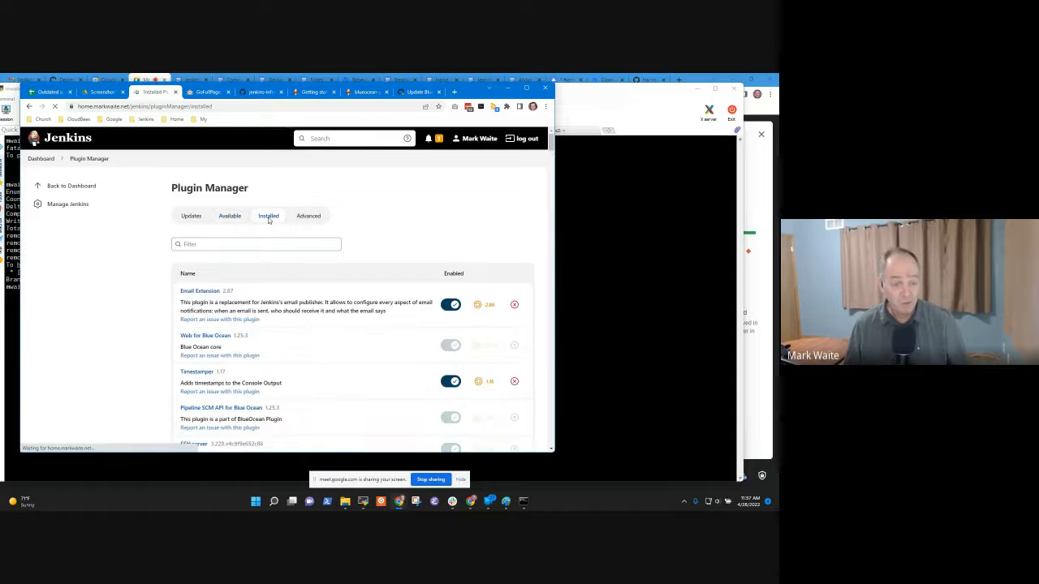
type("ue")
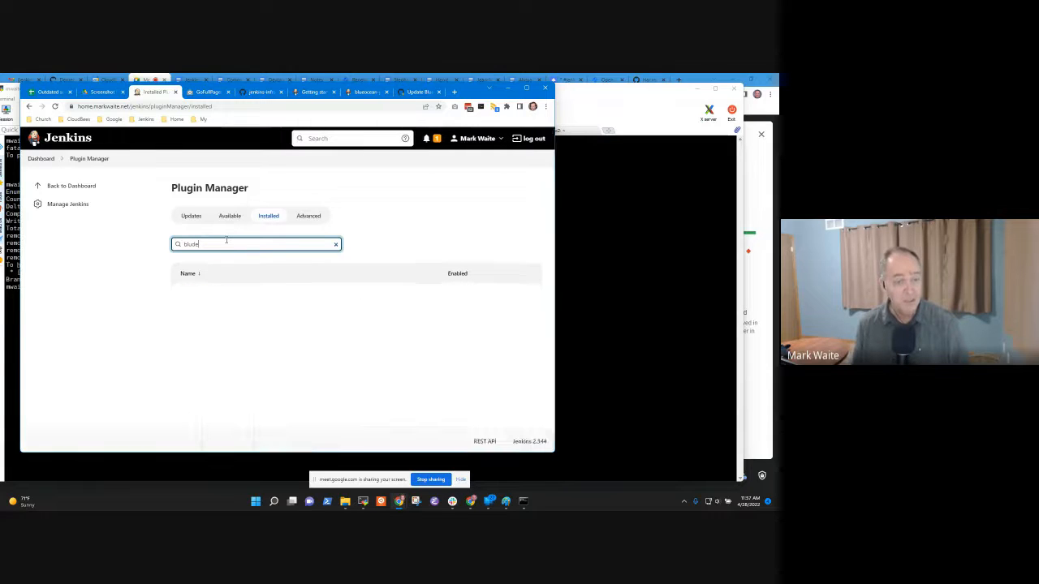
type("blue ocean")
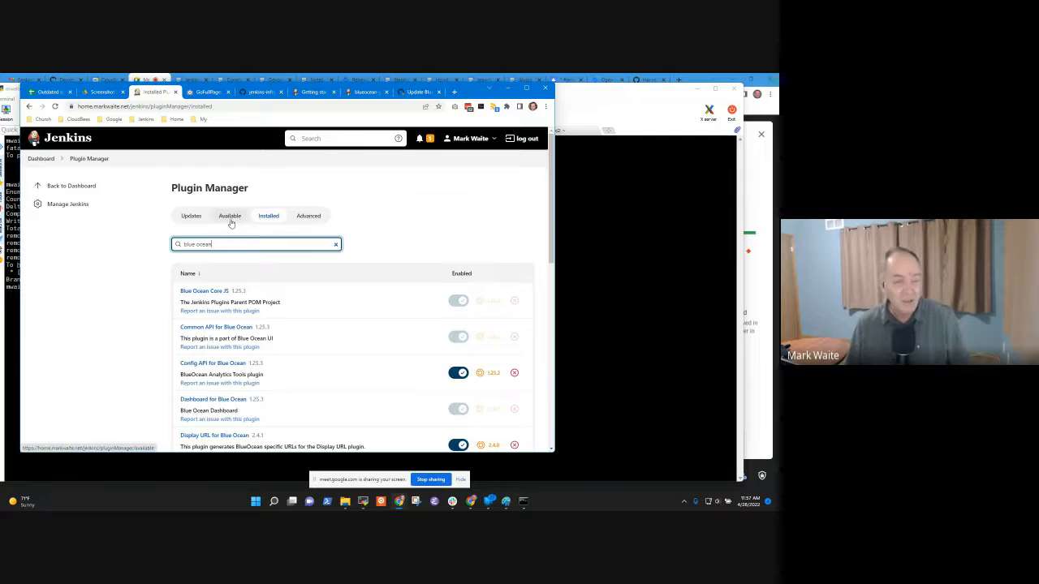
left_click(230, 216)
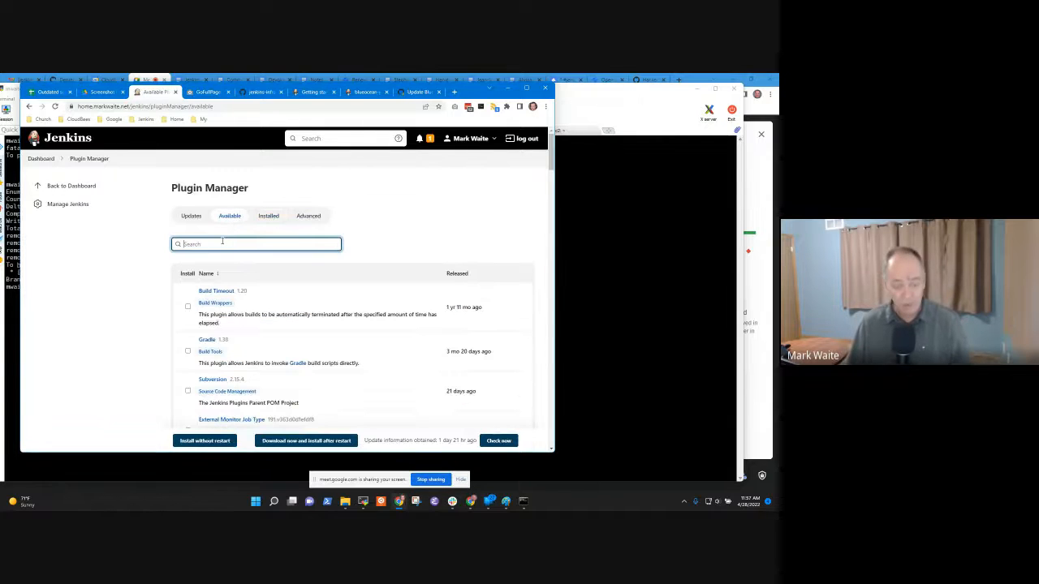
type("blue ocean")
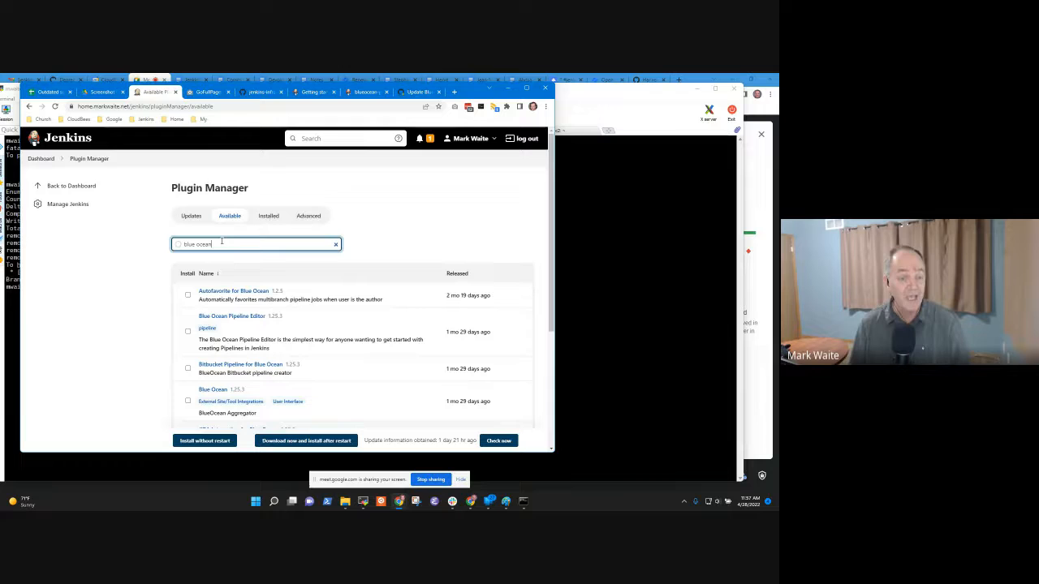